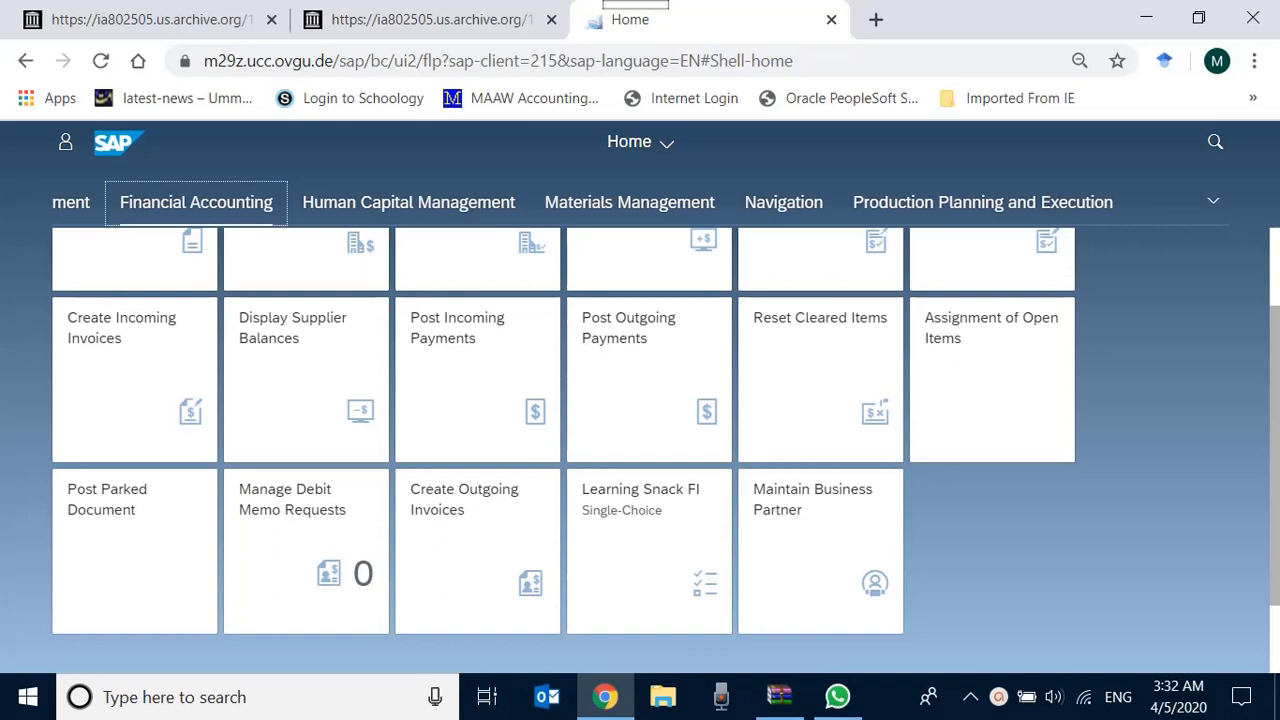
mouse_move(964, 528)
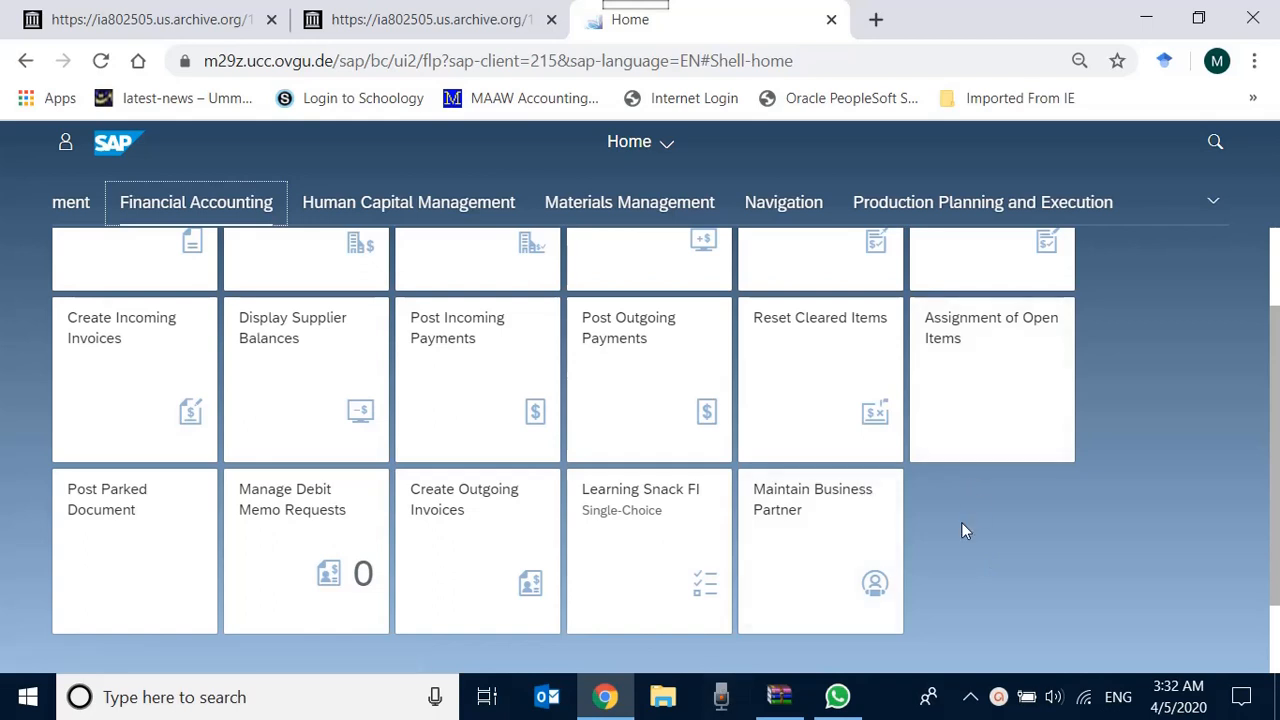
mouse_move(230, 188)
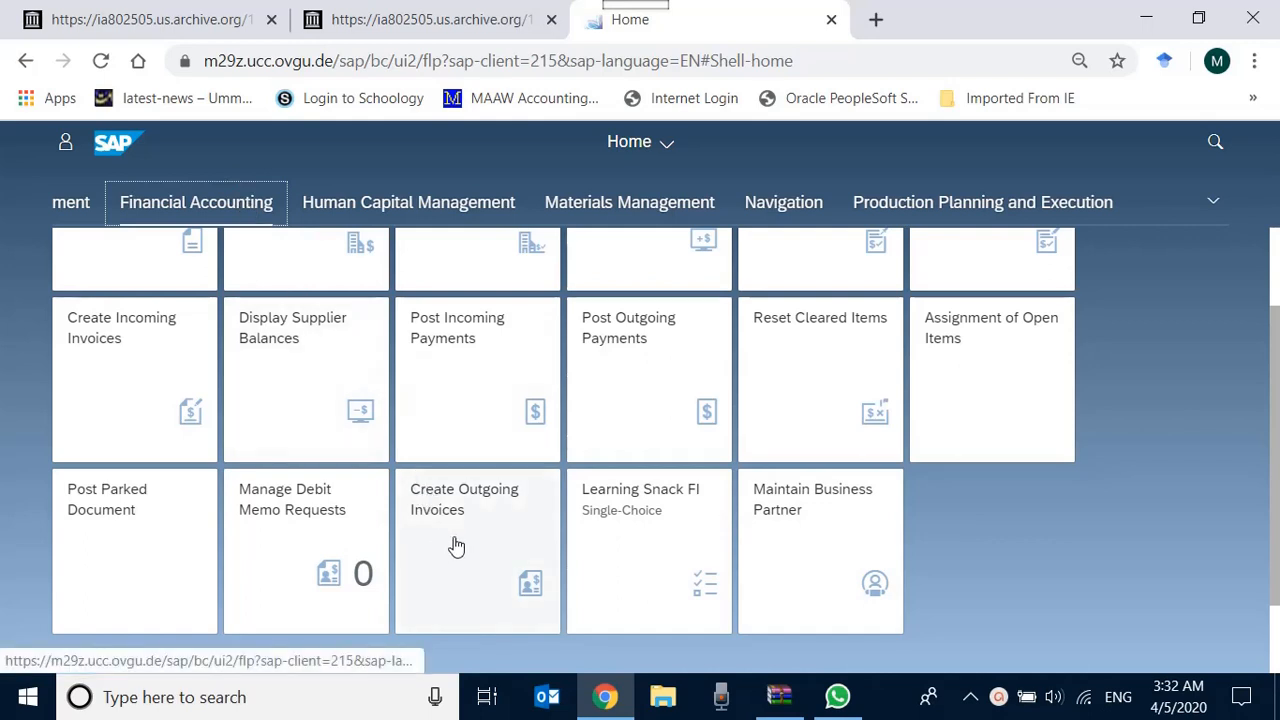
mouse_move(464, 556)
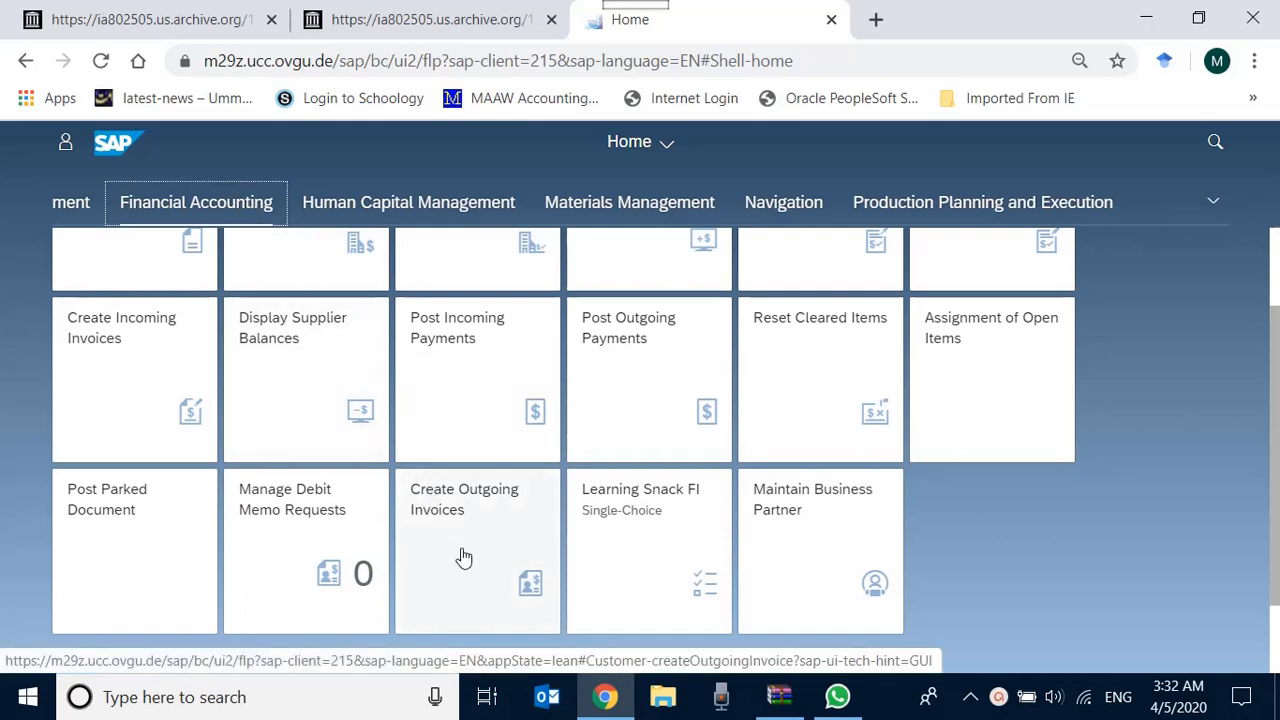
Step: Start the Create Outgoing Invoices app from the Financial Accounting home page
left_click(464, 500)
type("us00")
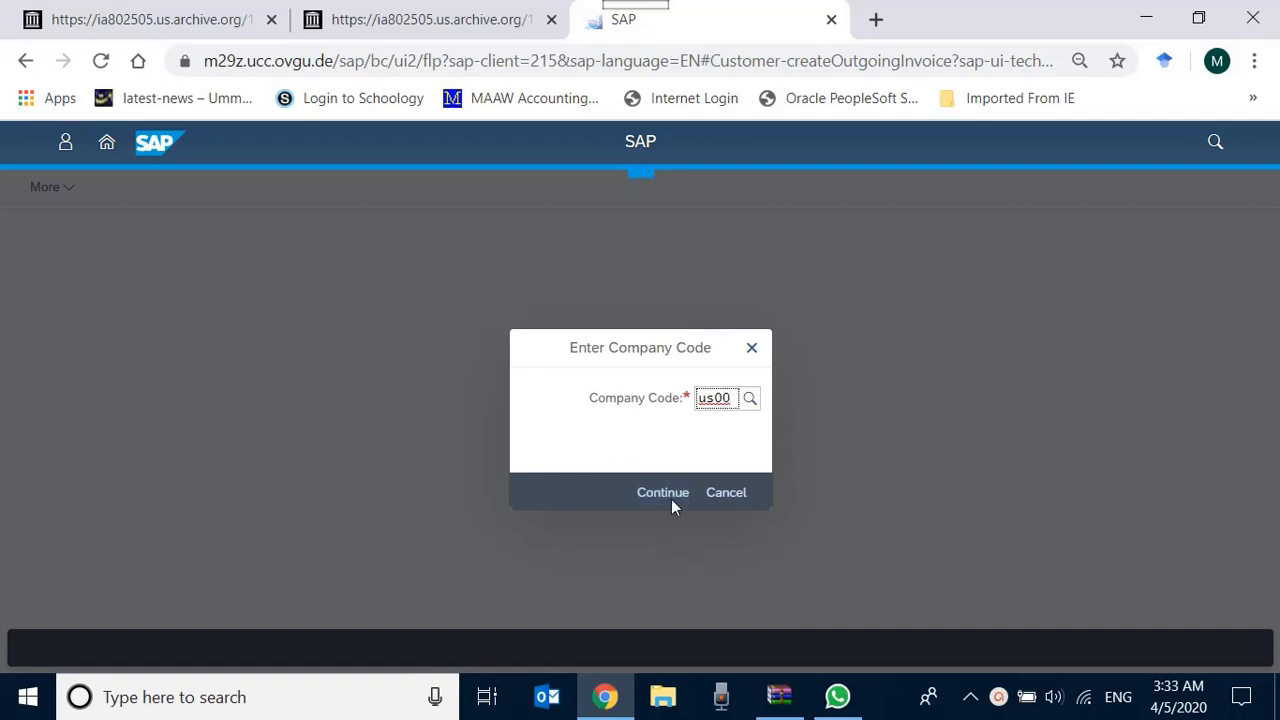
Step: Enter the invoice for company code US00 and search customers matching 'big'
left_click(662, 492)
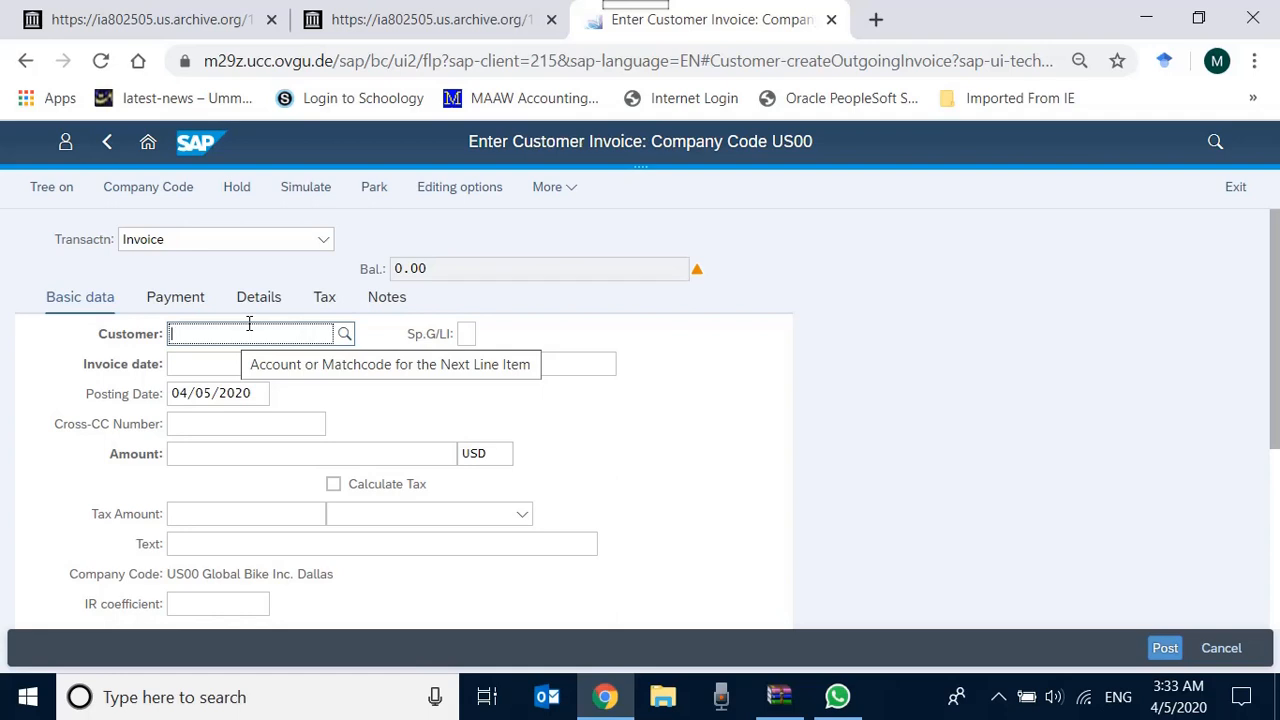
type("b")
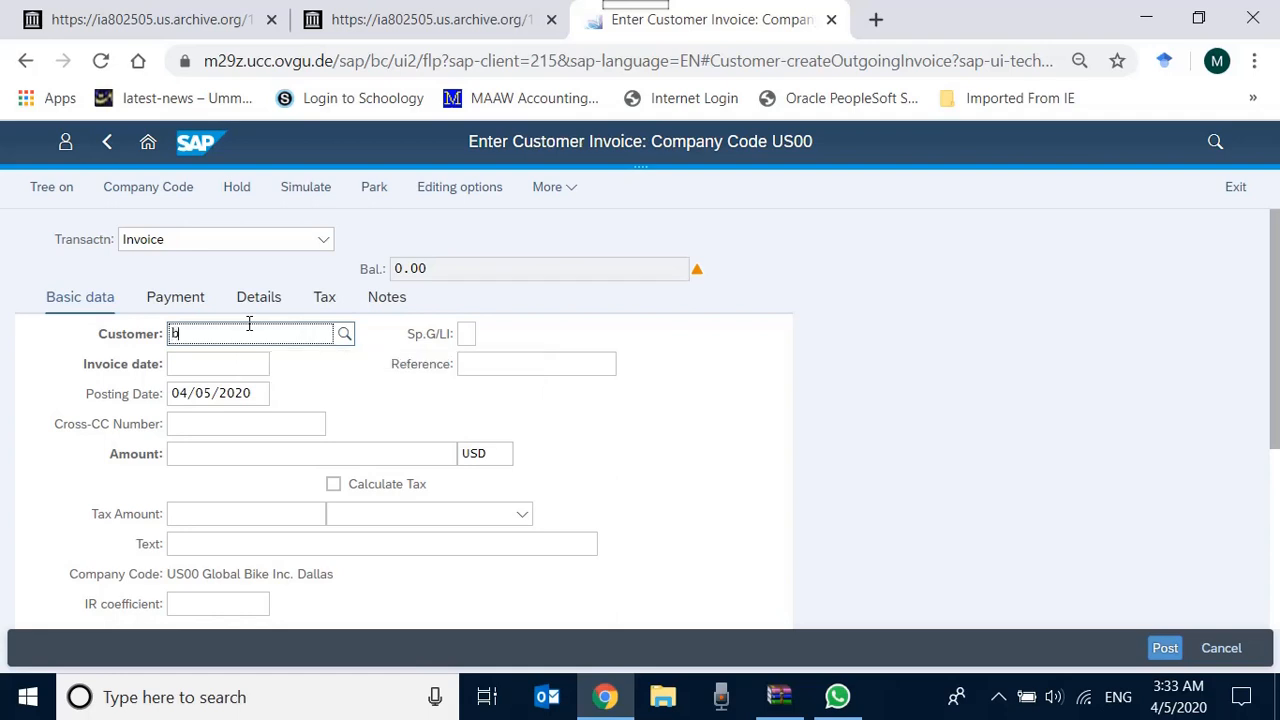
type("ig")
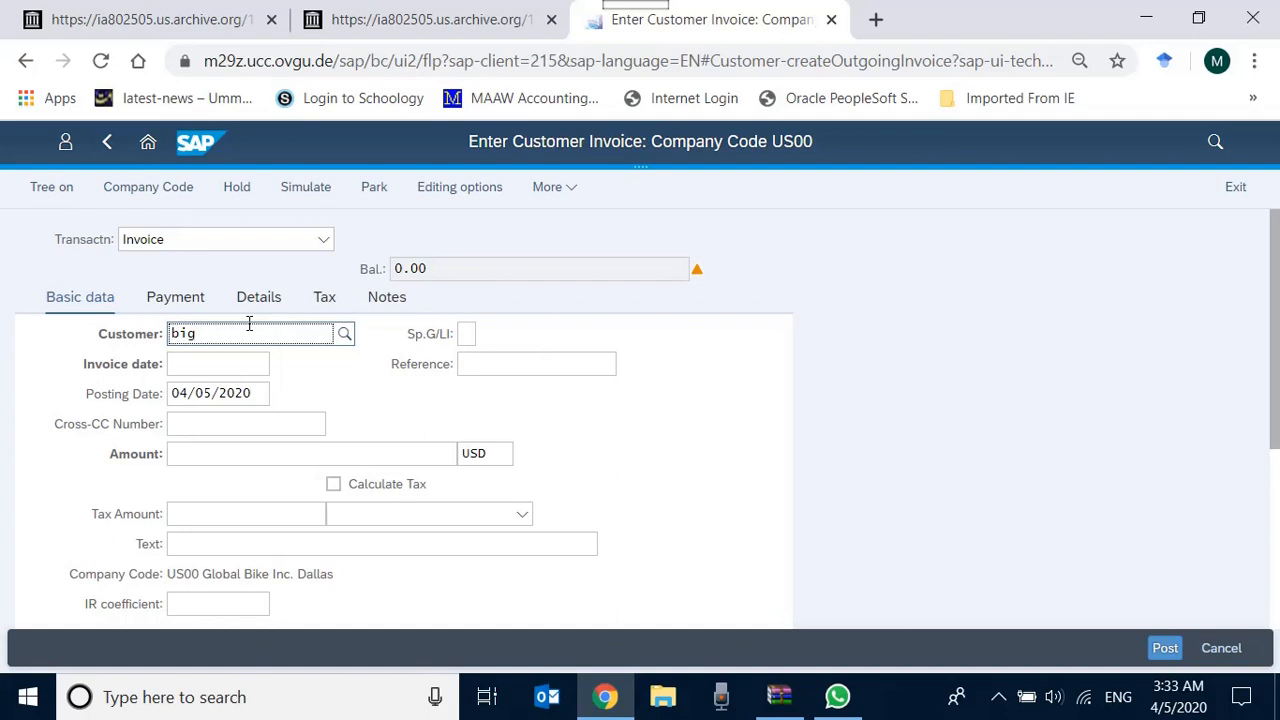
left_click(344, 332)
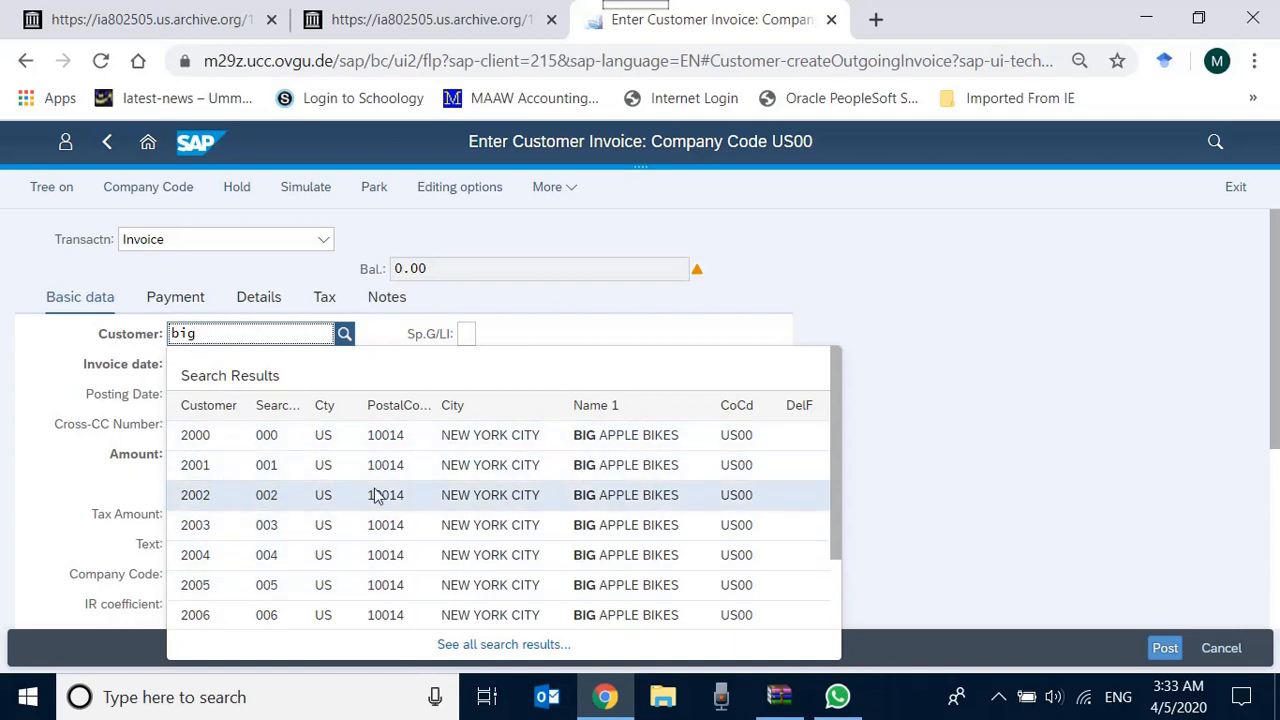
mouse_move(228, 464)
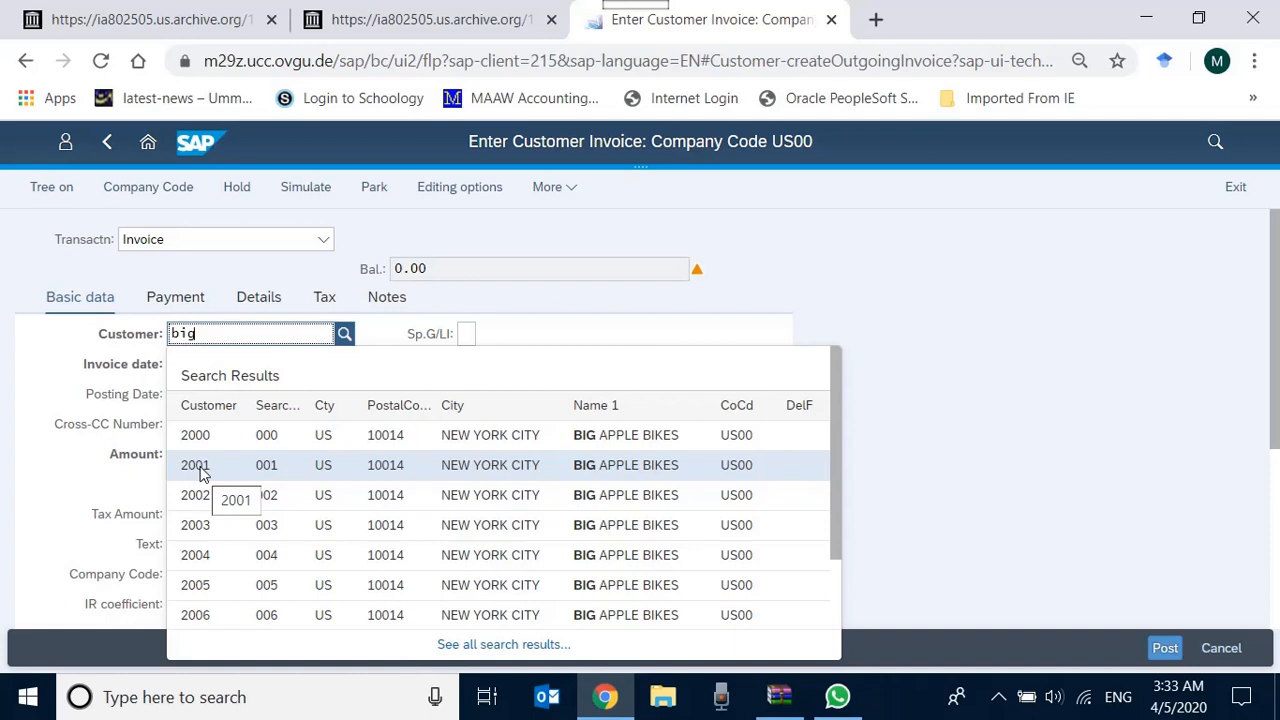
mouse_move(836, 478)
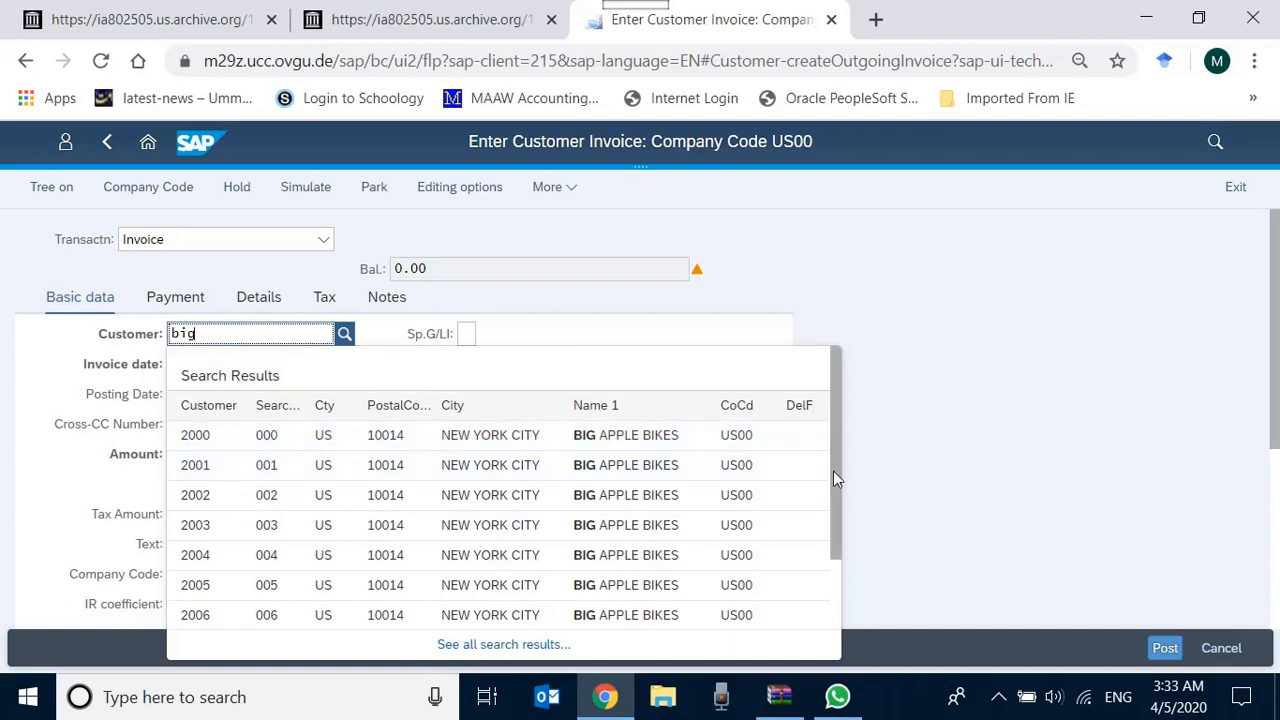
scroll("down", 3)
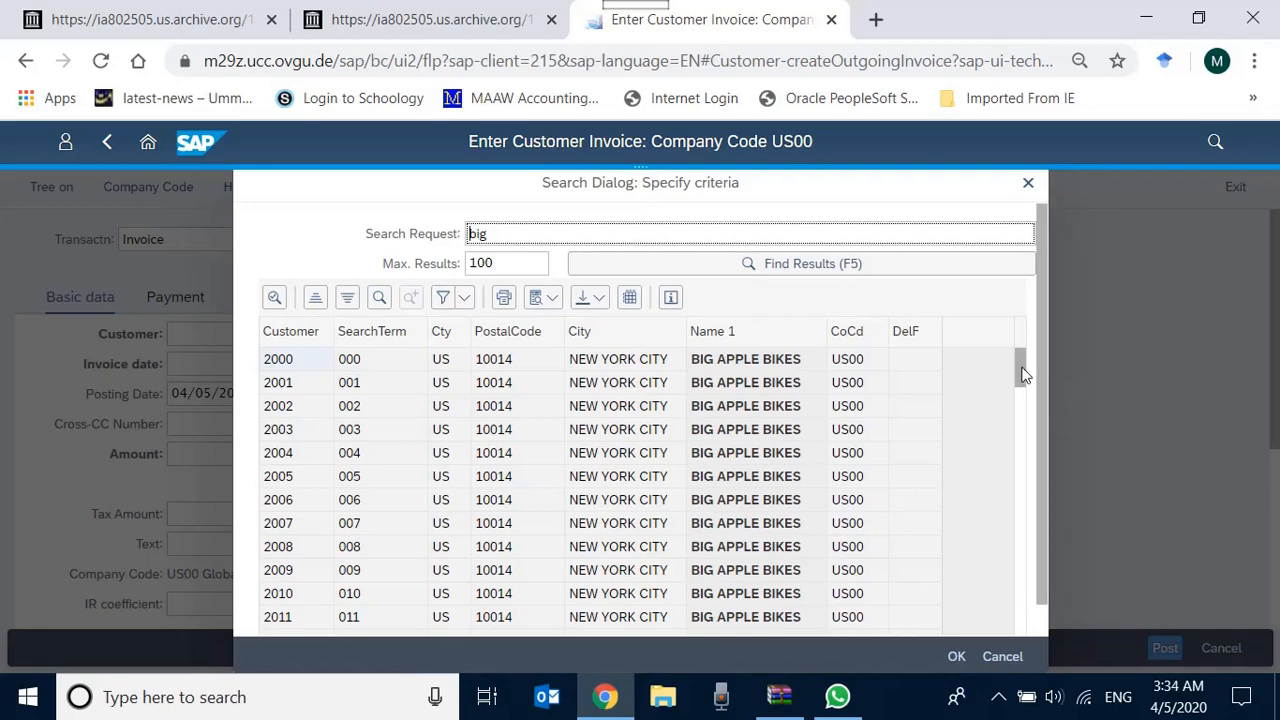
mouse_move(396, 384)
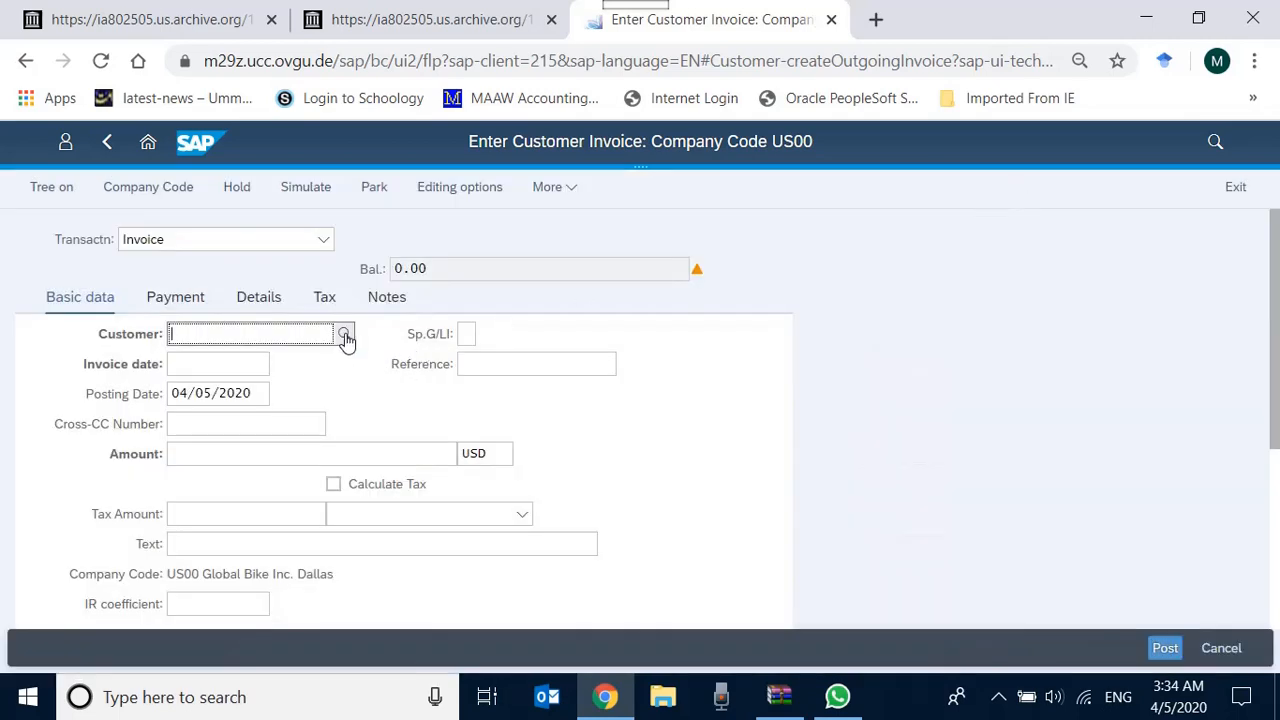
Step: Search customer accounts by '000' and choose customer 13000 from the results
left_click(344, 332)
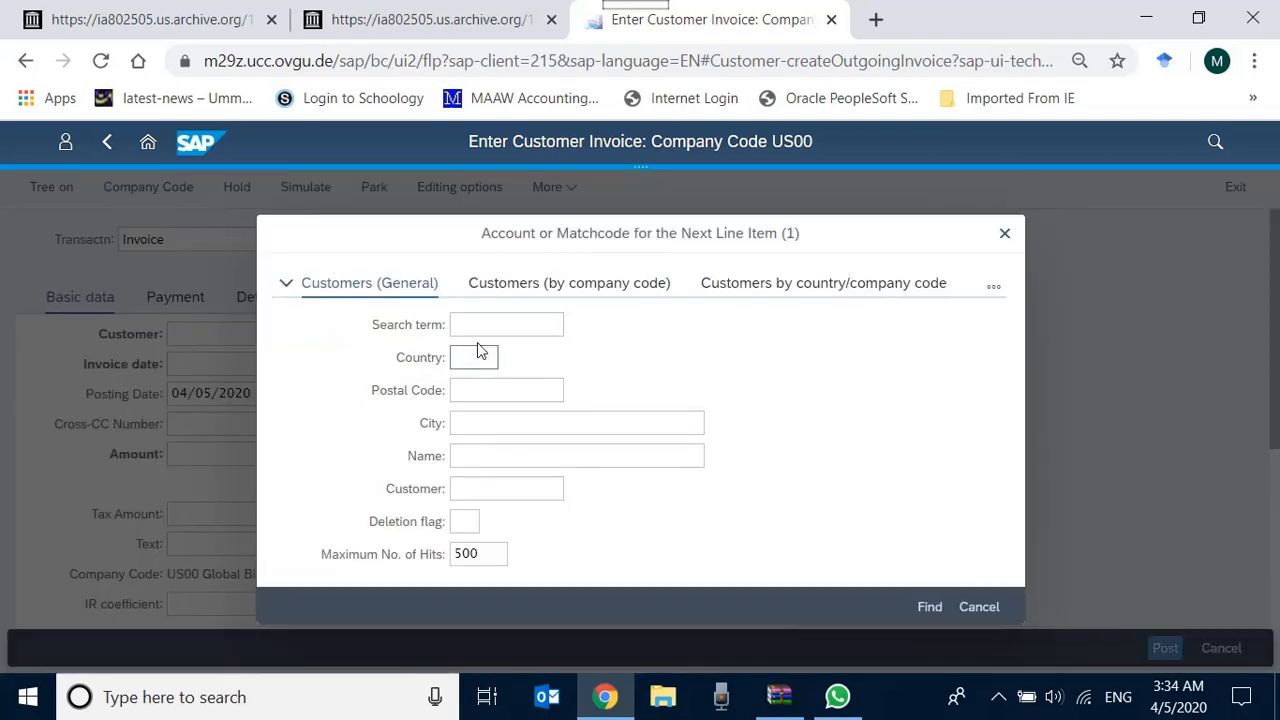
type("000")
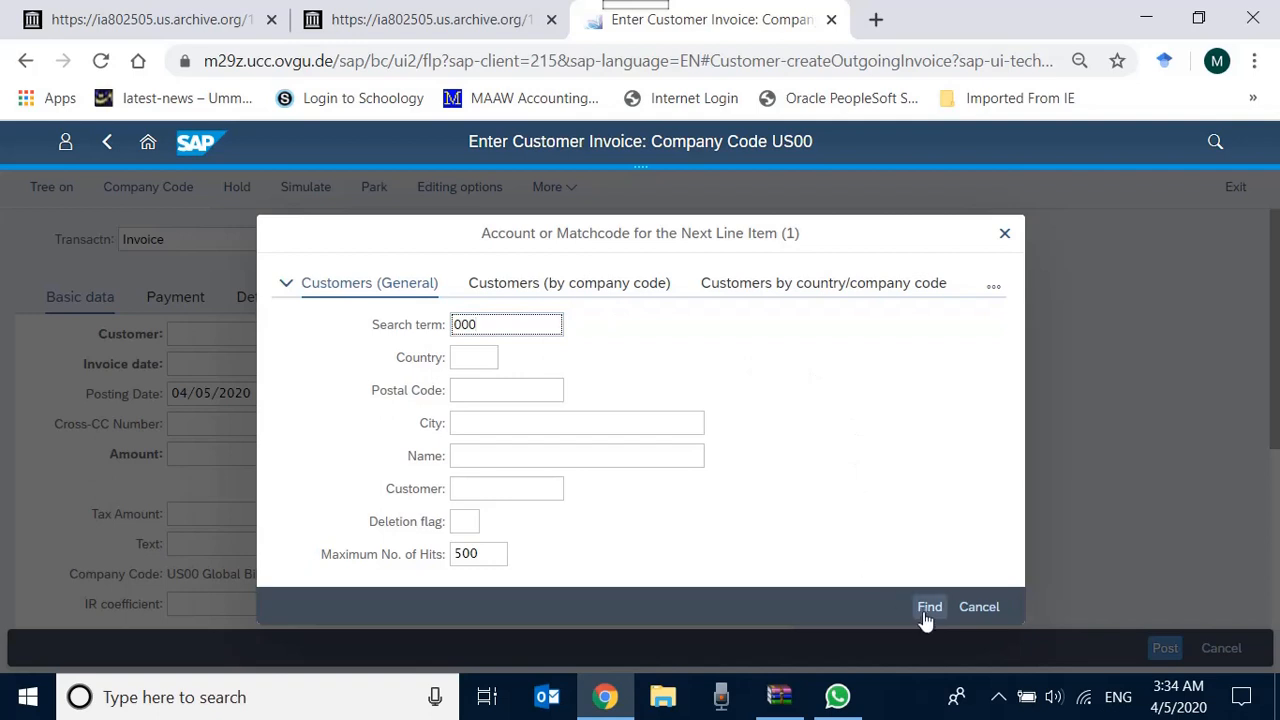
left_click(928, 608)
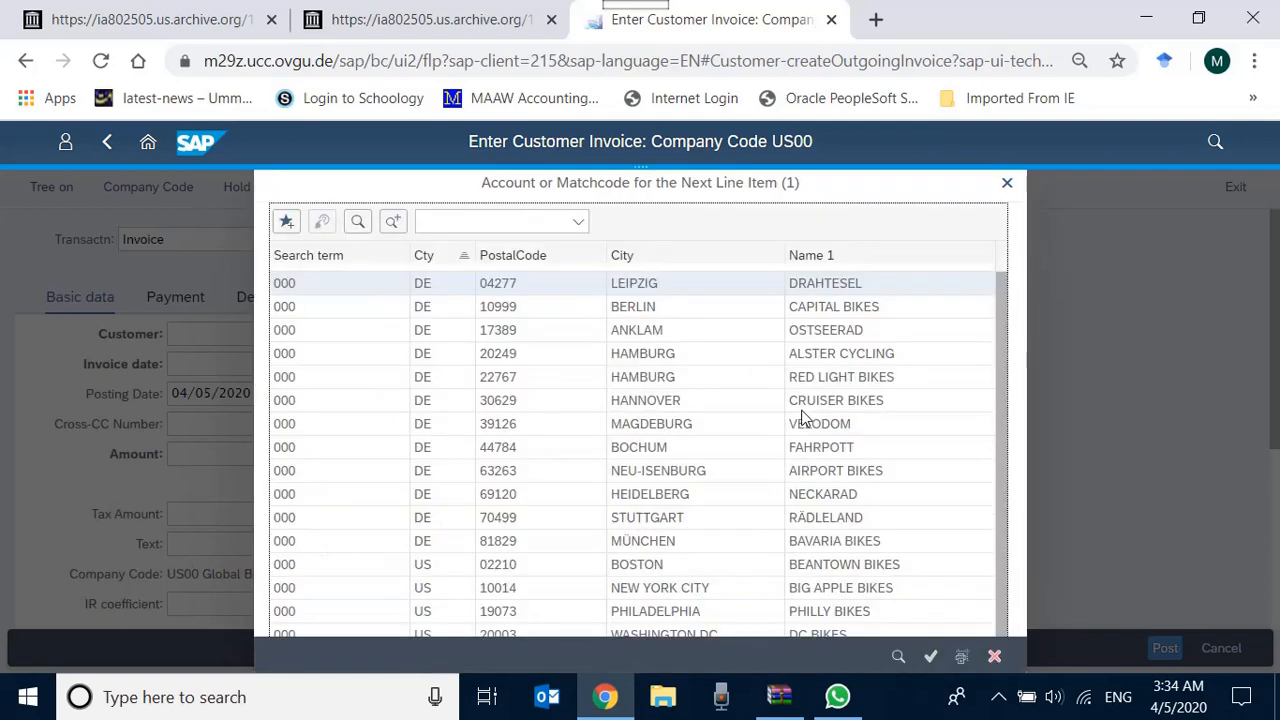
mouse_move(804, 418)
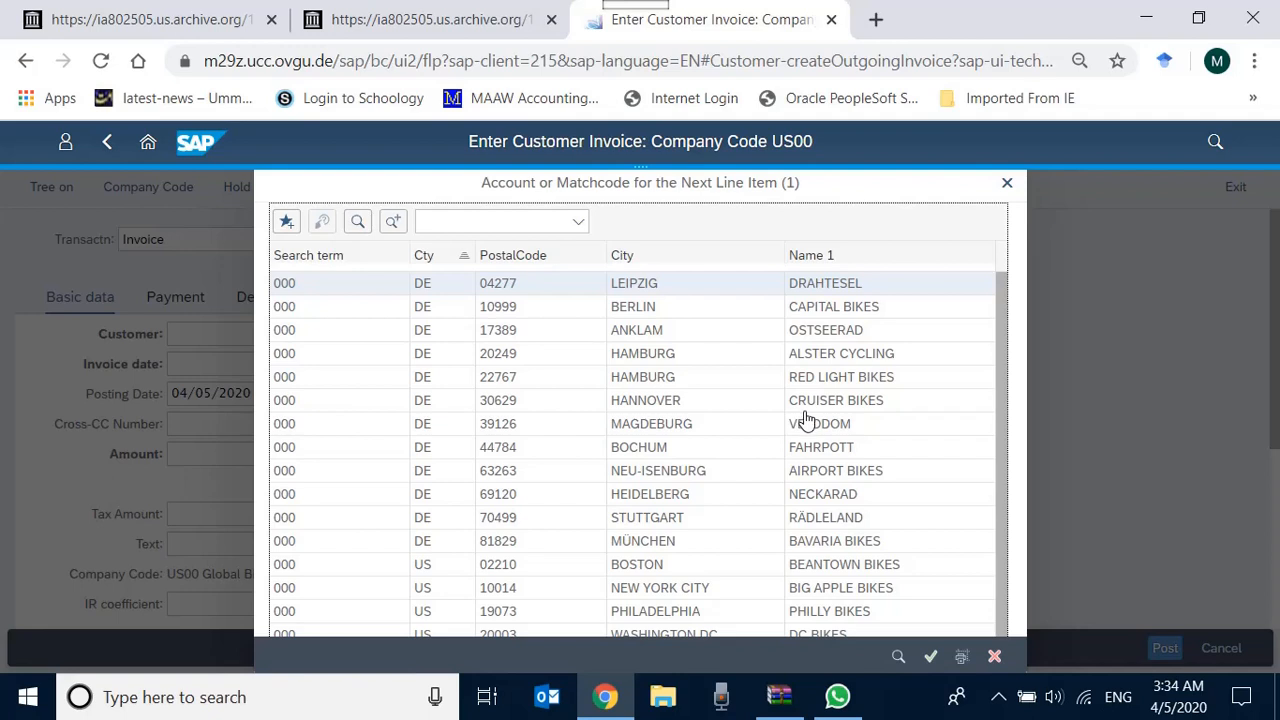
mouse_move(444, 290)
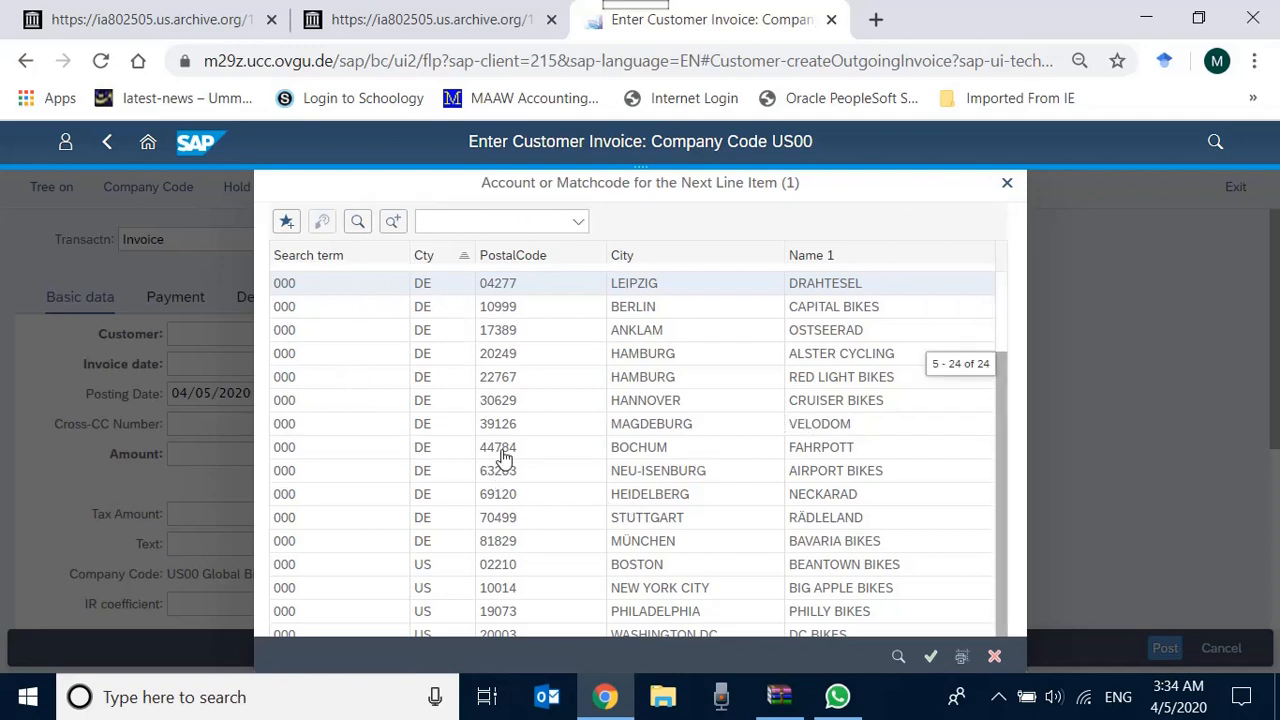
scroll("down", 3)
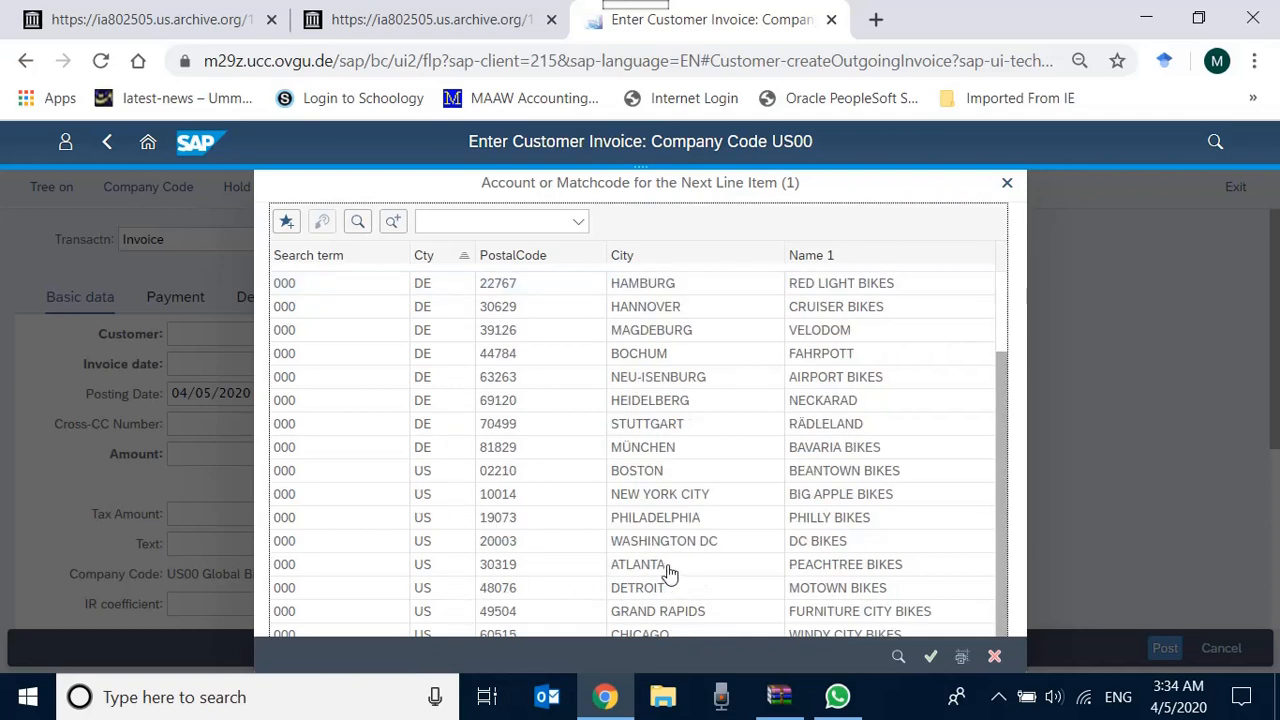
mouse_move(716, 564)
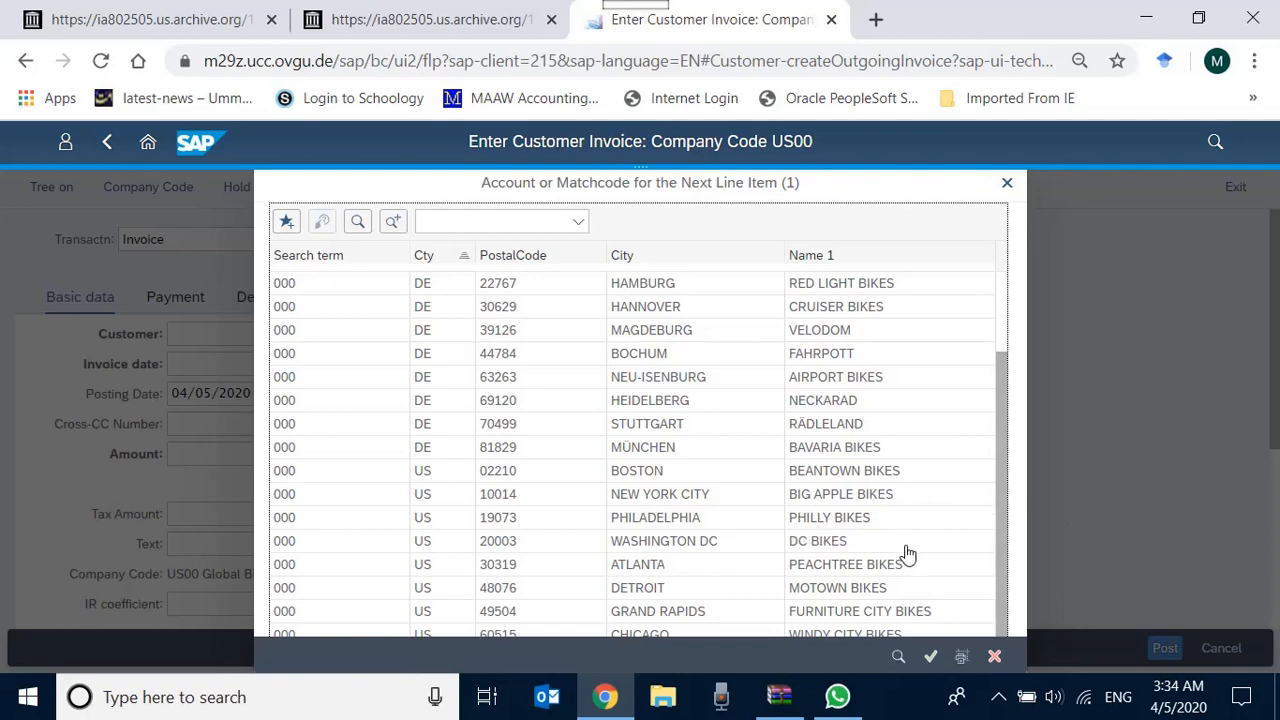
mouse_move(878, 536)
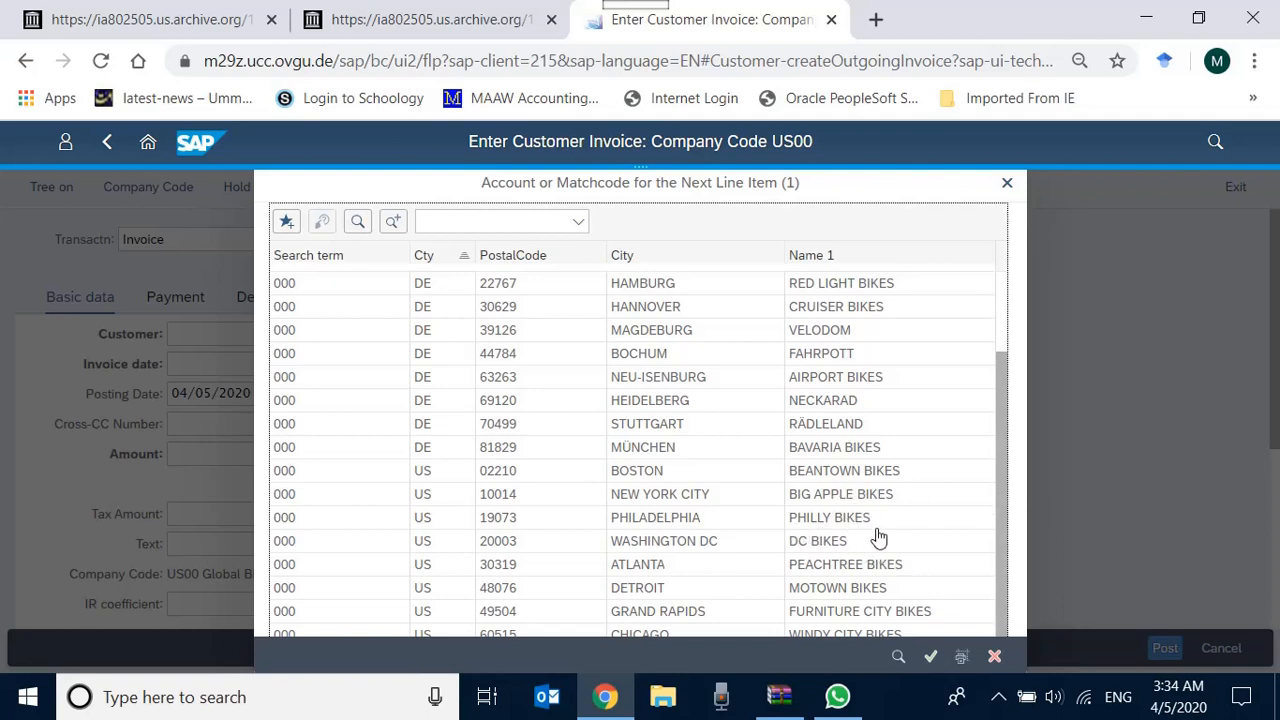
mouse_move(856, 356)
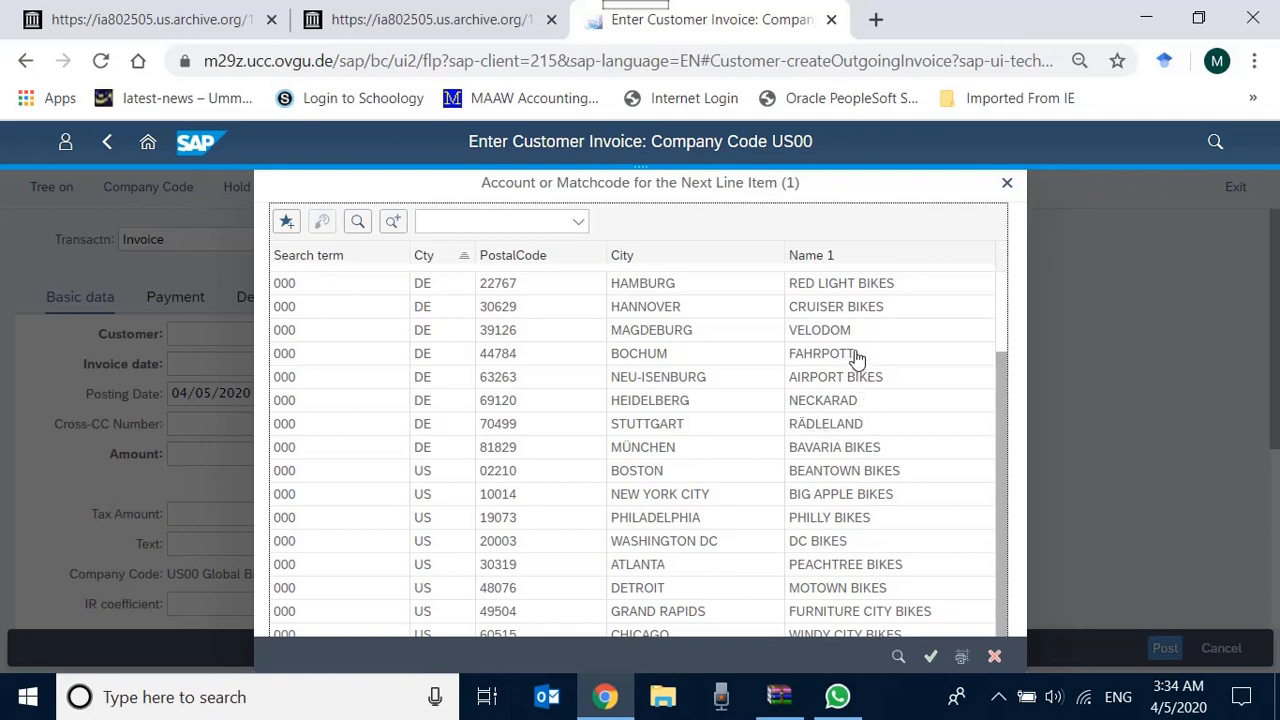
mouse_move(822, 578)
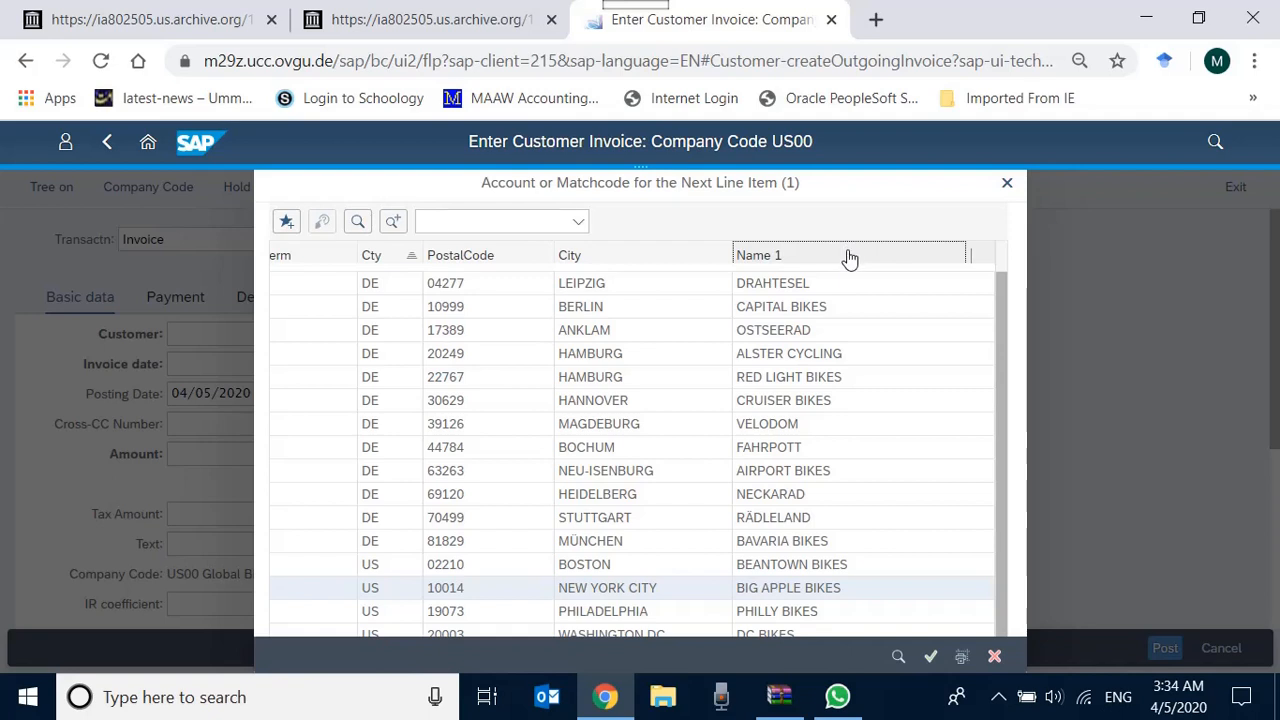
mouse_move(286, 220)
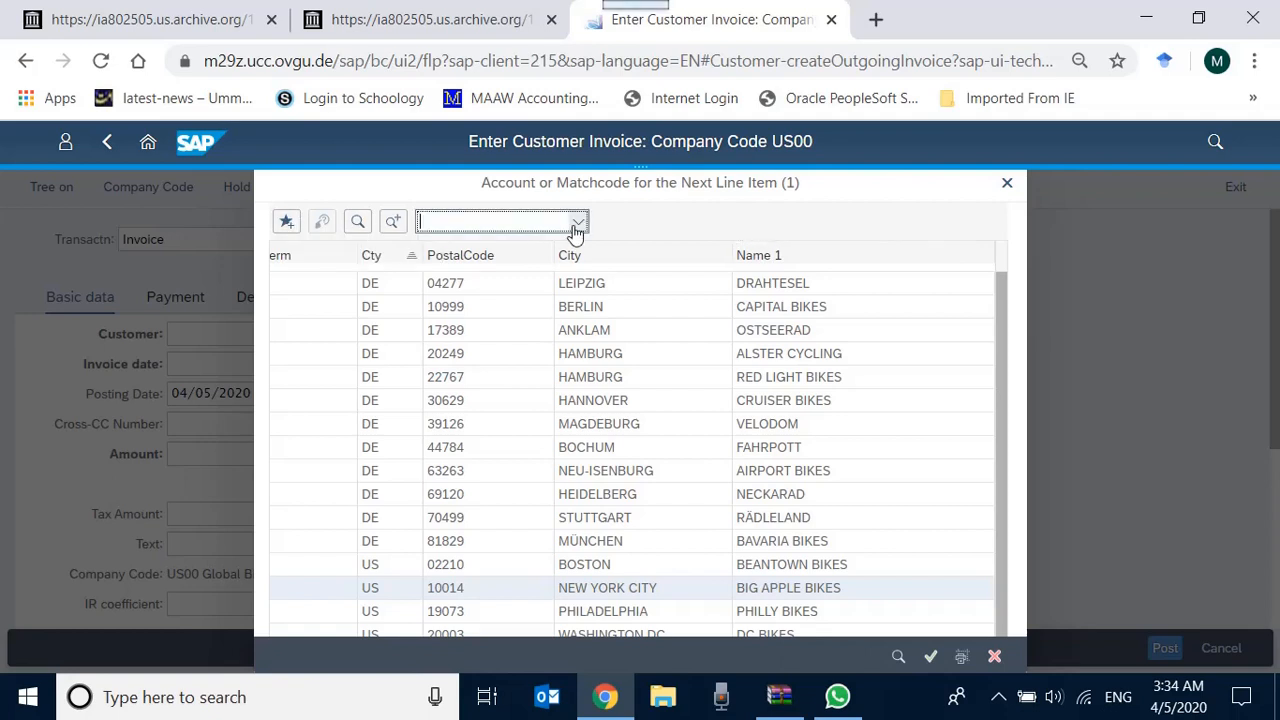
mouse_move(404, 260)
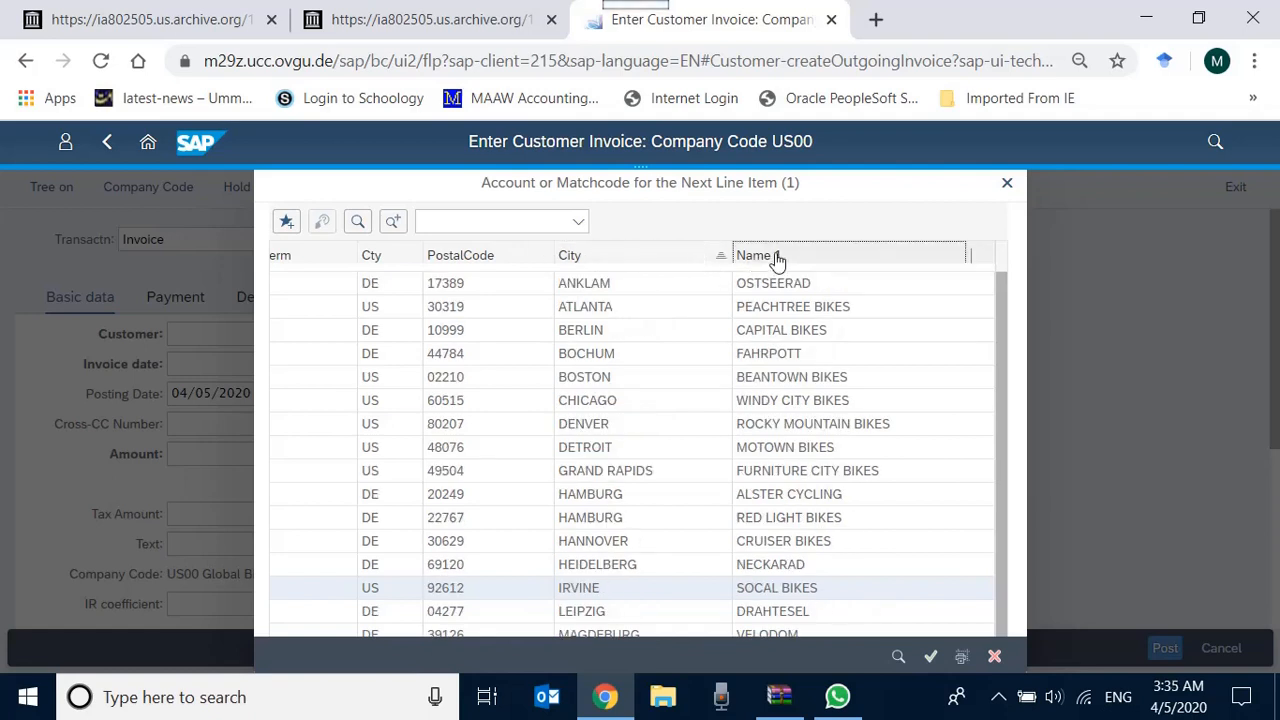
mouse_move(950, 268)
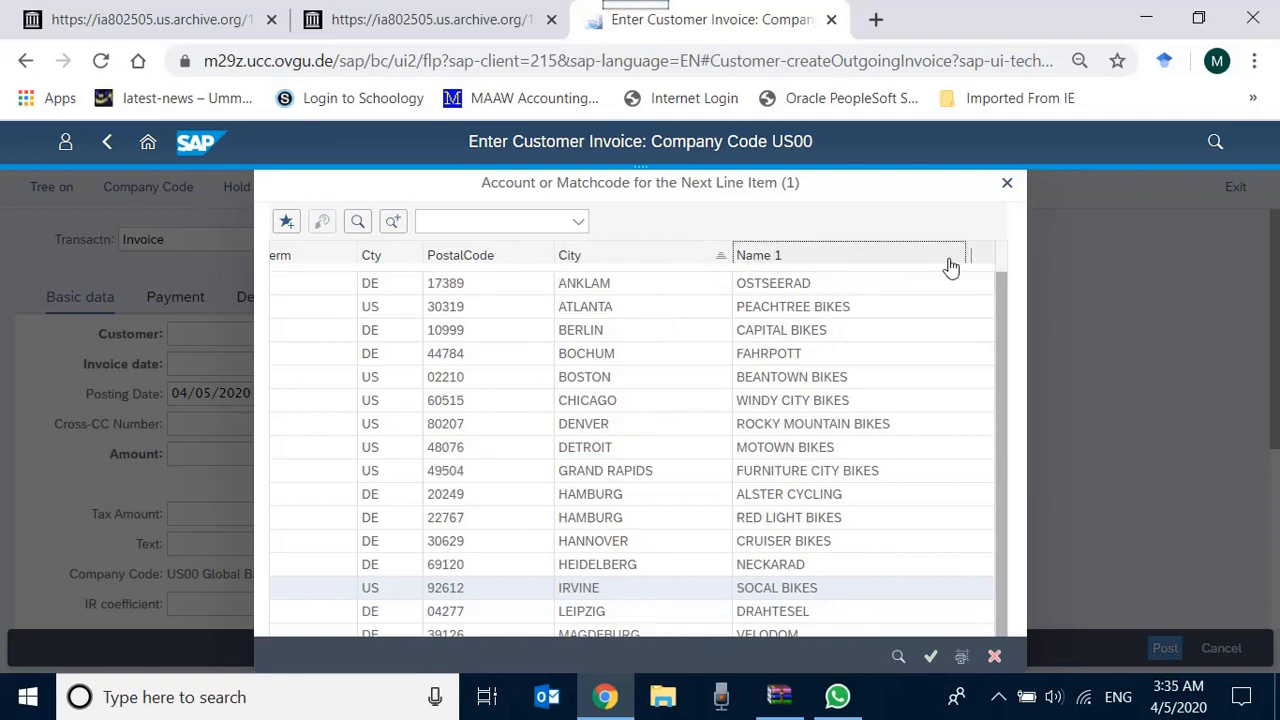
mouse_move(978, 260)
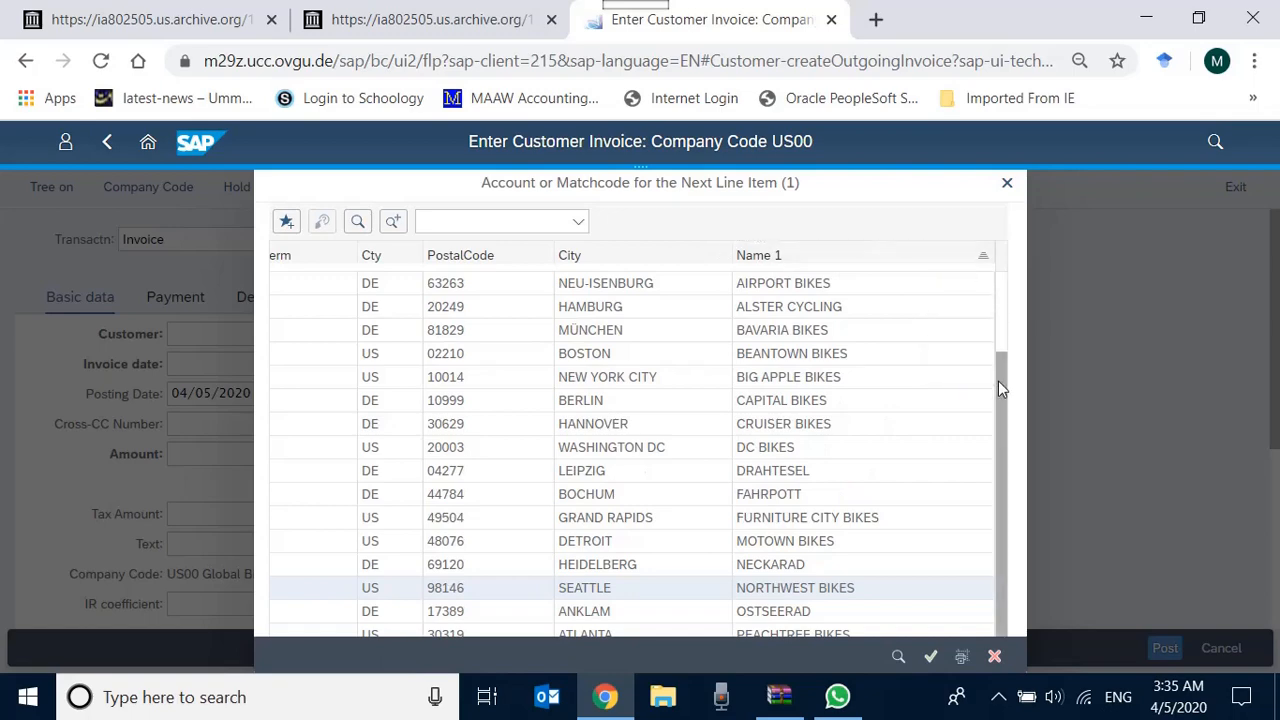
scroll("down", 3)
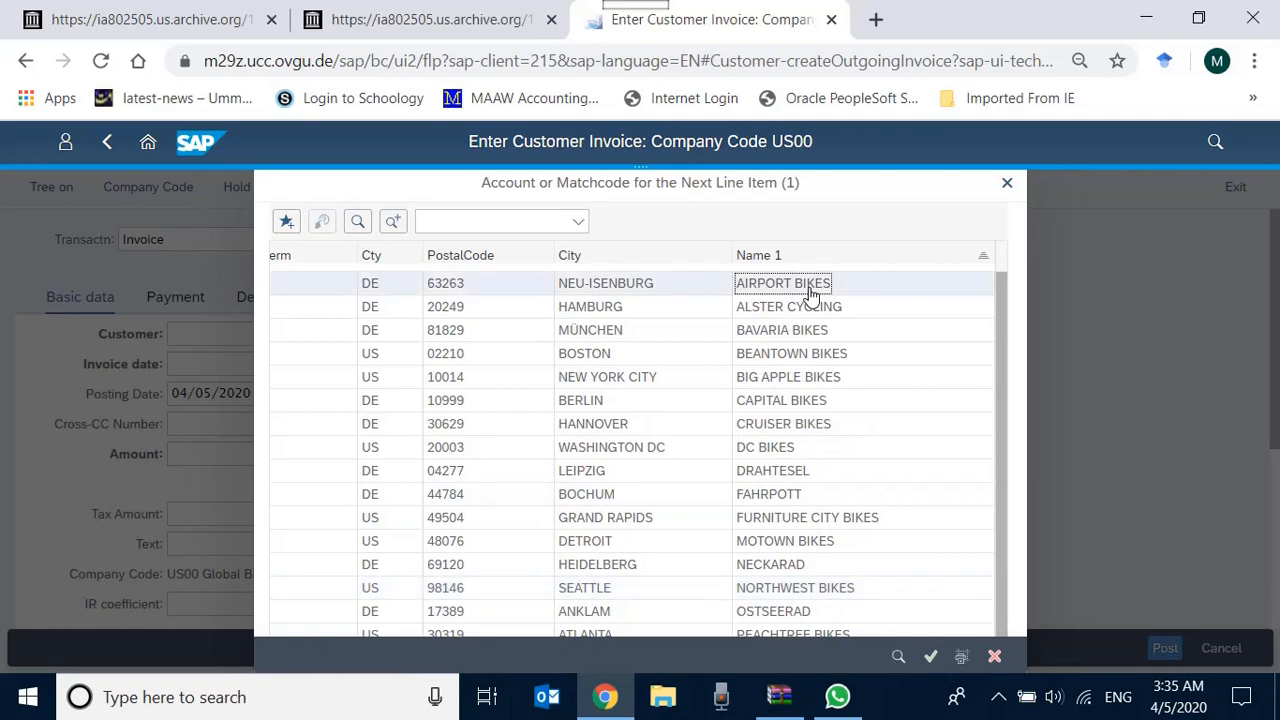
double_click(782, 284)
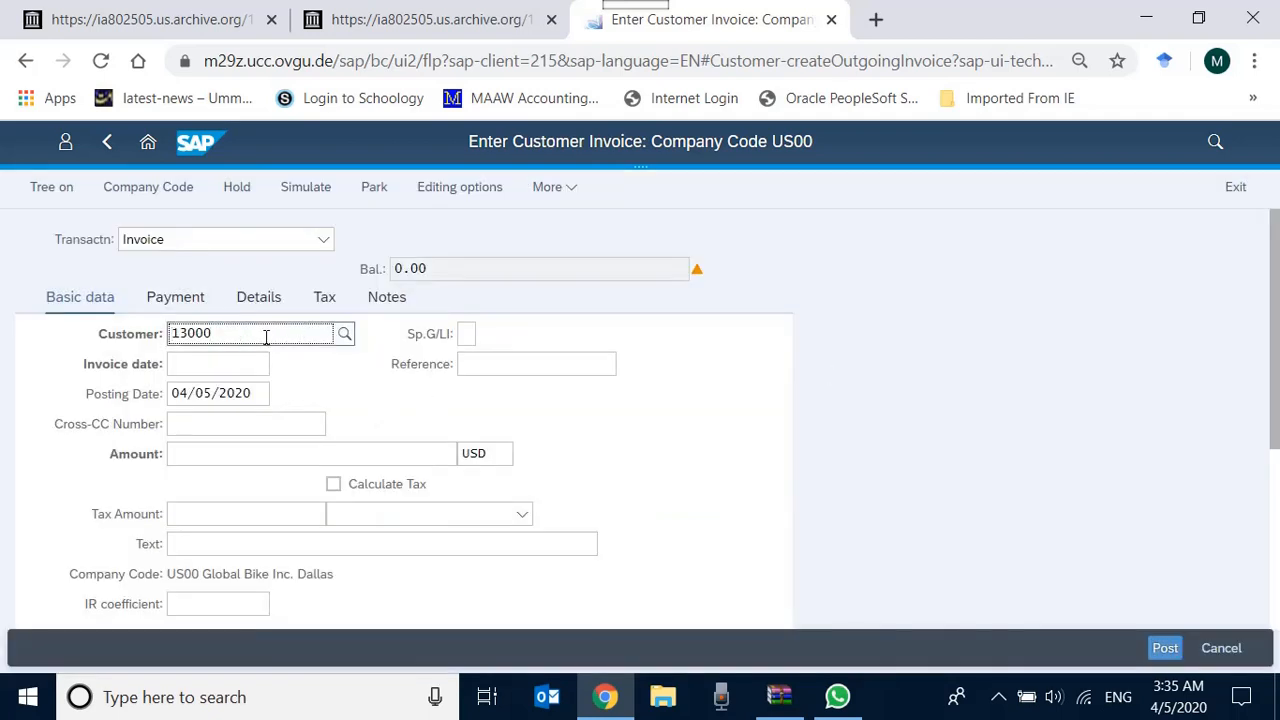
Step: Set customer 2000 (Big Apple Bikes) with invoice date 04/05/2020 and load its address
type("2000")
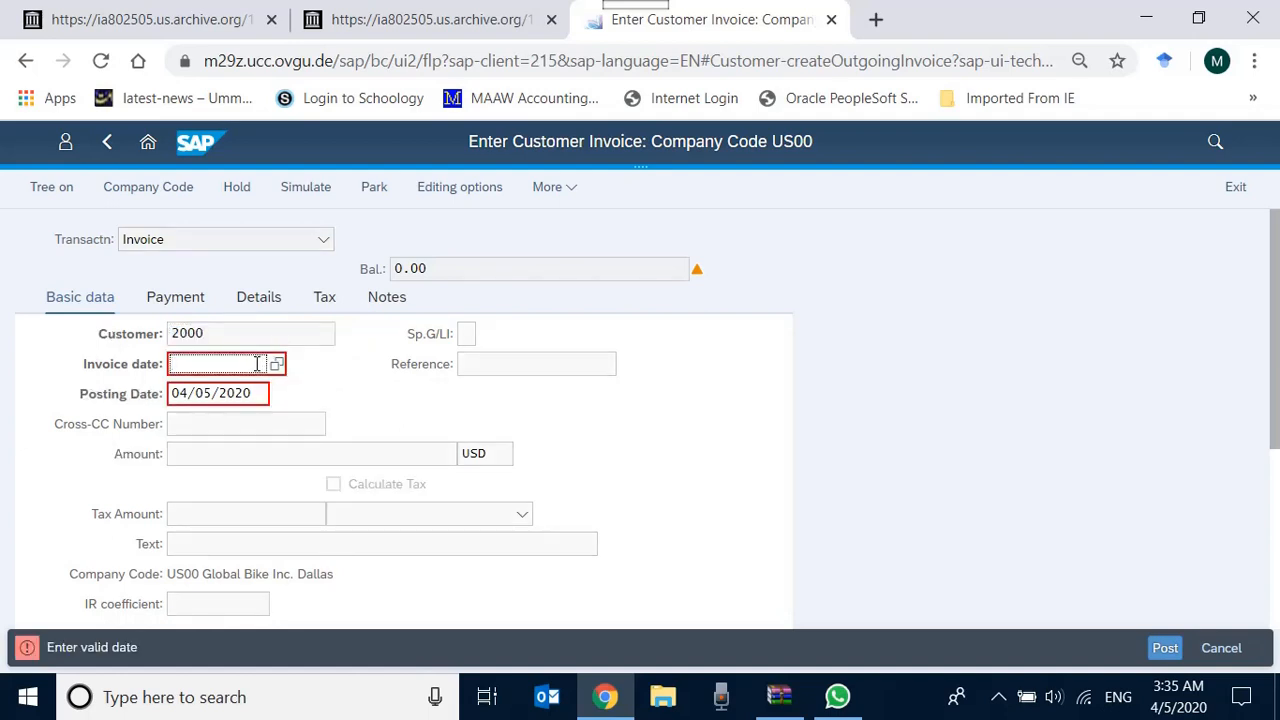
type("04/05/2020")
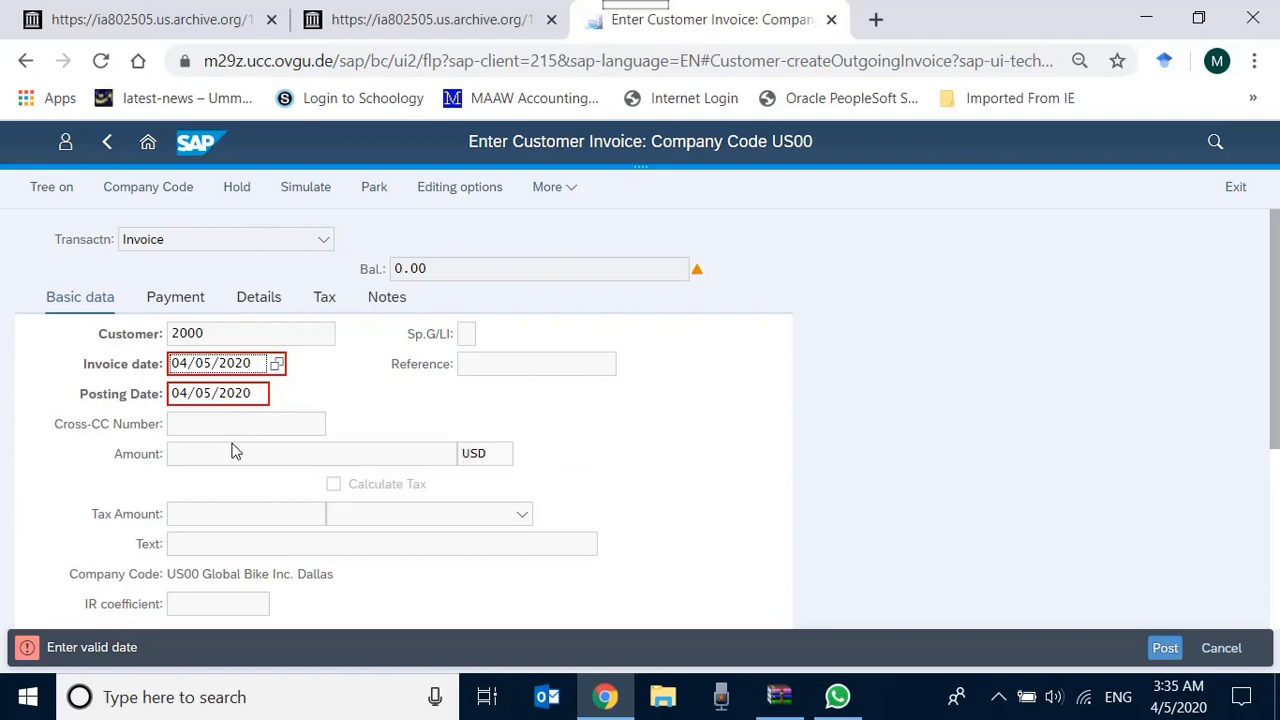
left_click(310, 452)
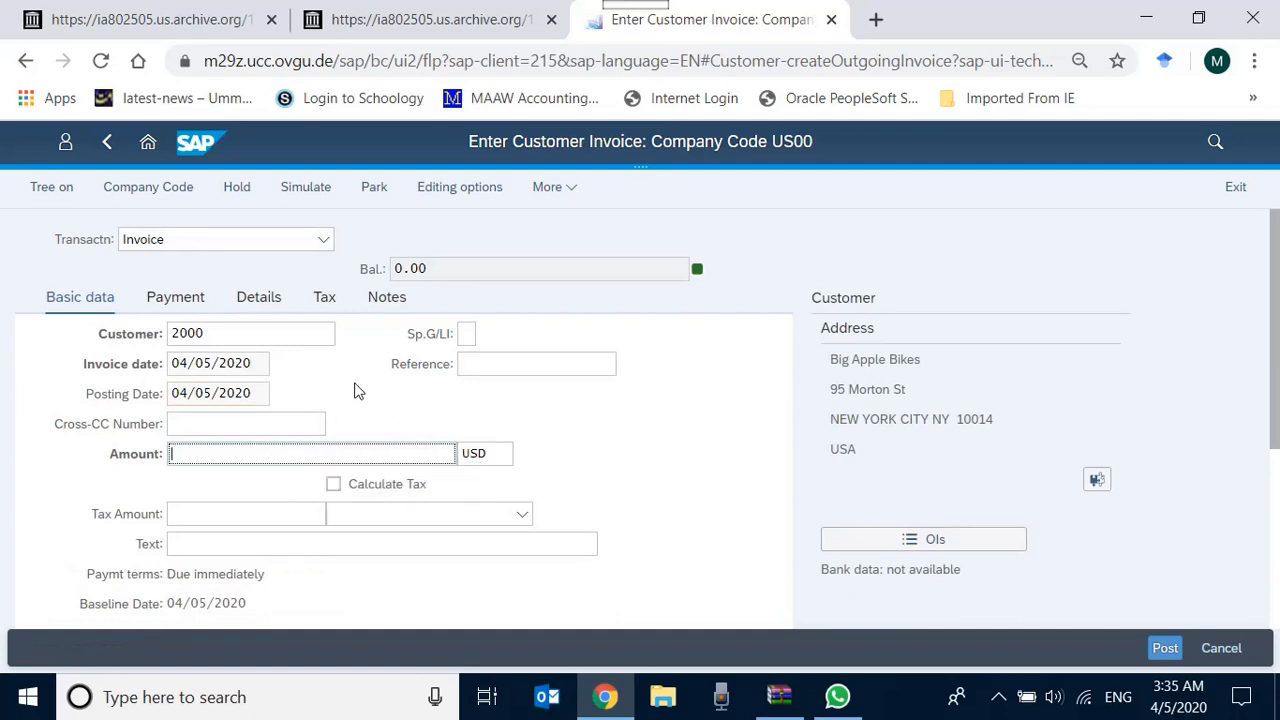
mouse_move(810, 402)
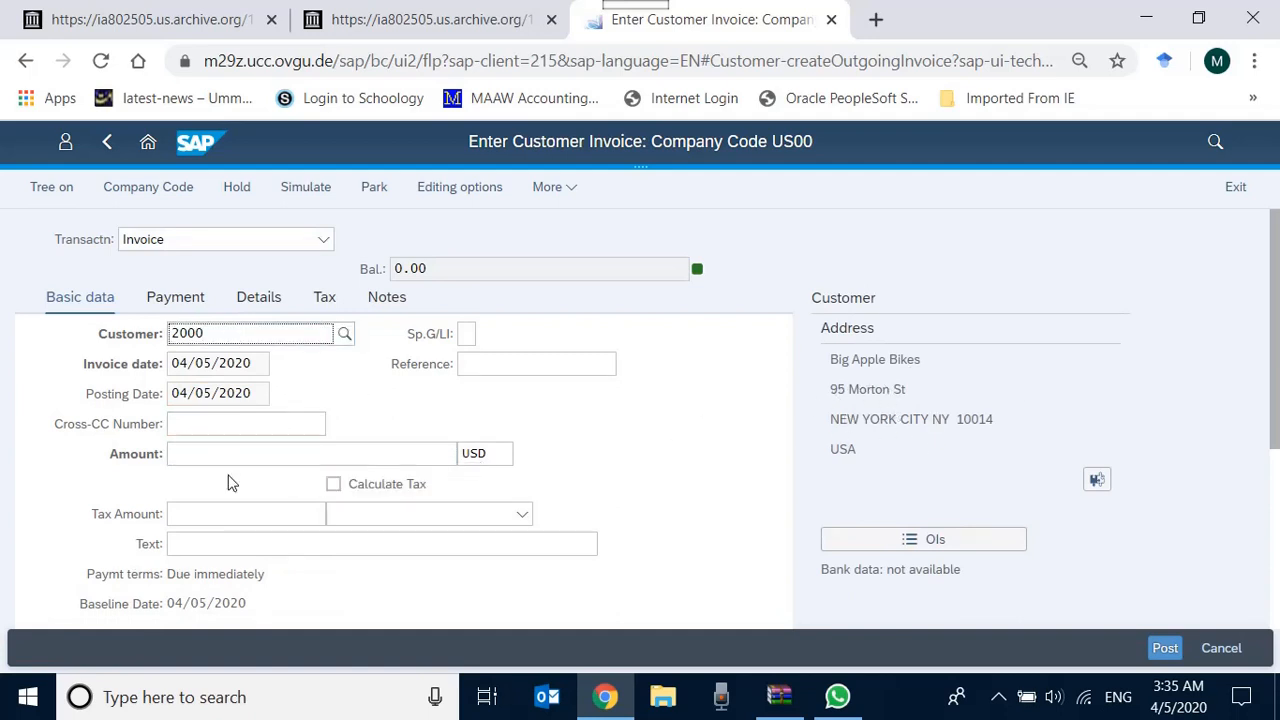
Step: Enter the invoice amount of 1,201.00 USD
left_click(310, 452)
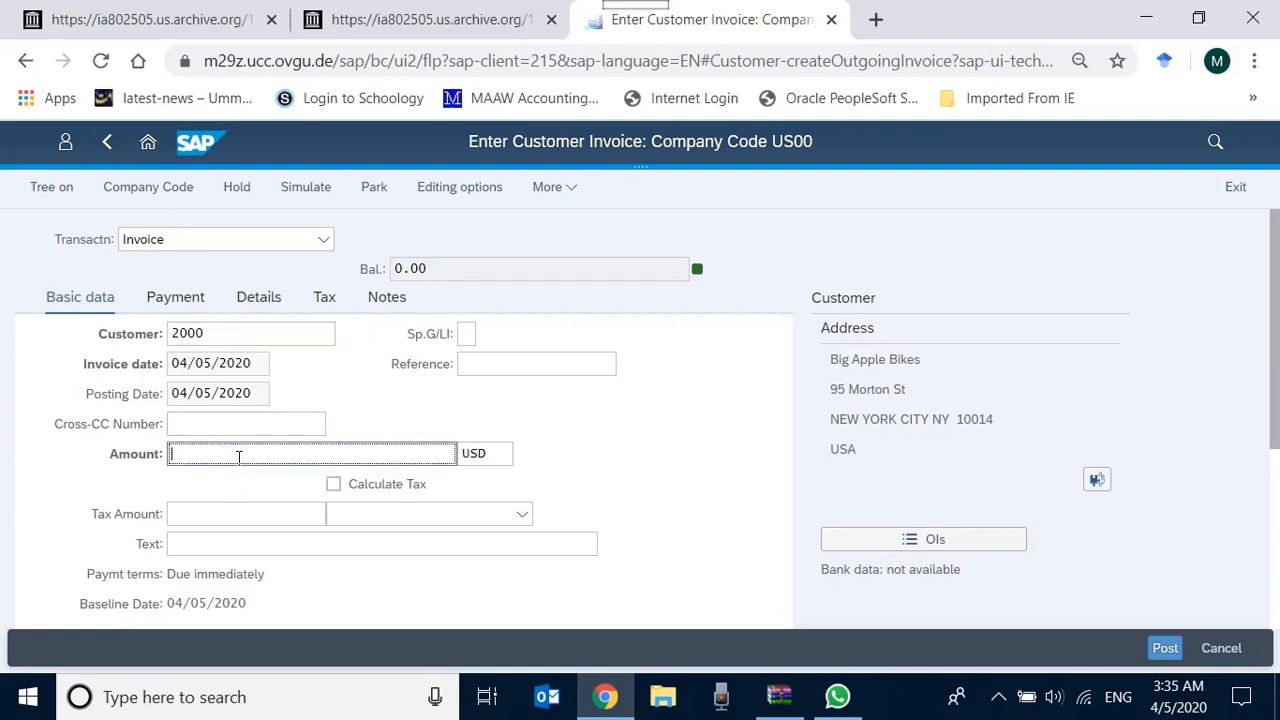
type("120")
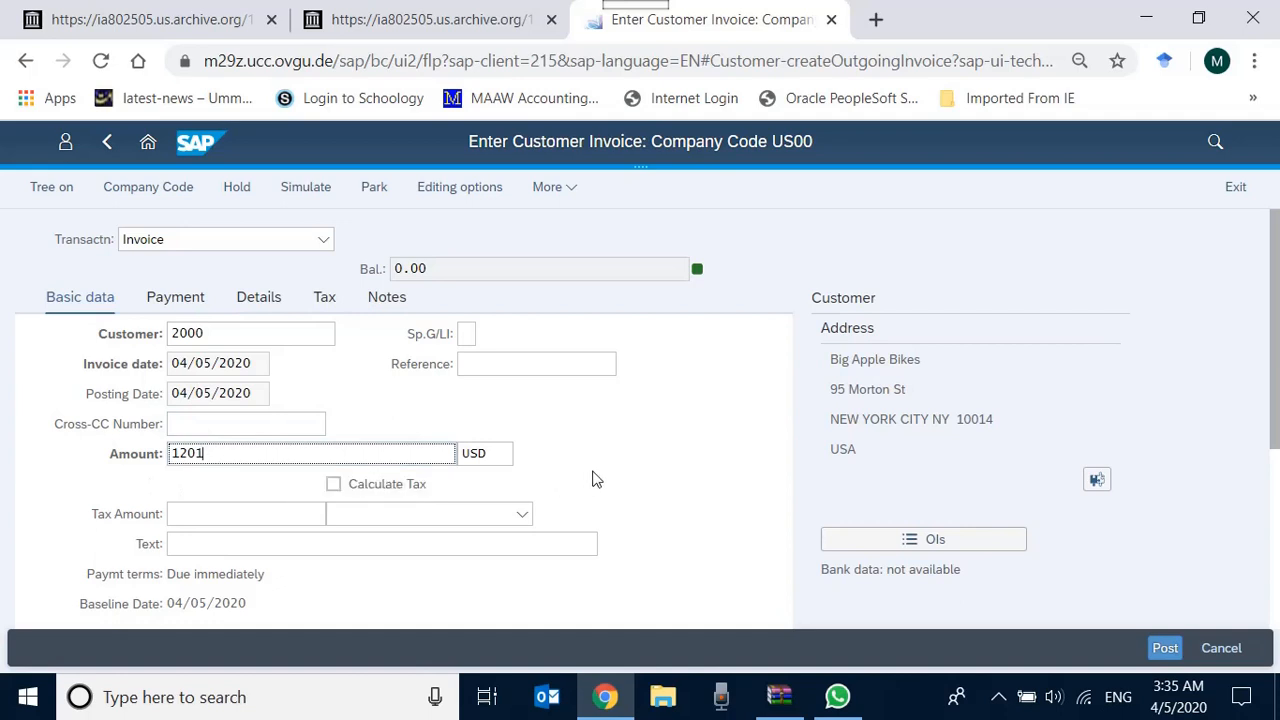
mouse_move(552, 448)
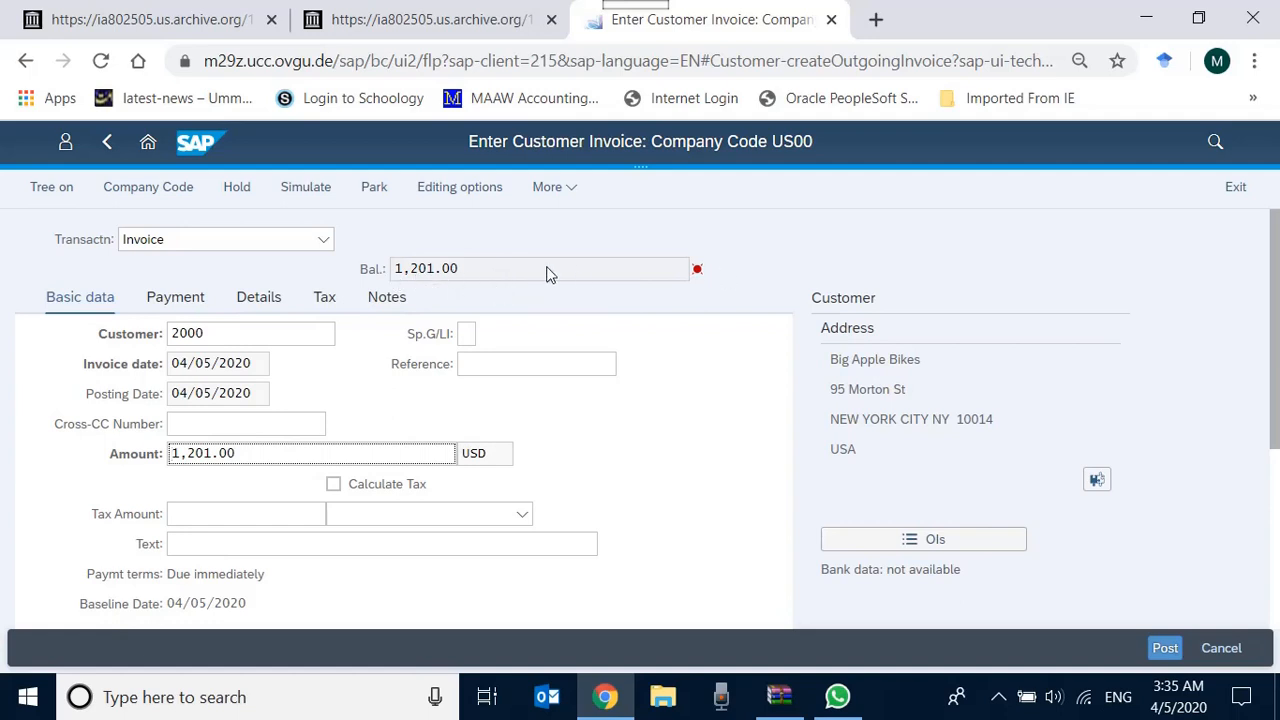
mouse_move(412, 280)
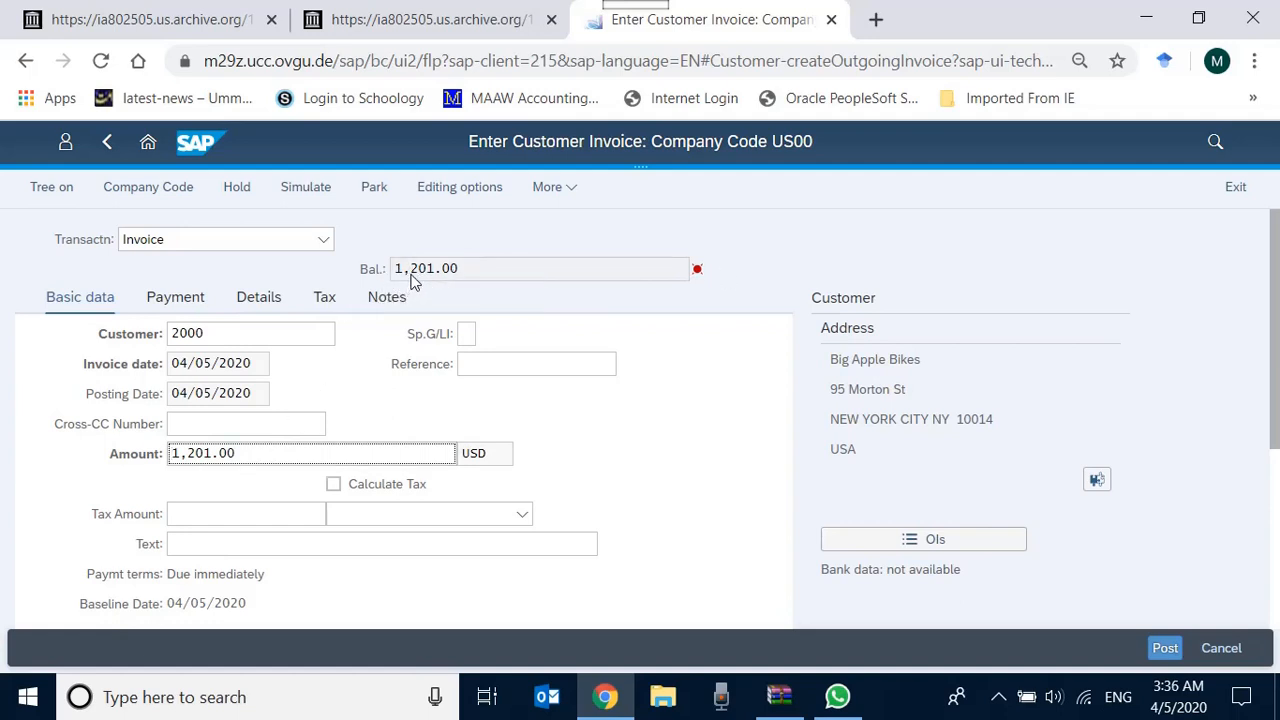
scroll("down", 3)
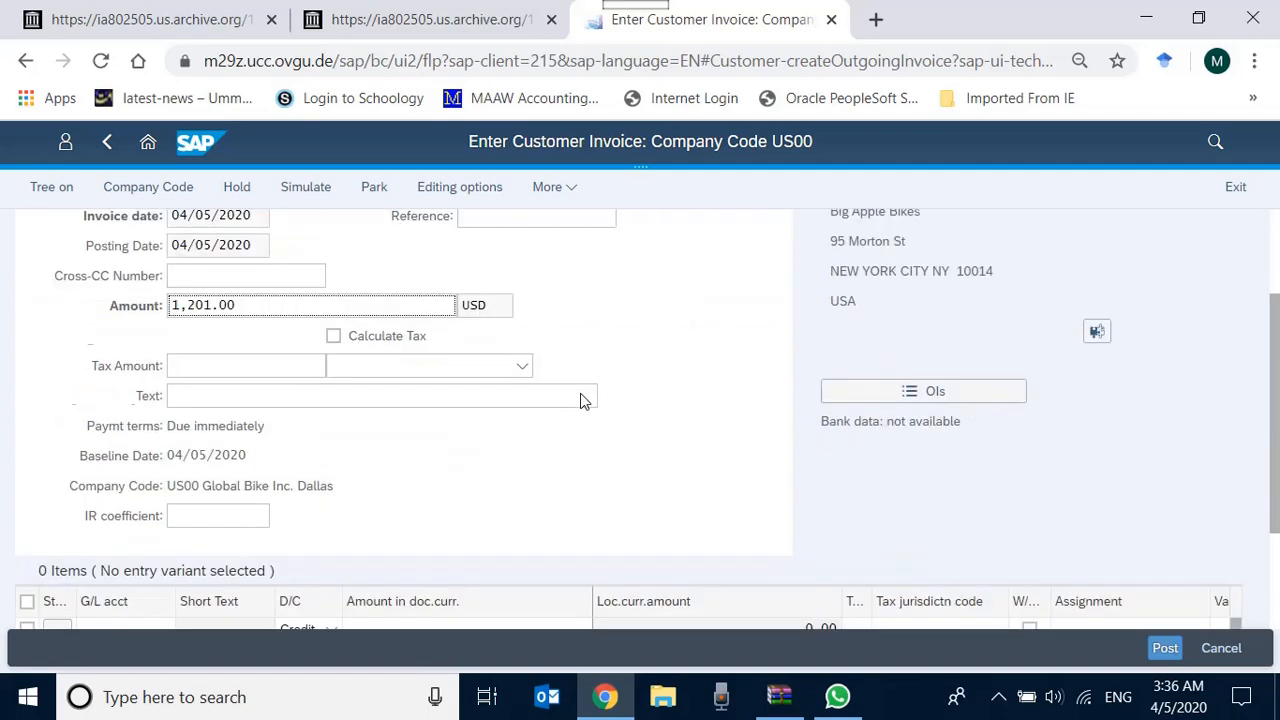
scroll("down", 3)
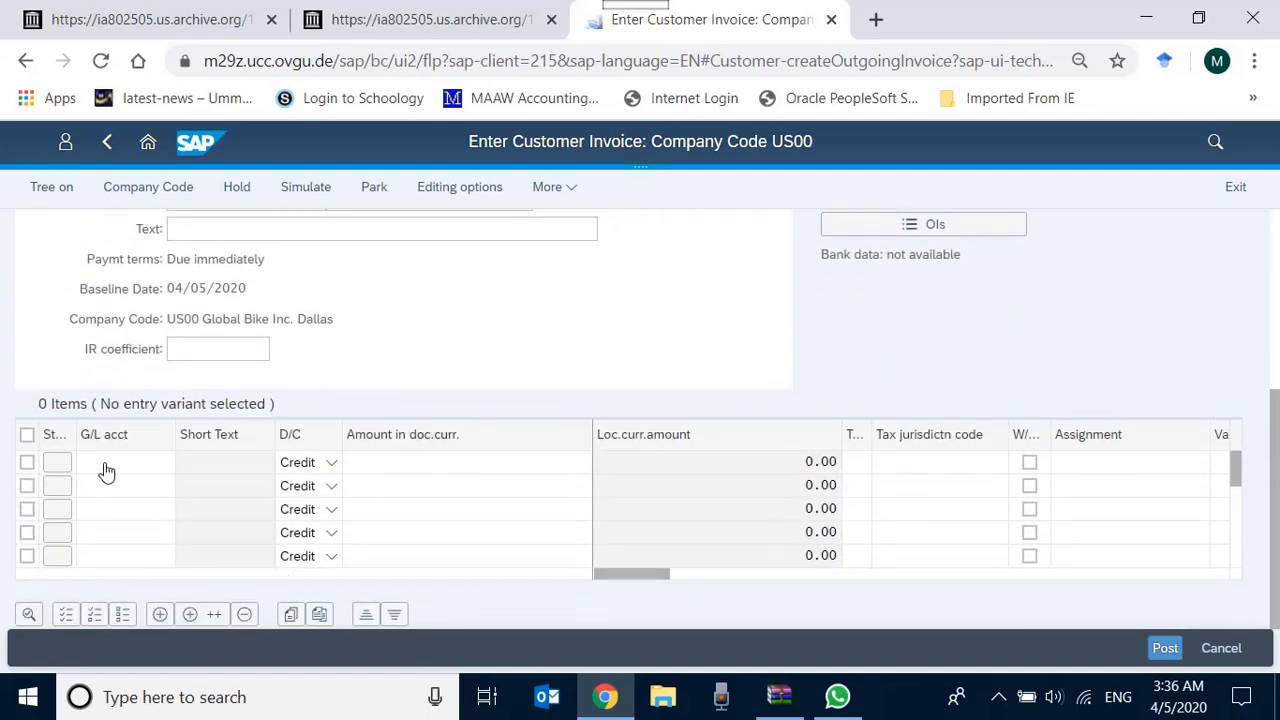
left_click(120, 462)
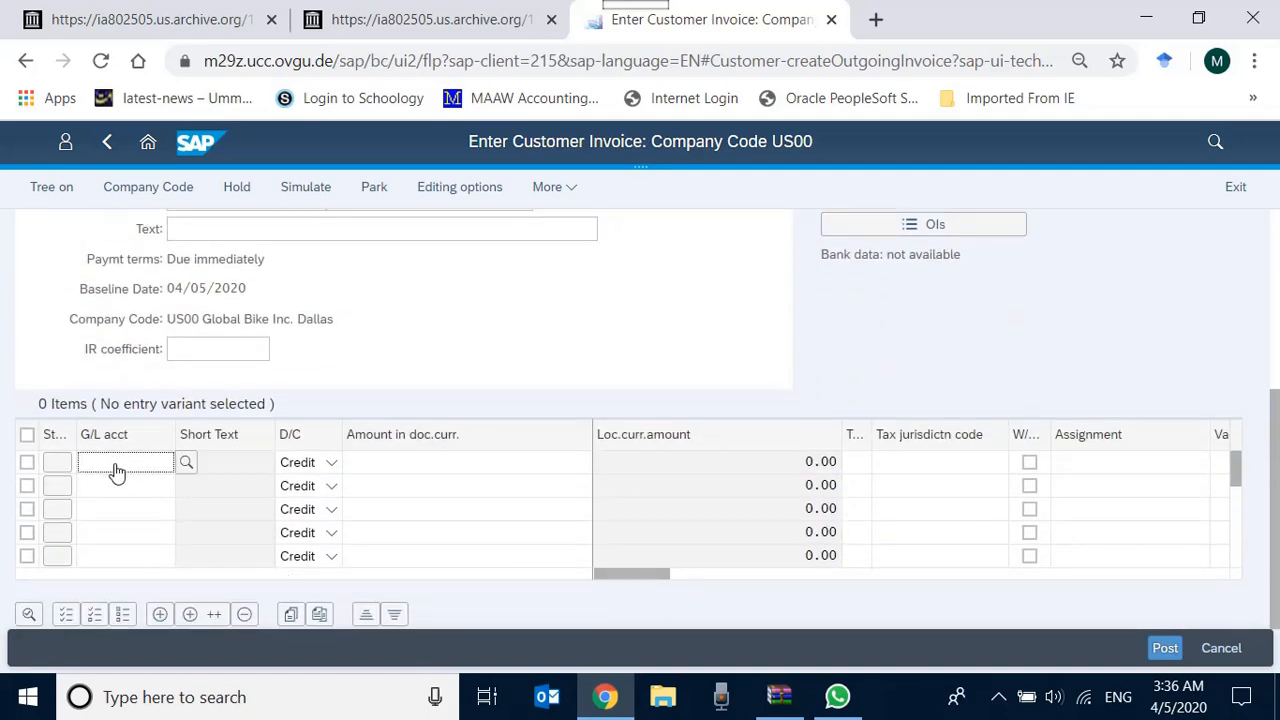
type("sales")
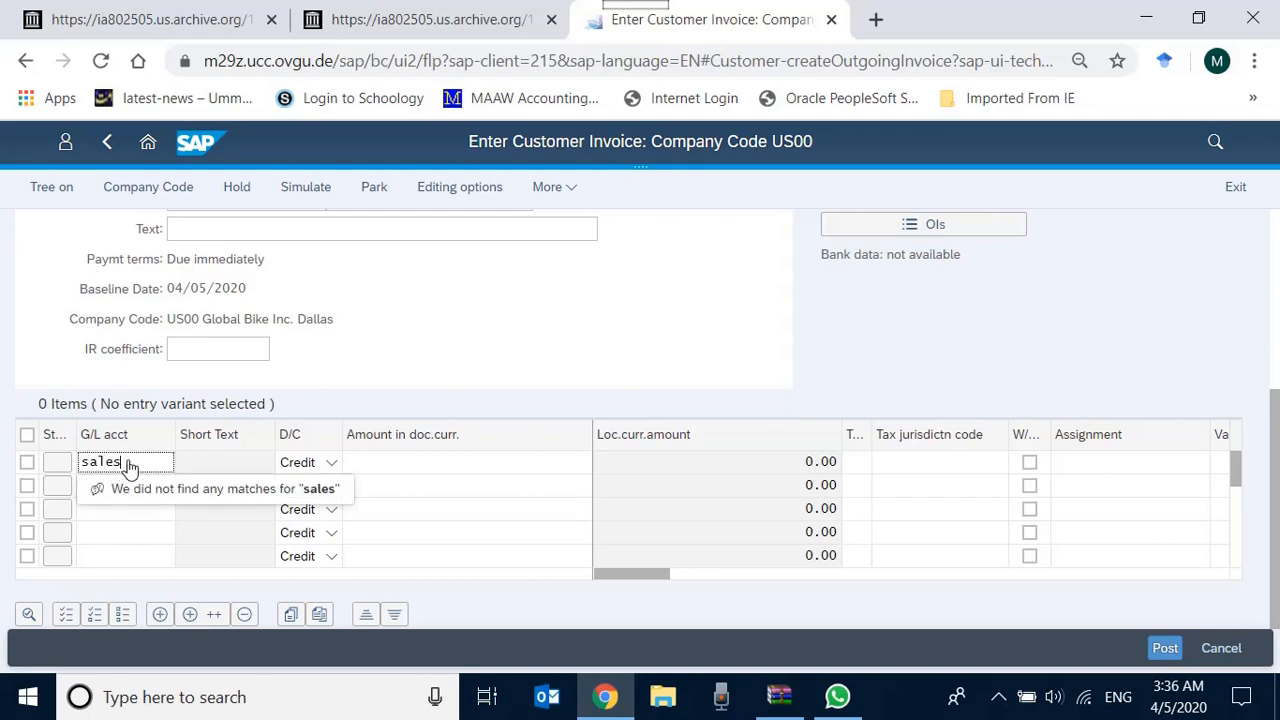
key("Backspace")
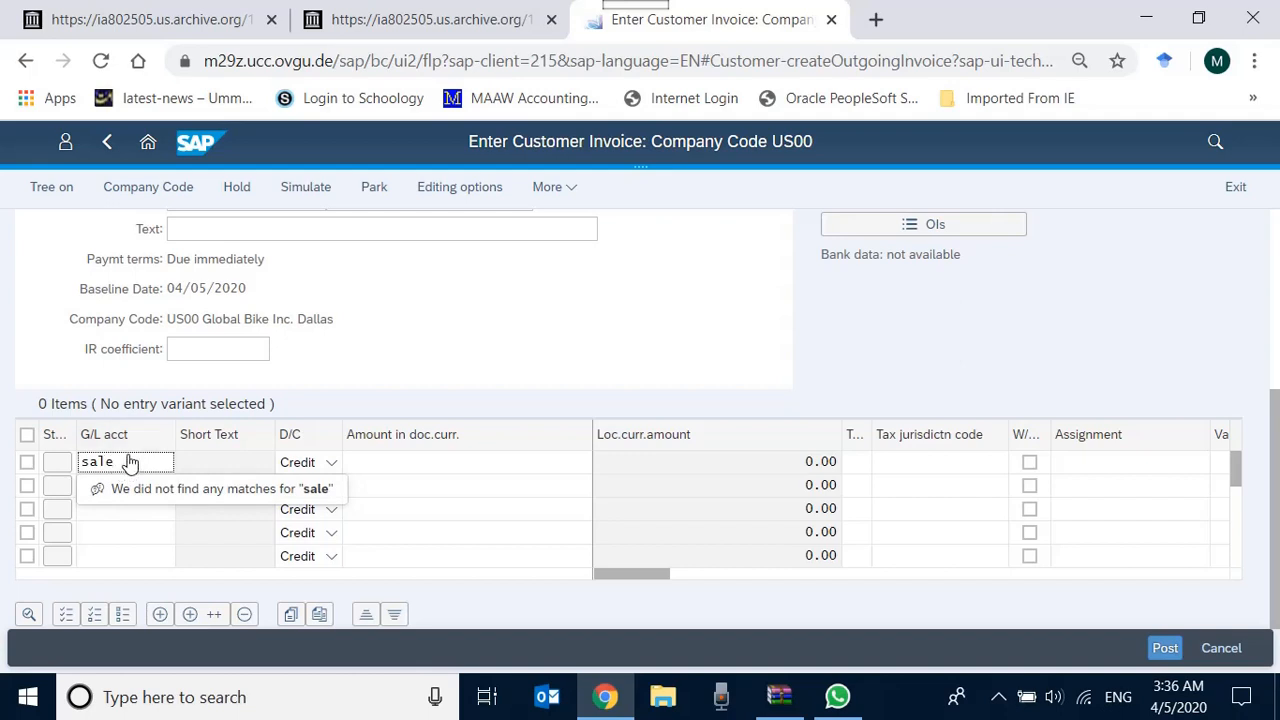
mouse_move(132, 484)
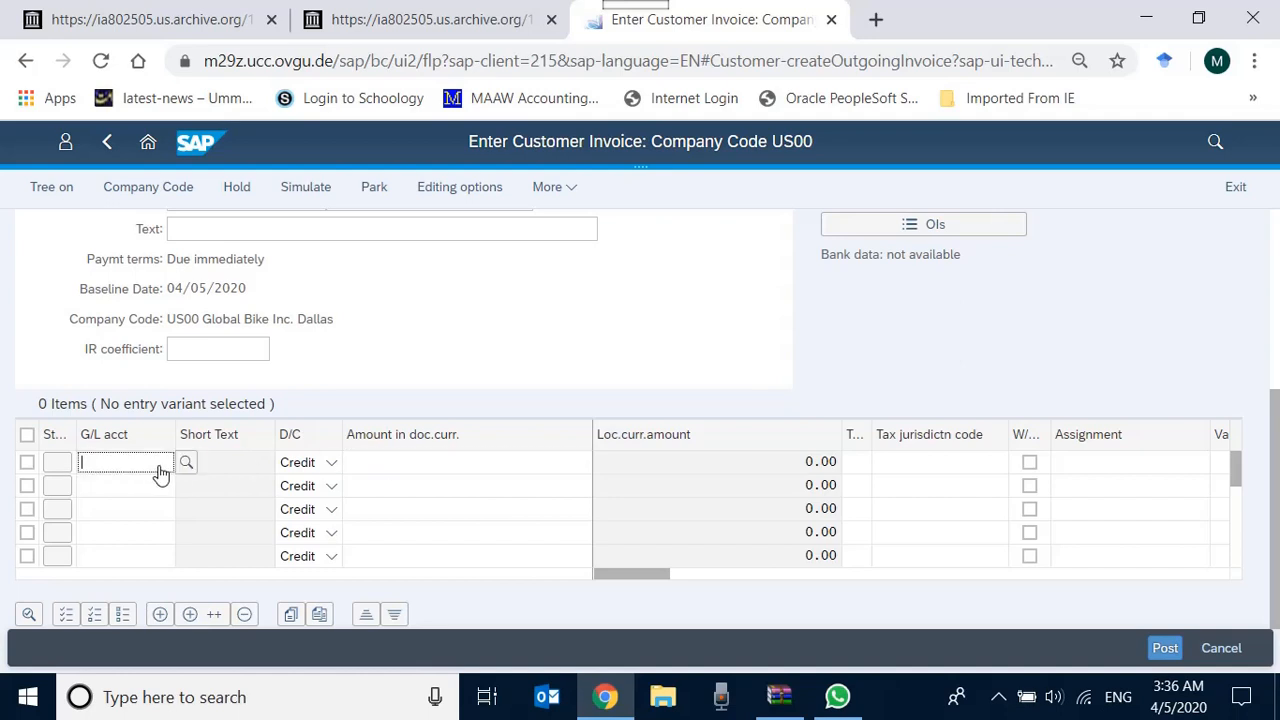
Step: Search G/L accounts by description '*sales*' and locate Sales revenue 600000
left_click(186, 460)
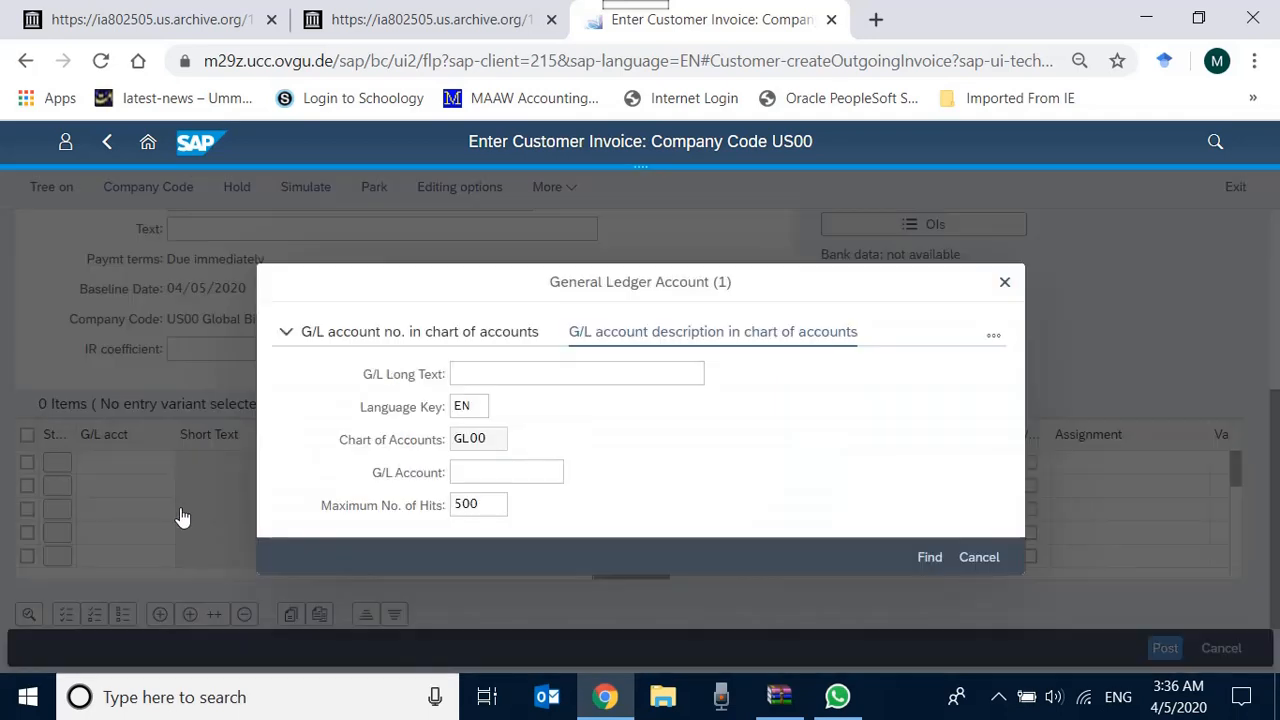
left_click(576, 374)
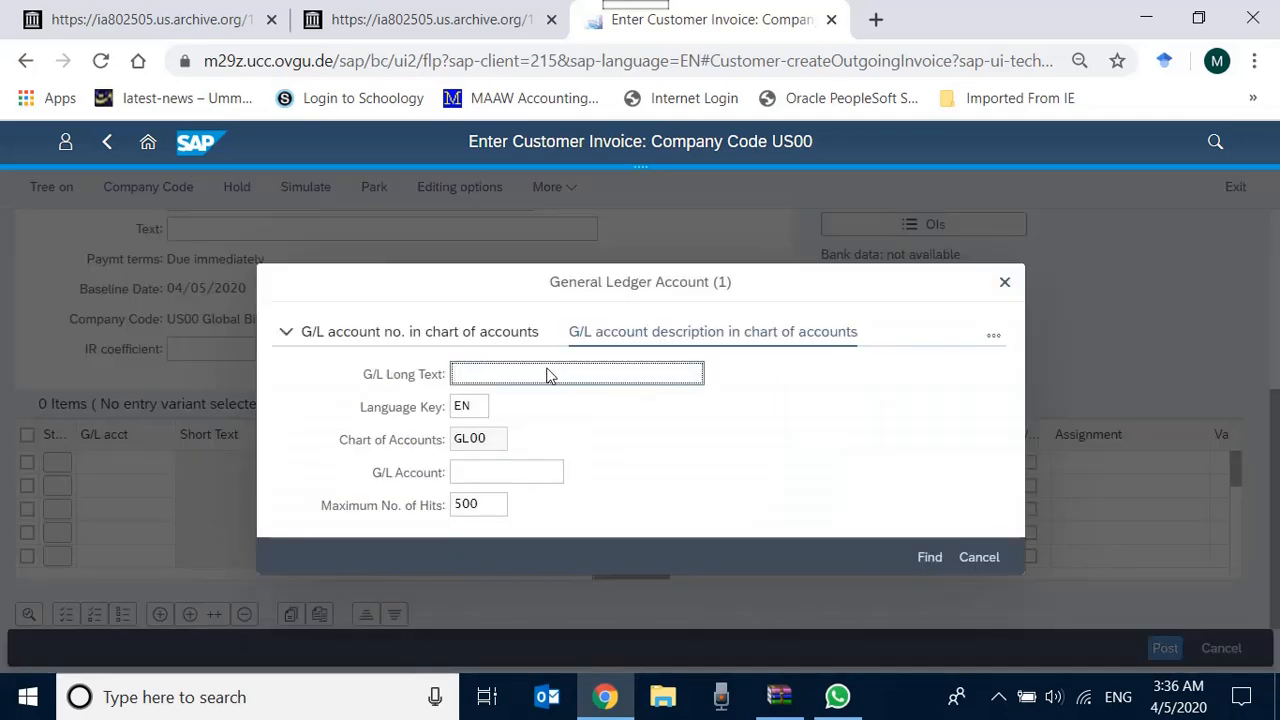
type("*sales*")
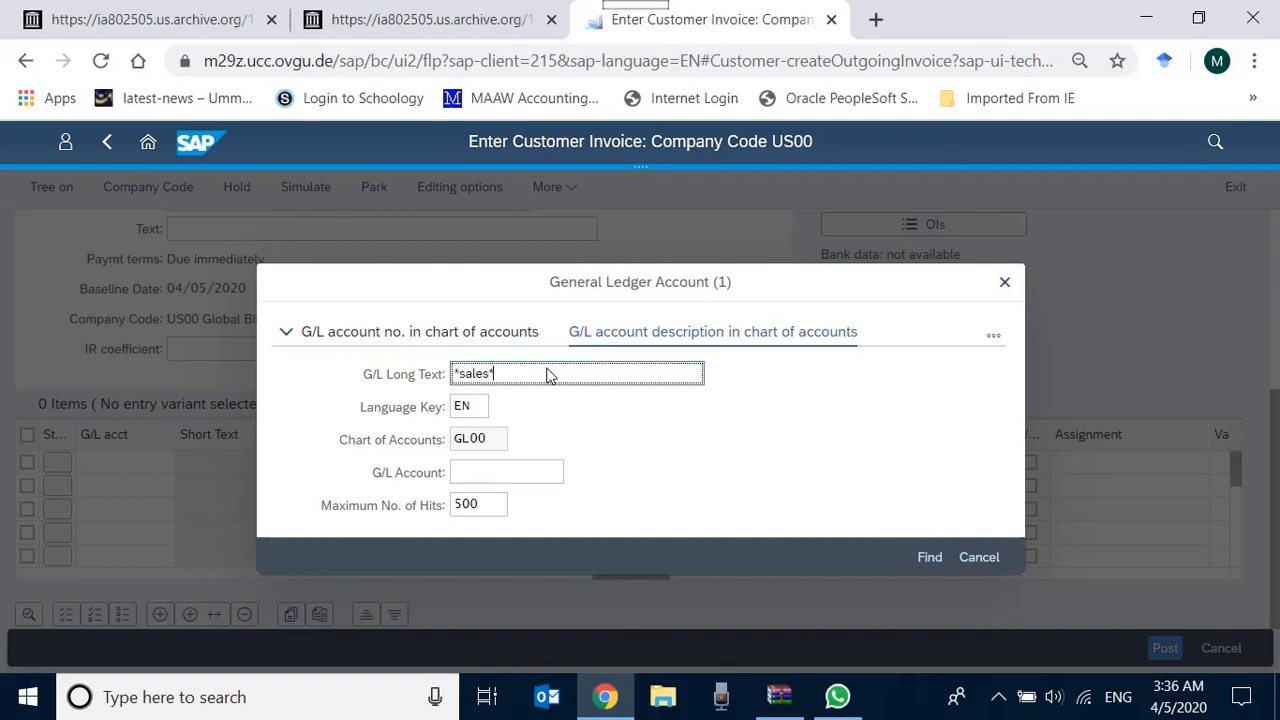
left_click(928, 556)
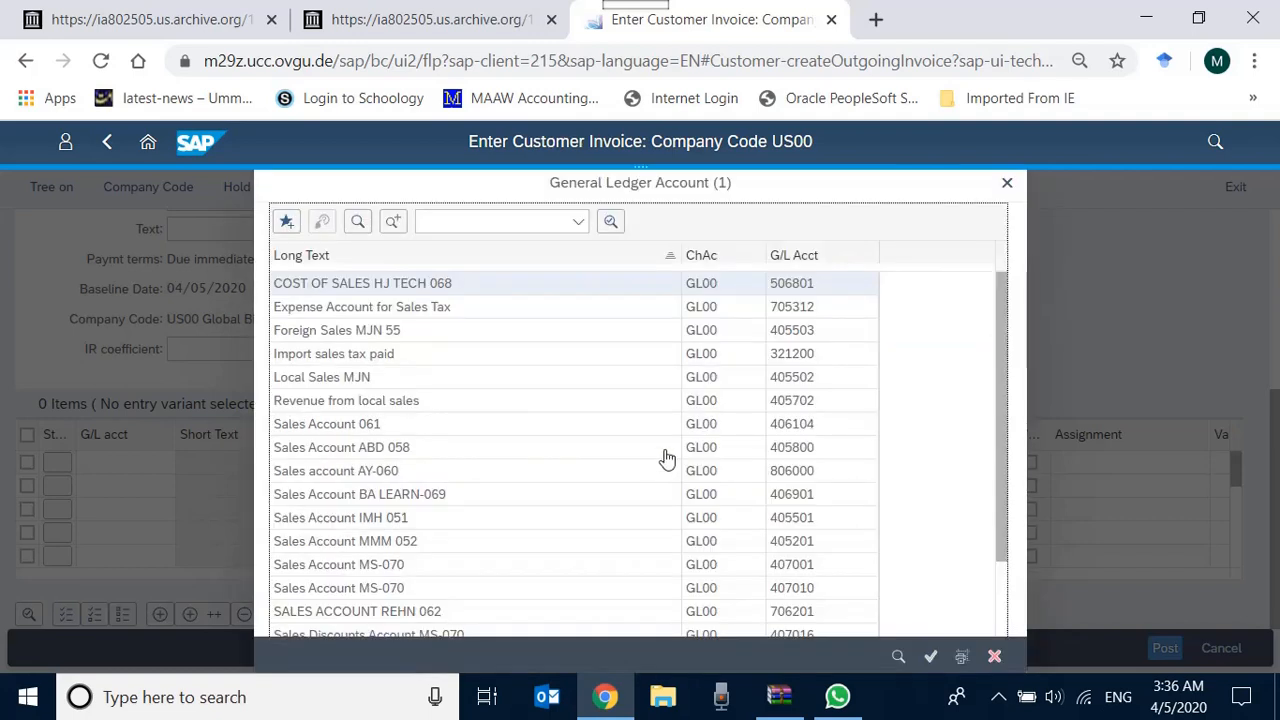
mouse_move(634, 464)
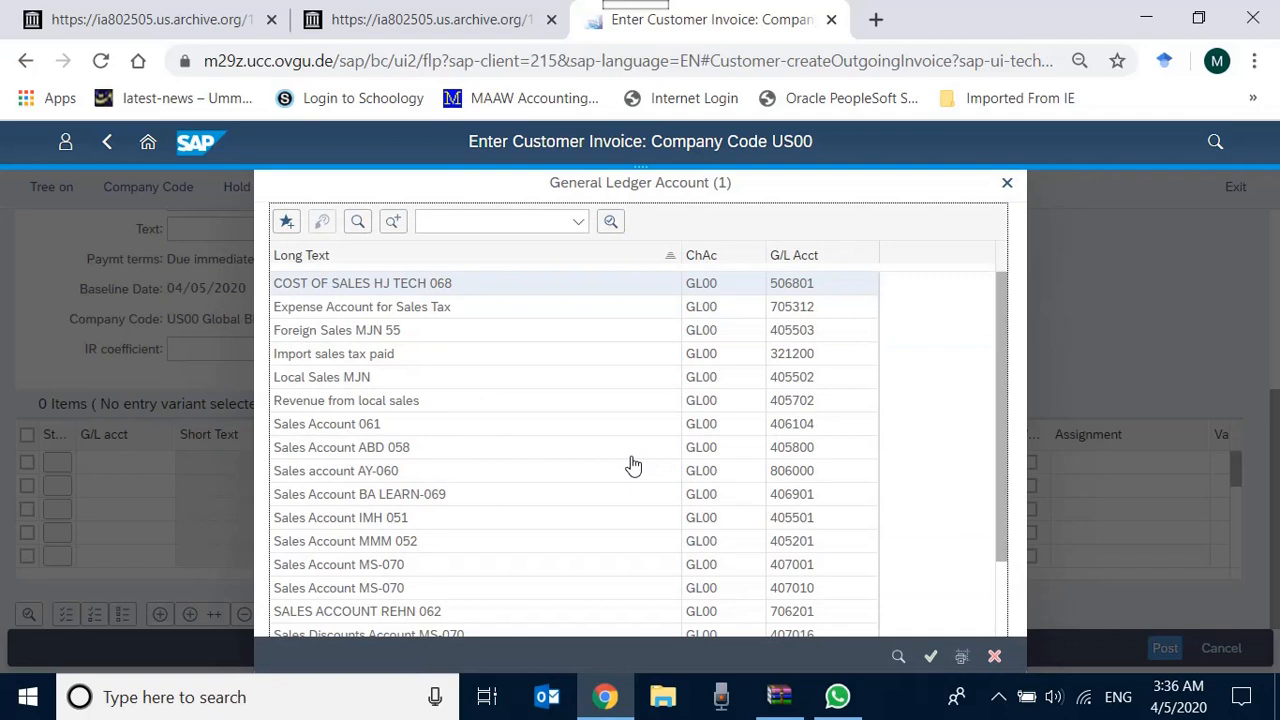
mouse_move(1004, 424)
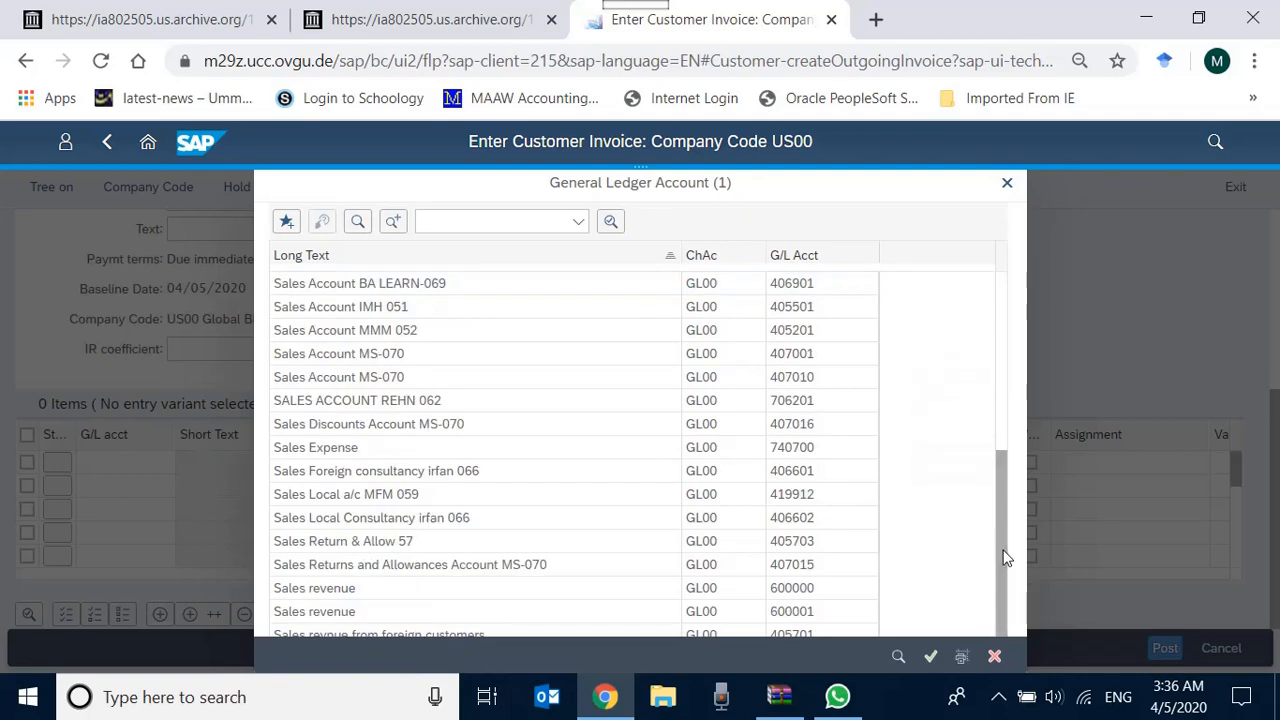
scroll("down", 3)
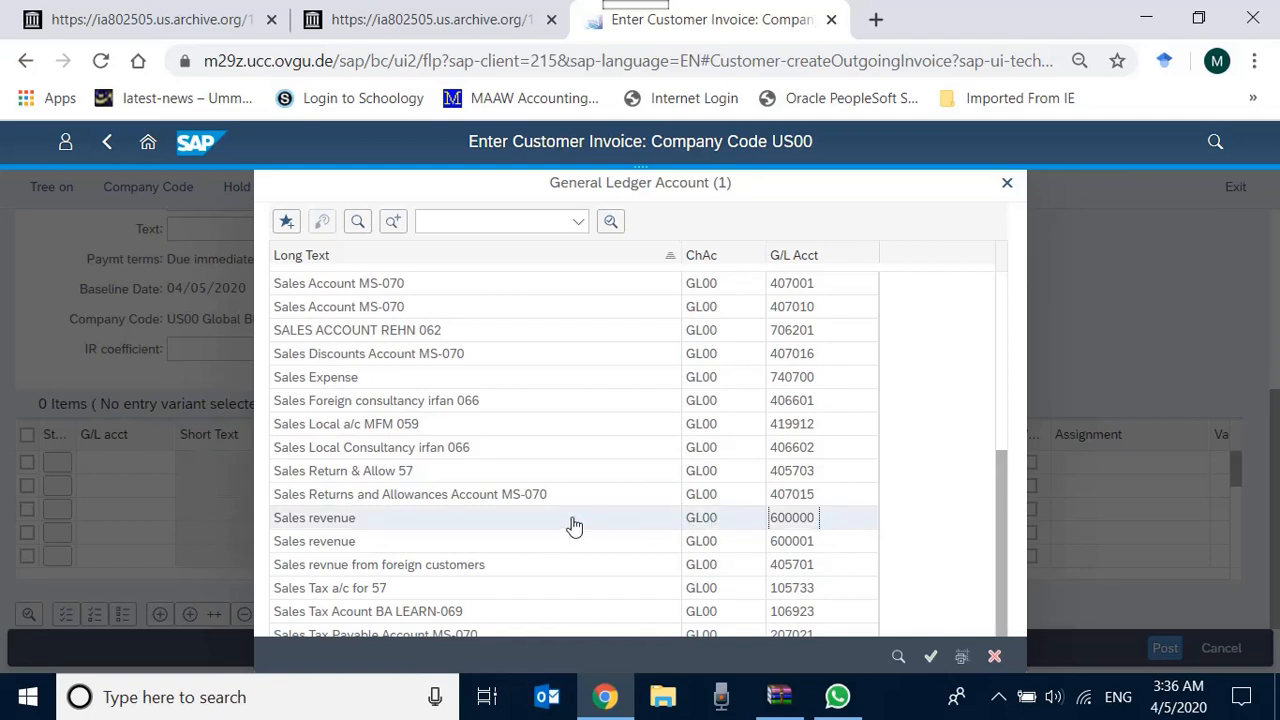
left_click(314, 516)
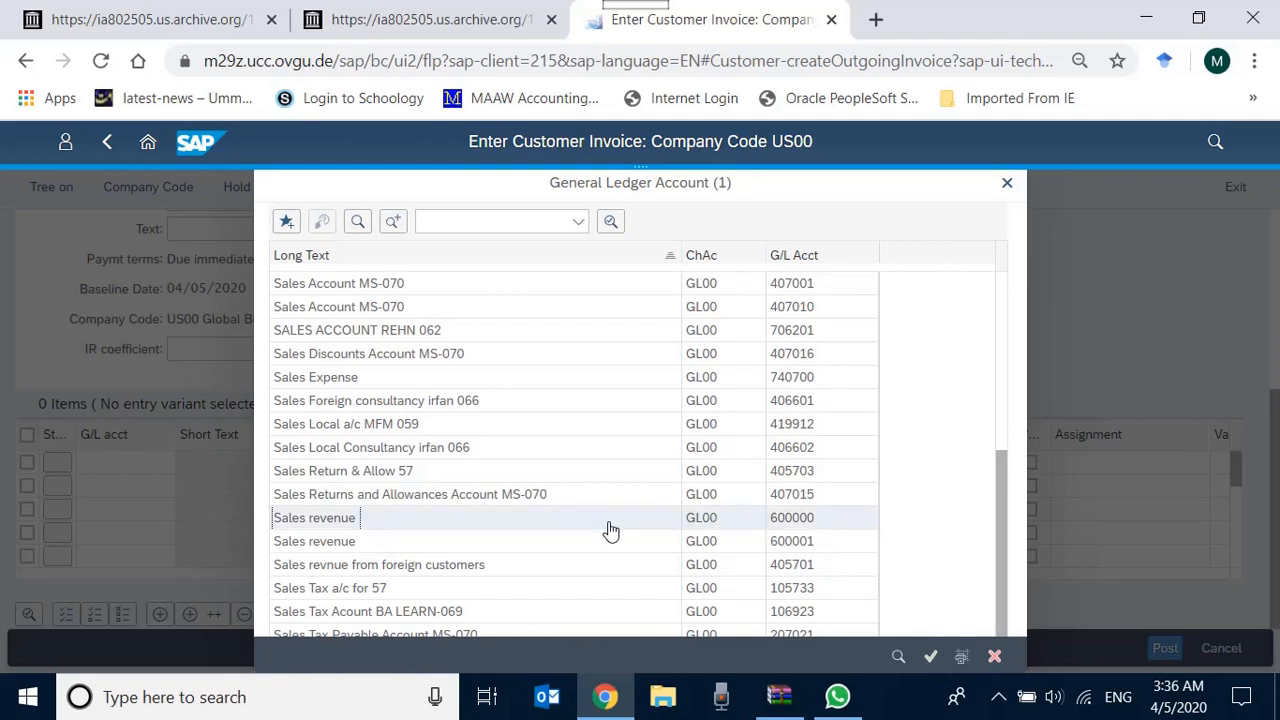
mouse_move(484, 458)
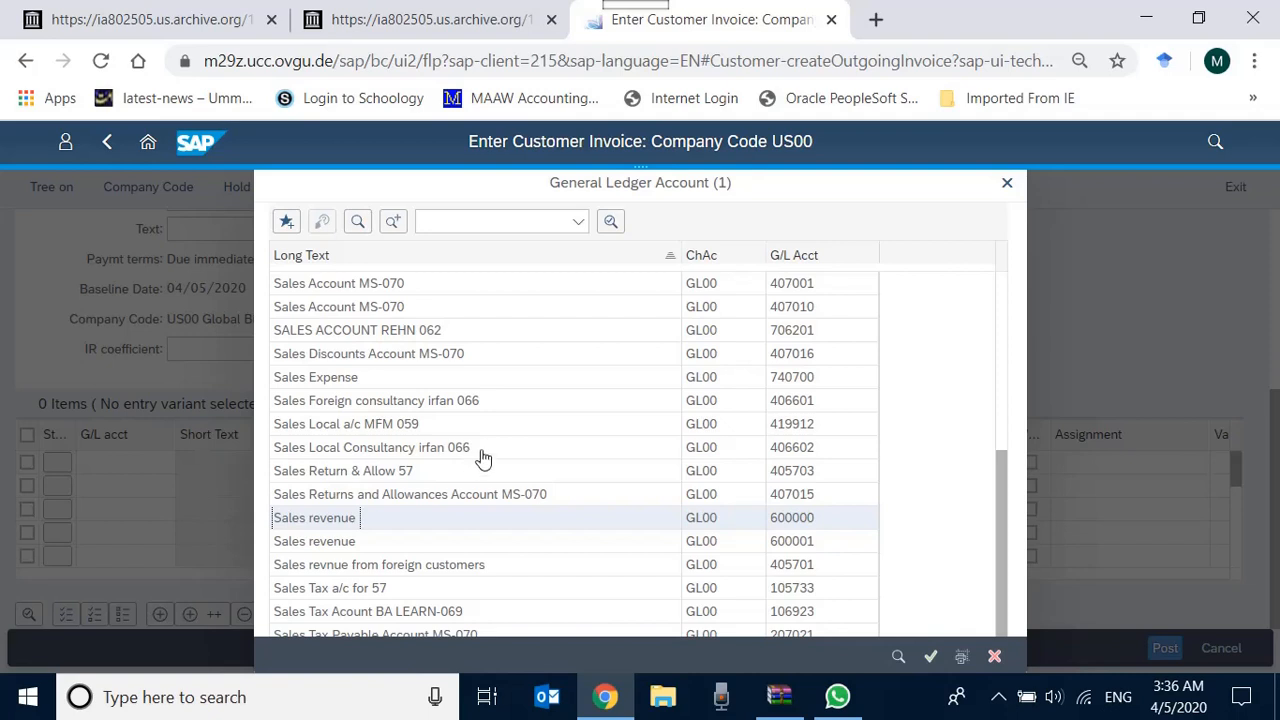
mouse_move(580, 446)
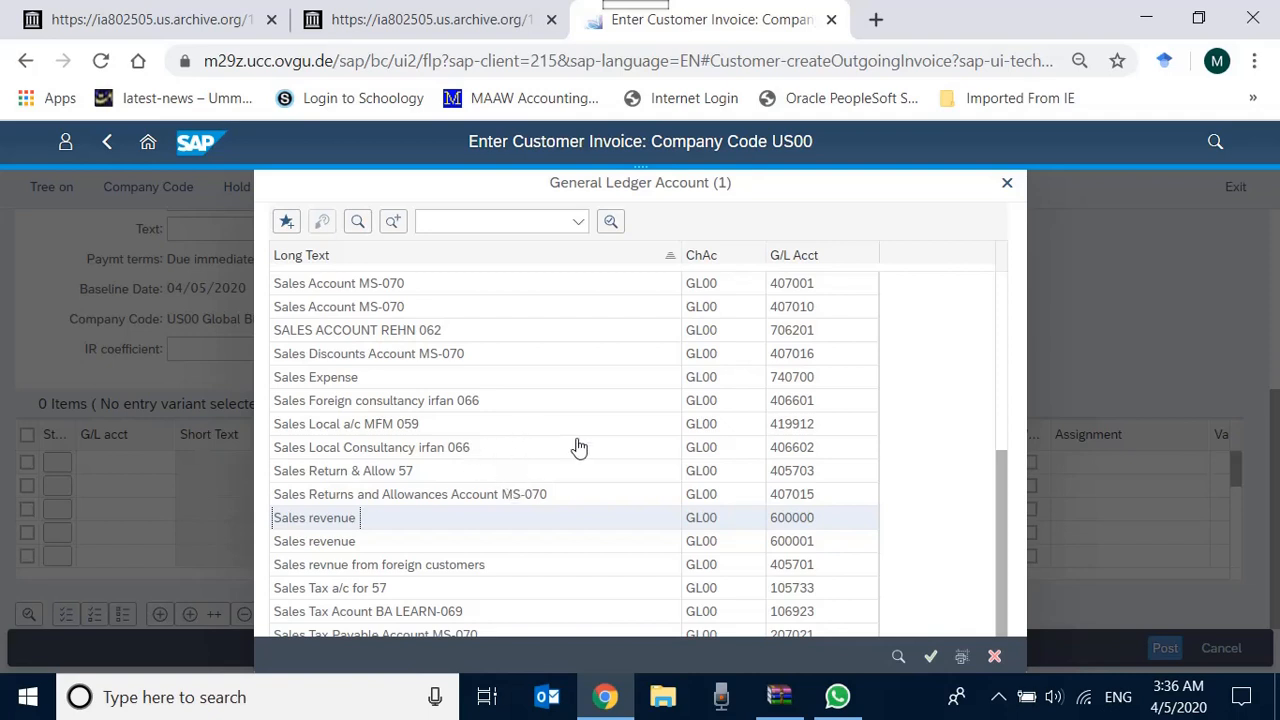
mouse_move(494, 504)
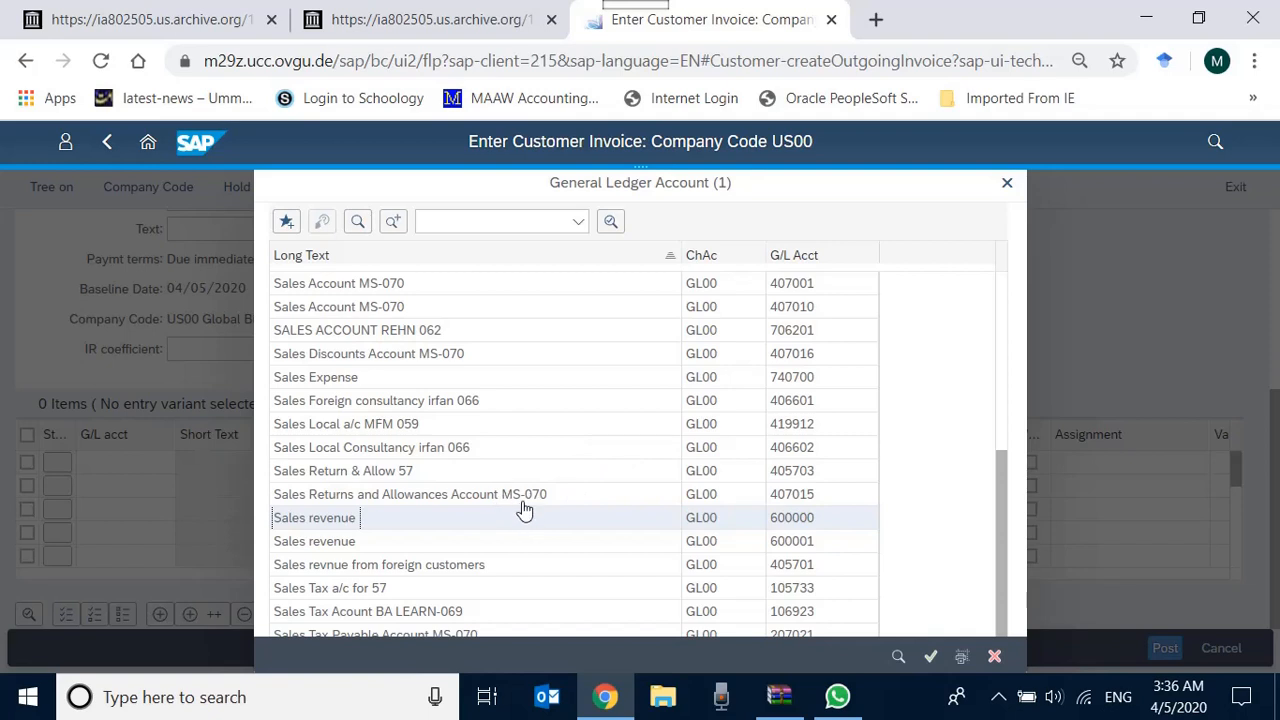
mouse_move(408, 486)
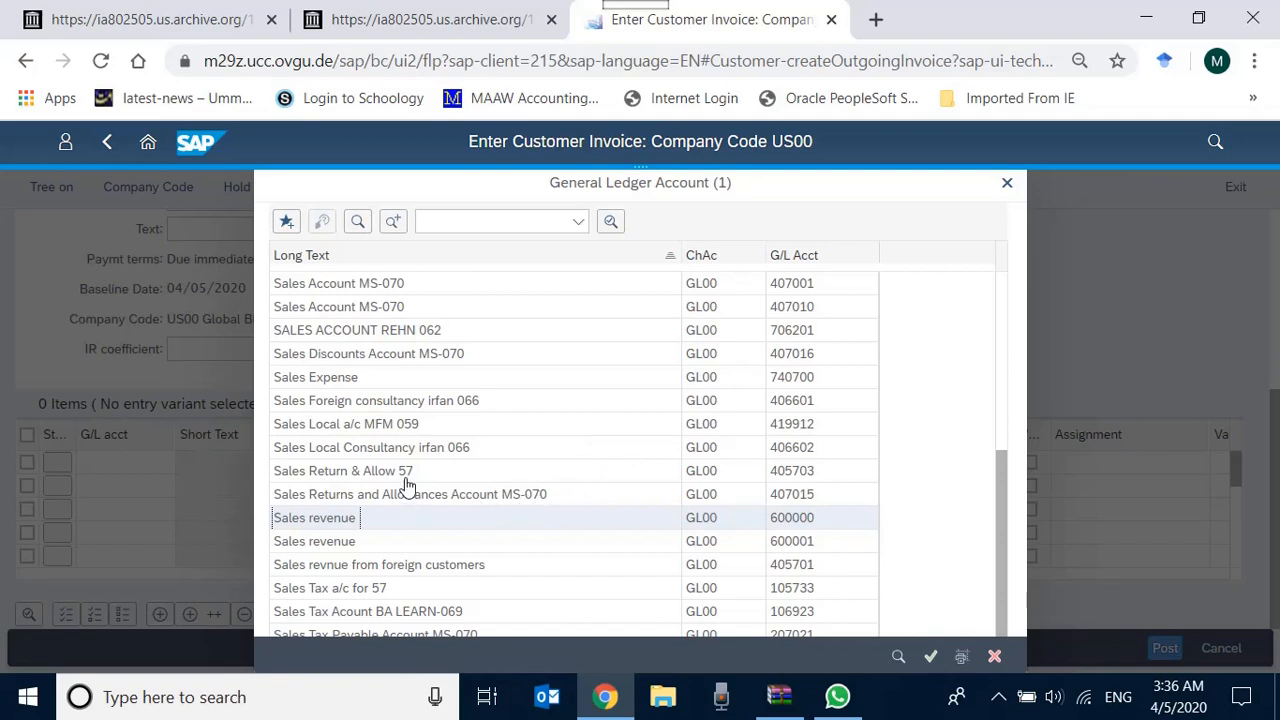
mouse_move(408, 512)
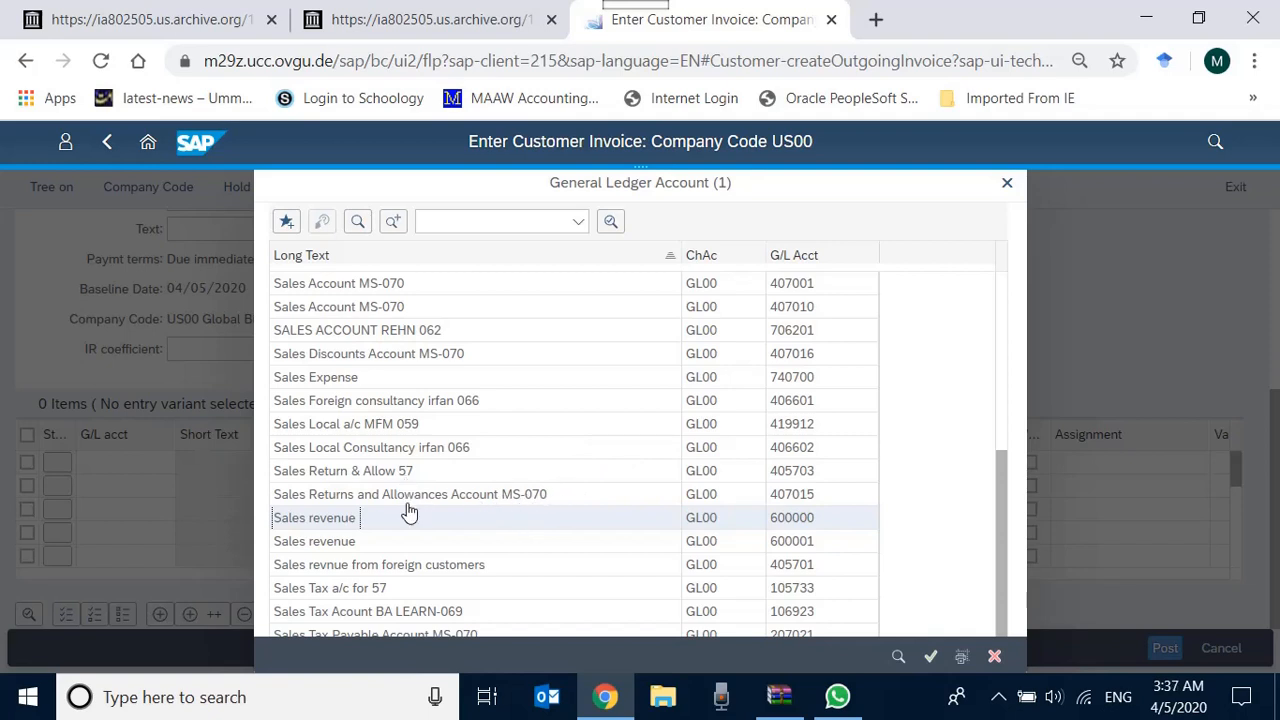
mouse_move(432, 520)
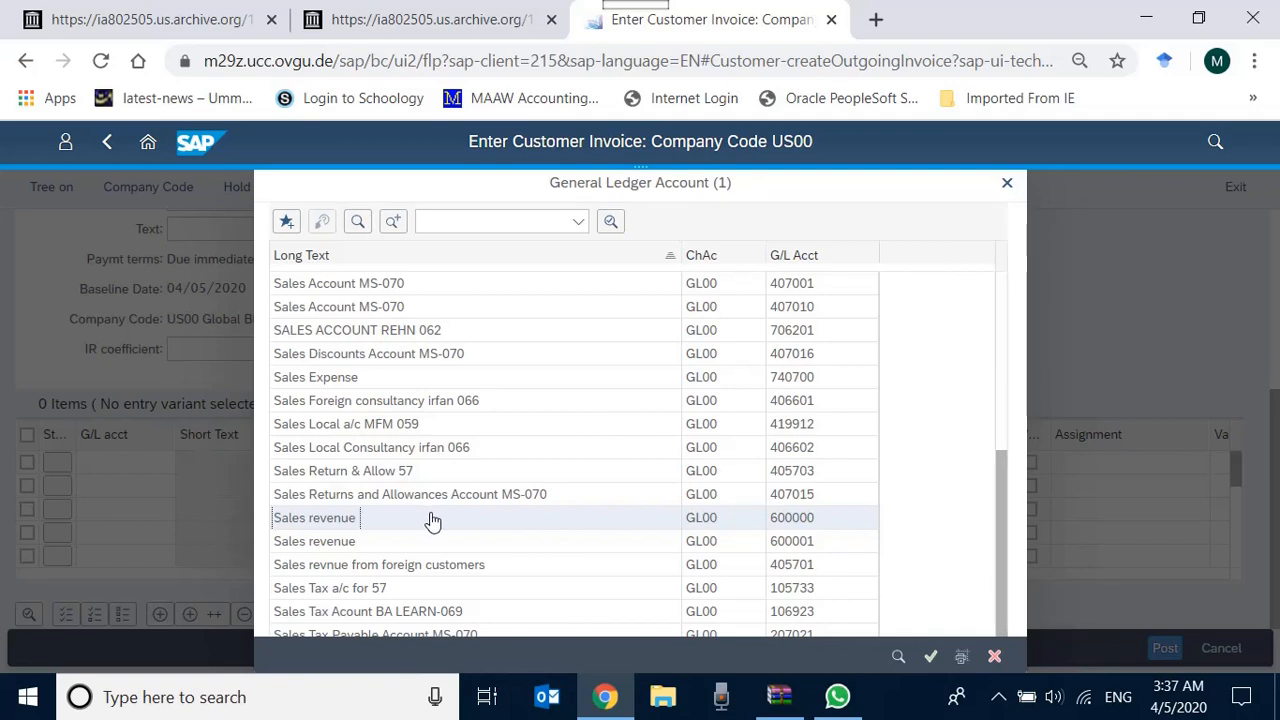
Step: Assign G/L account 600000 to the first line item with amount 1201
double_click(314, 516)
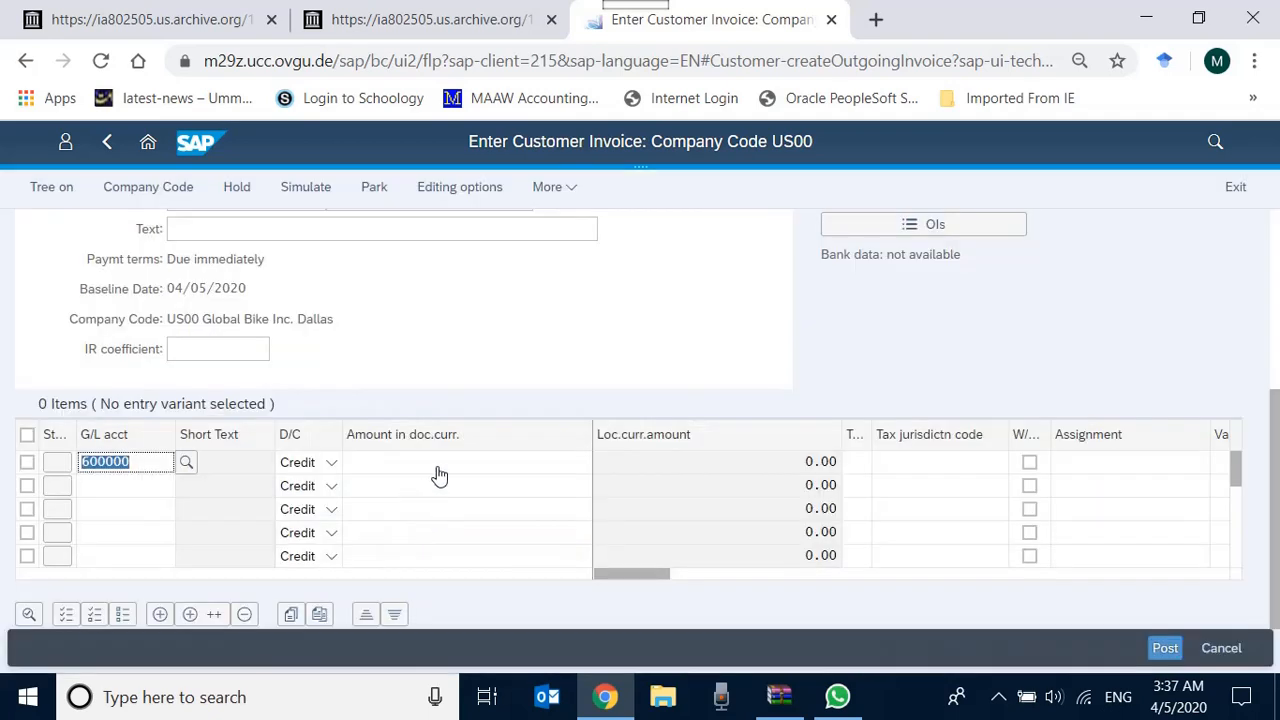
type("1201")
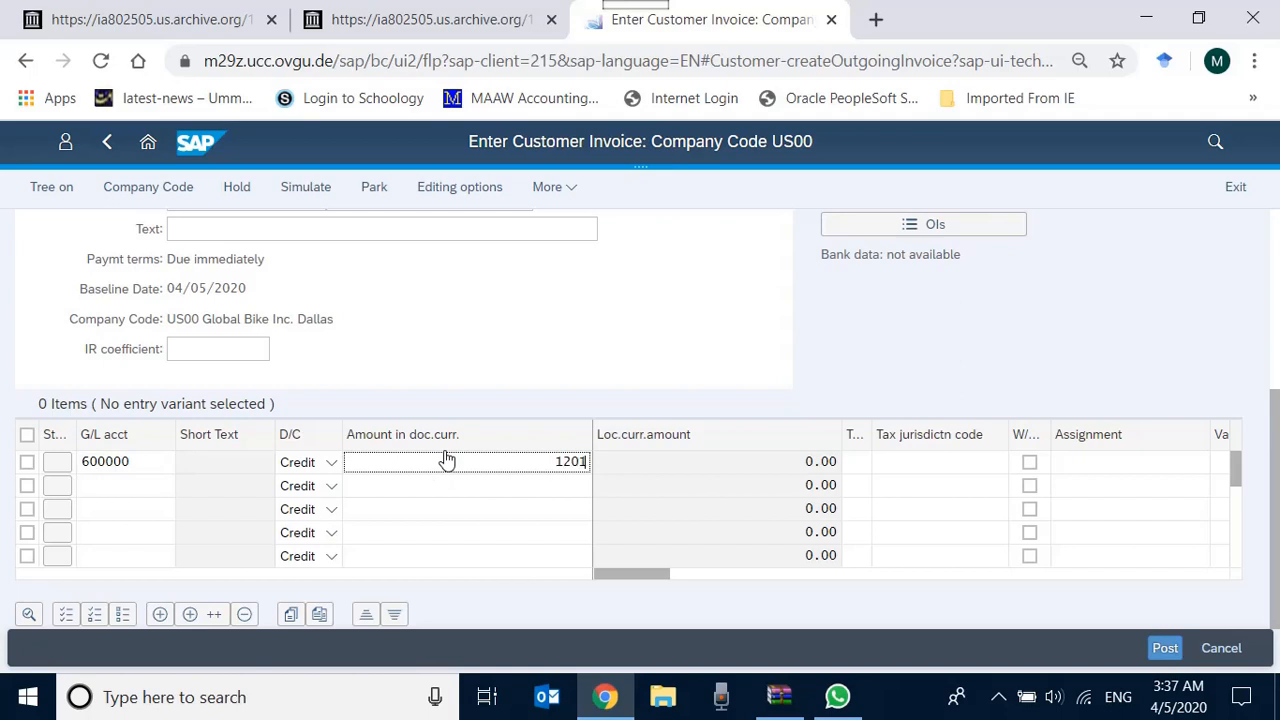
mouse_move(592, 498)
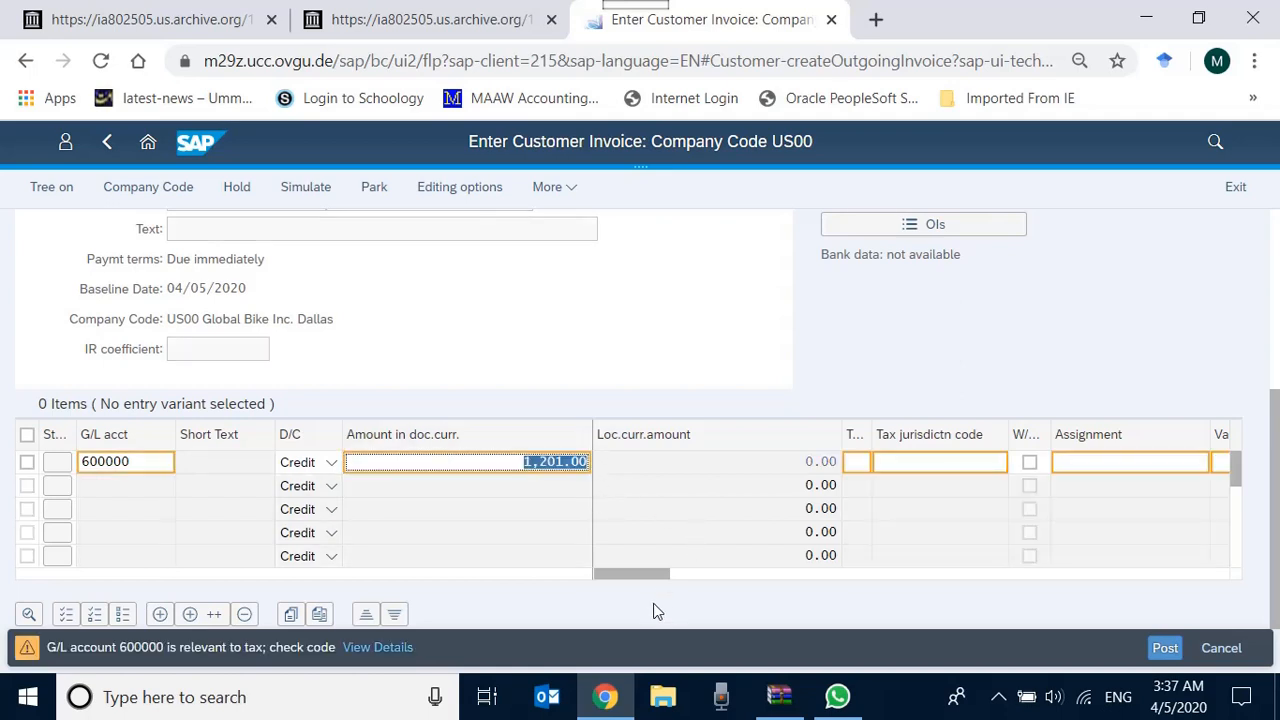
mouse_move(990, 500)
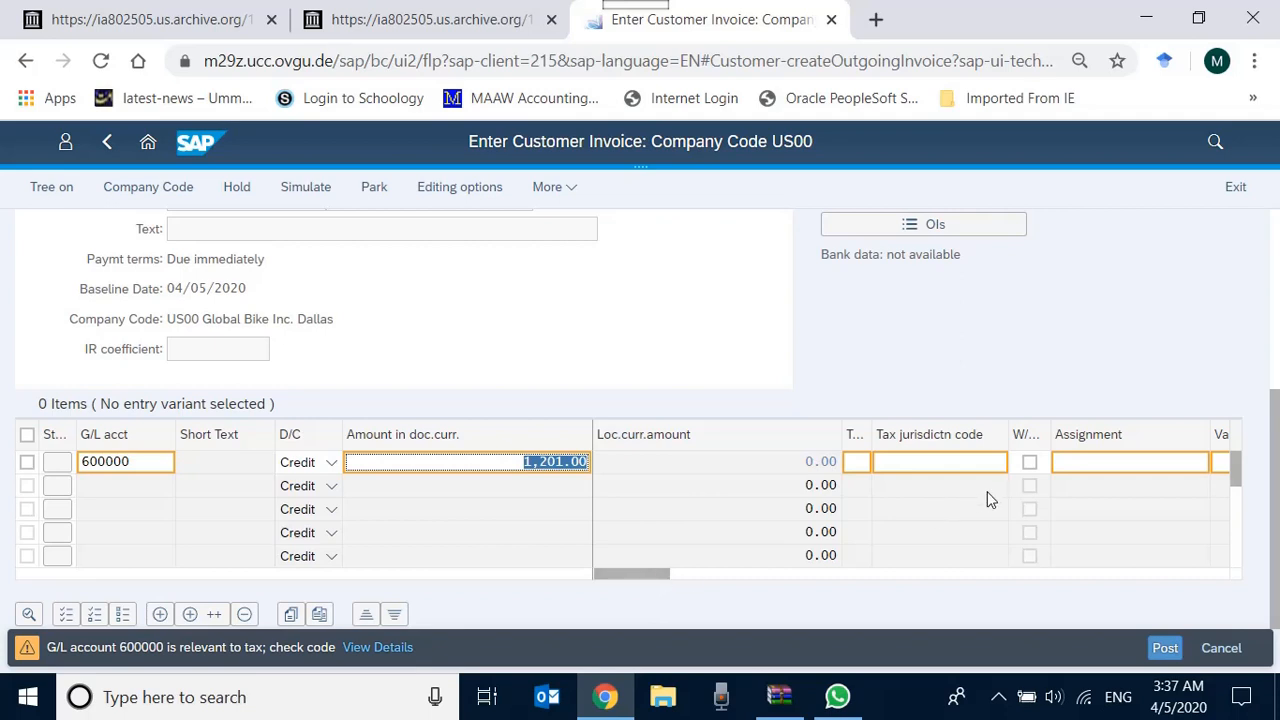
mouse_move(376, 648)
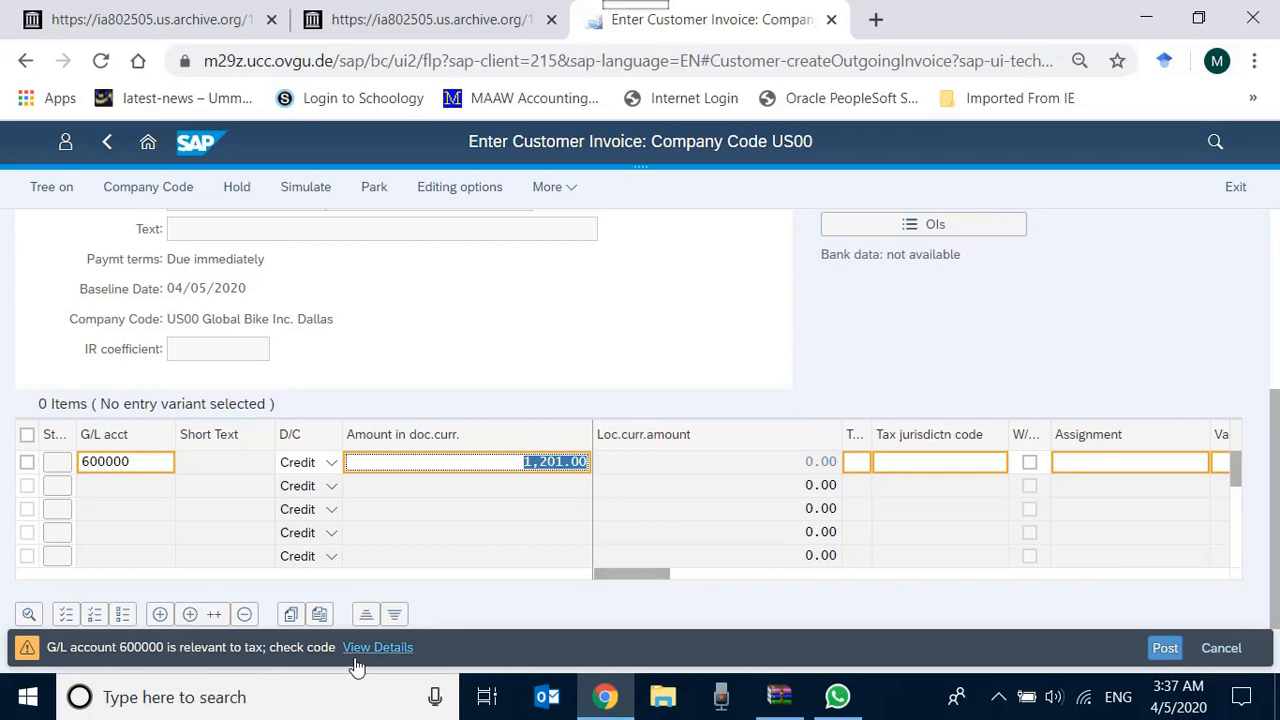
mouse_move(1060, 650)
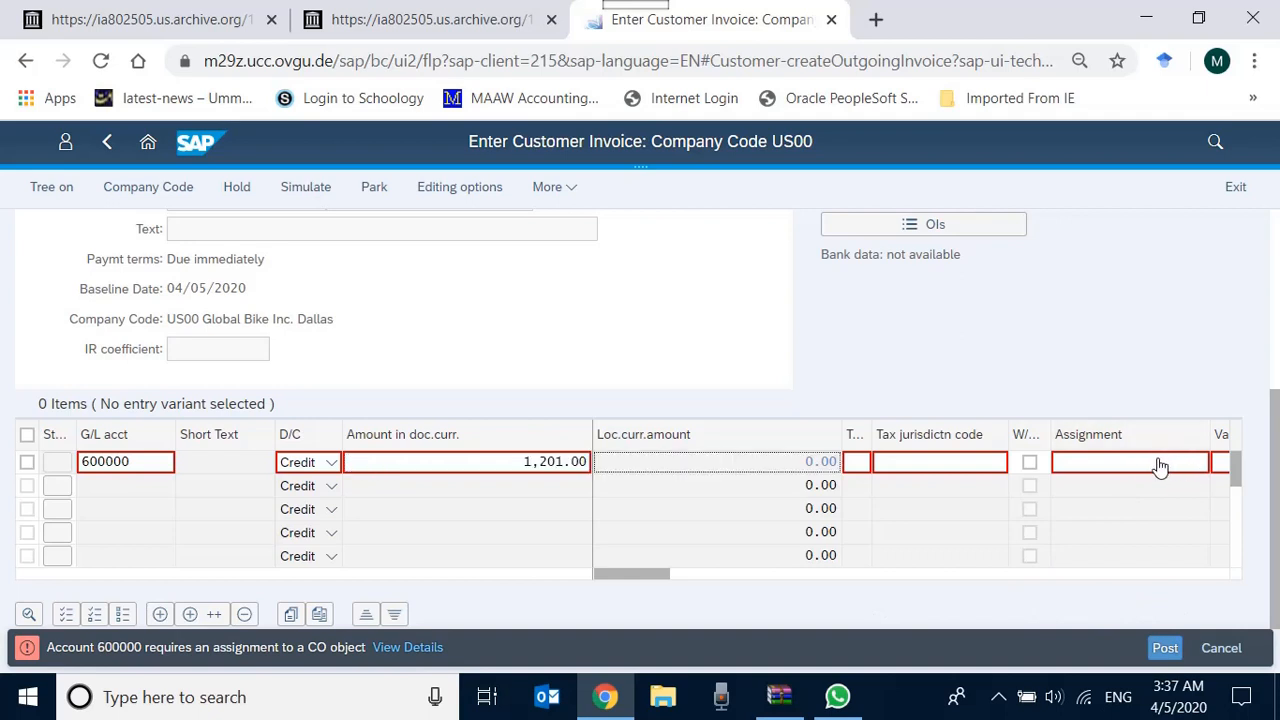
Step: Set cost center NAAD1000 on the sales revenue line, bringing the balance to 0.00
scroll("right", 3)
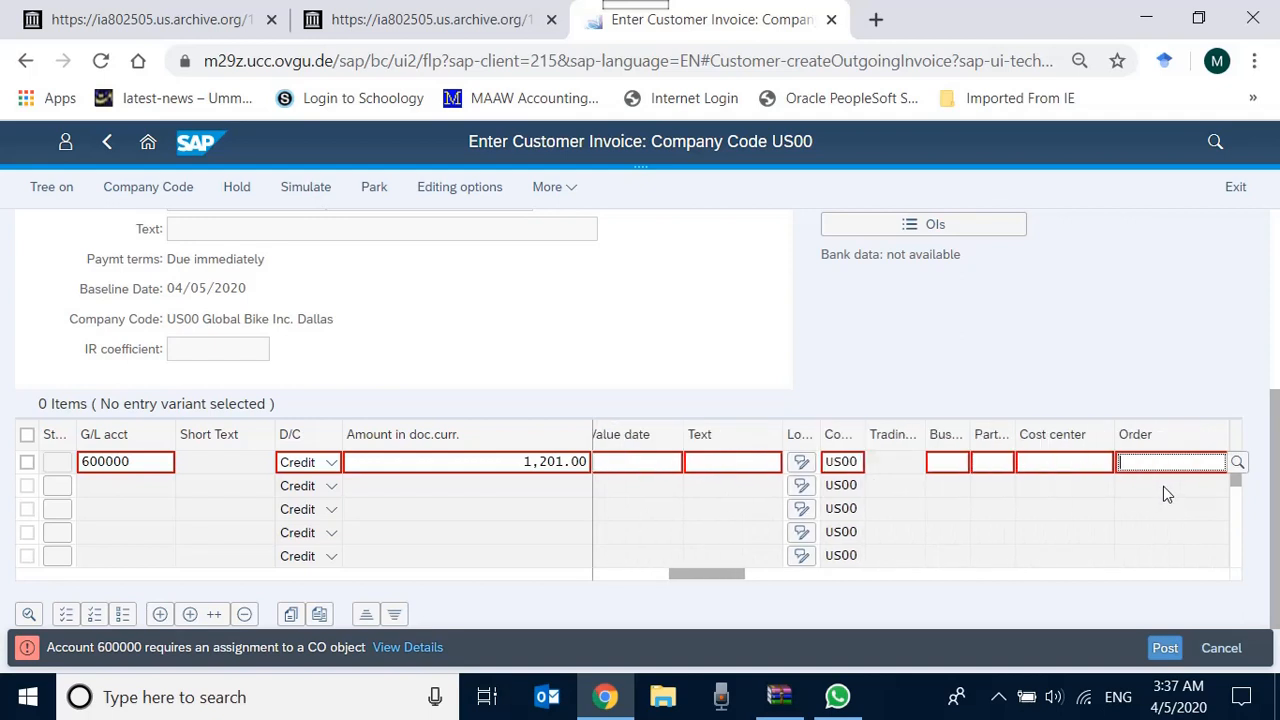
left_click(1064, 460)
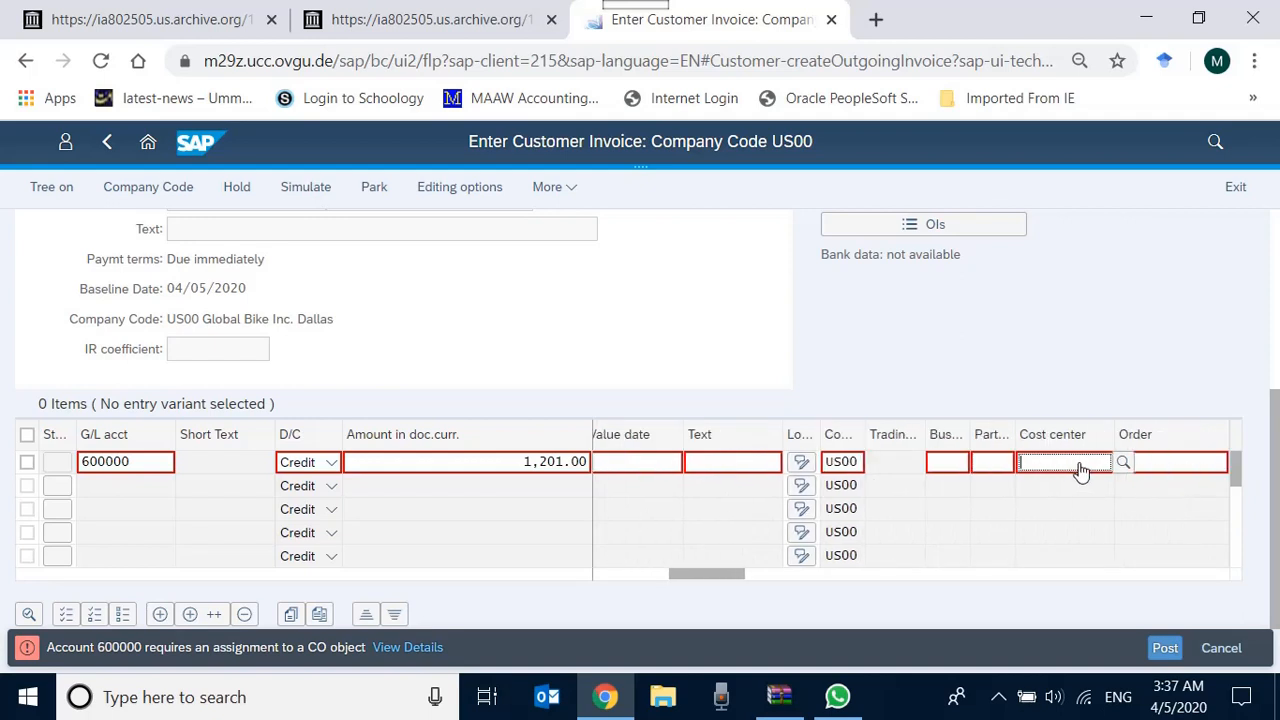
type("a")
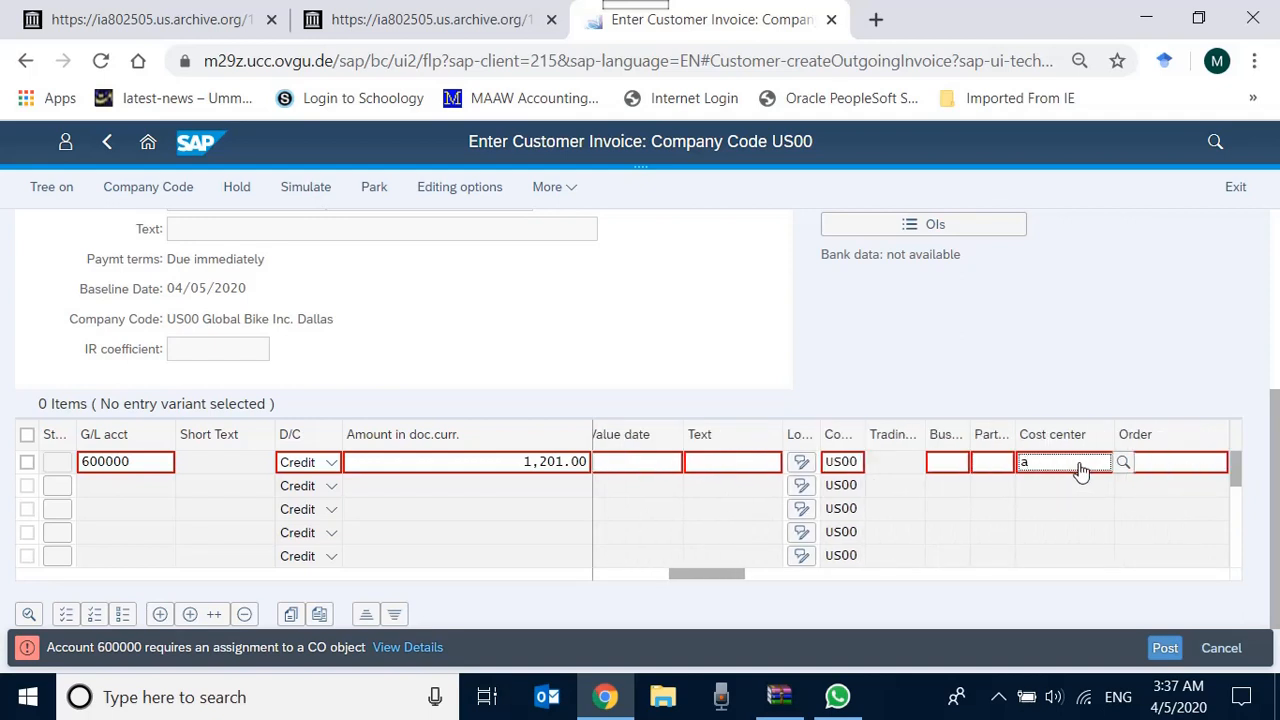
type("d")
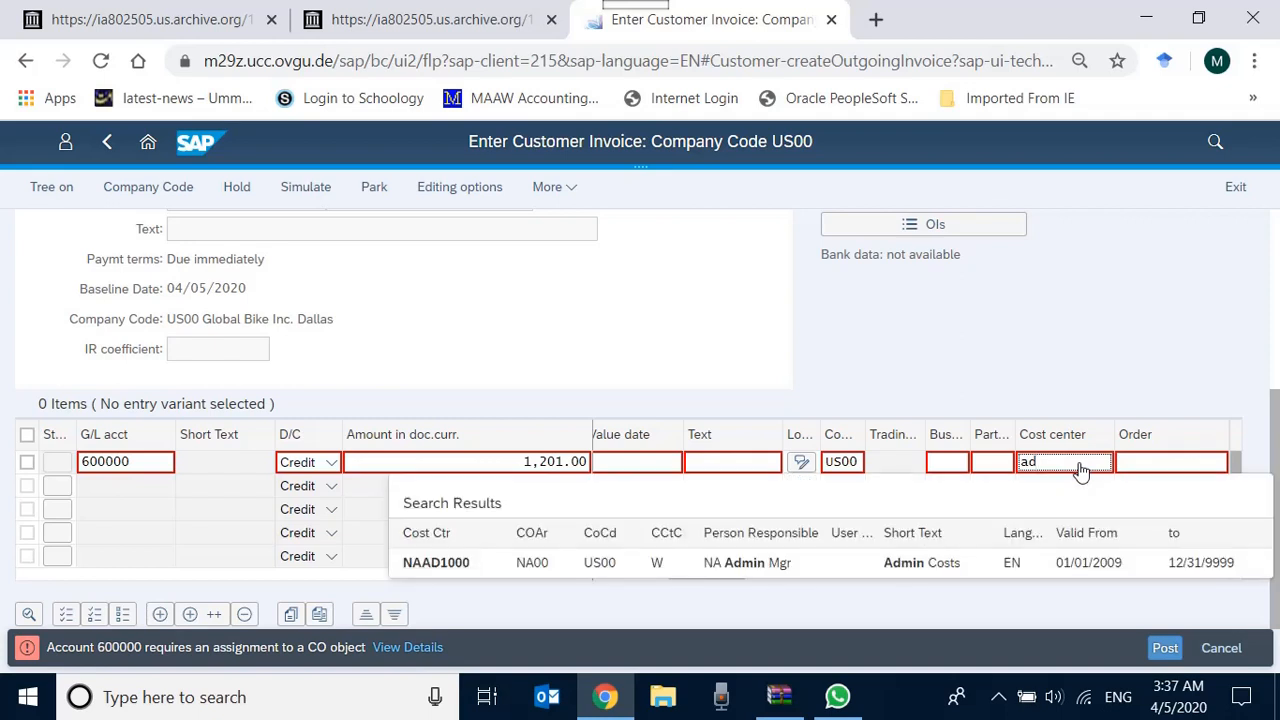
left_click(436, 562)
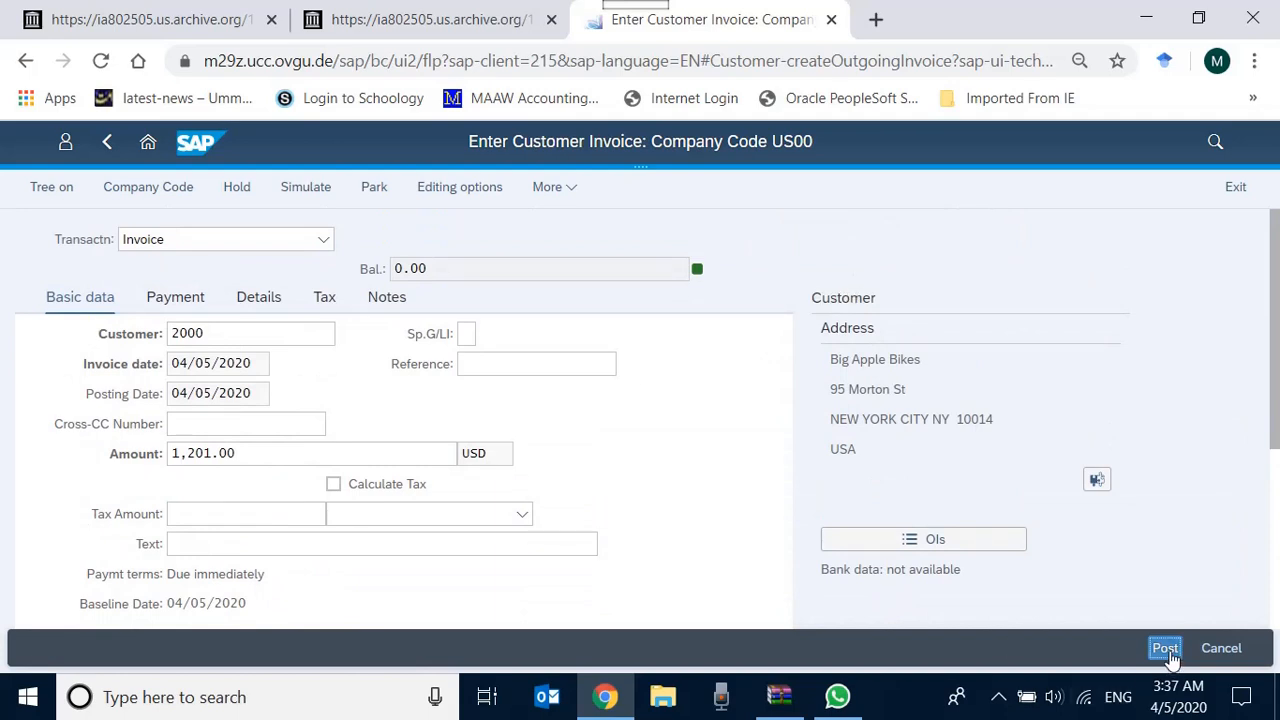
left_click(1164, 648)
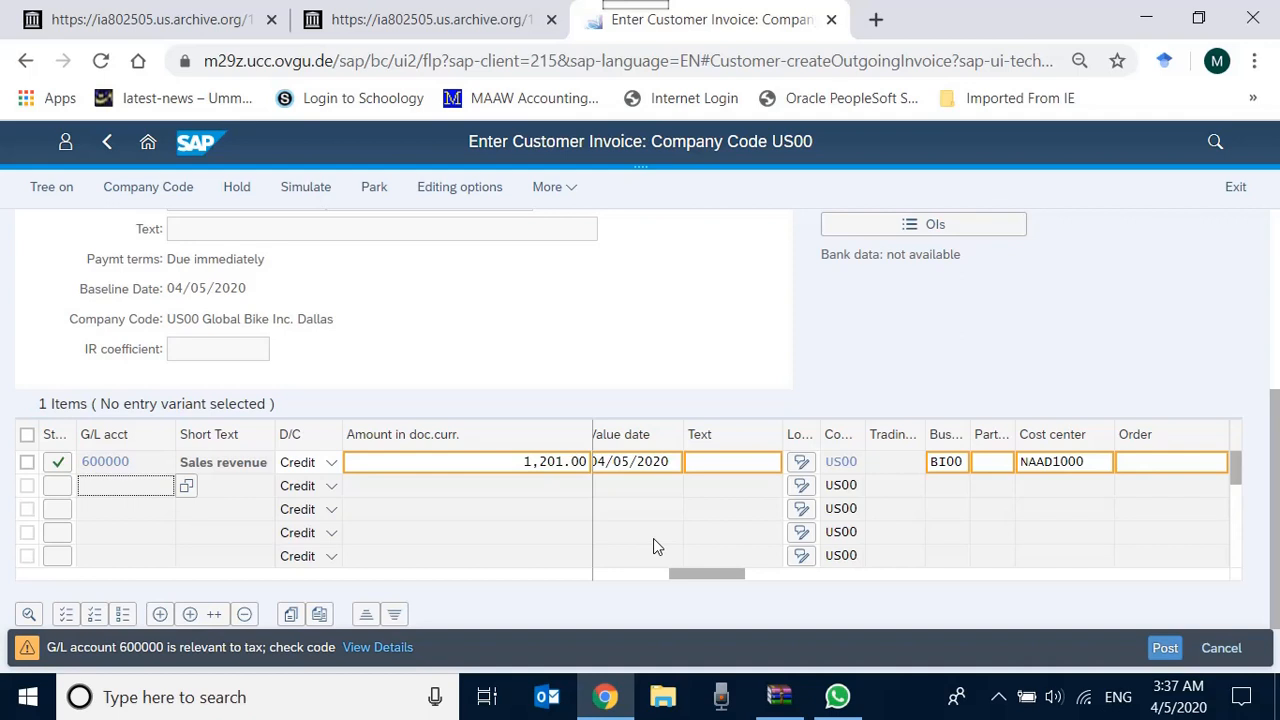
left_click(1164, 648)
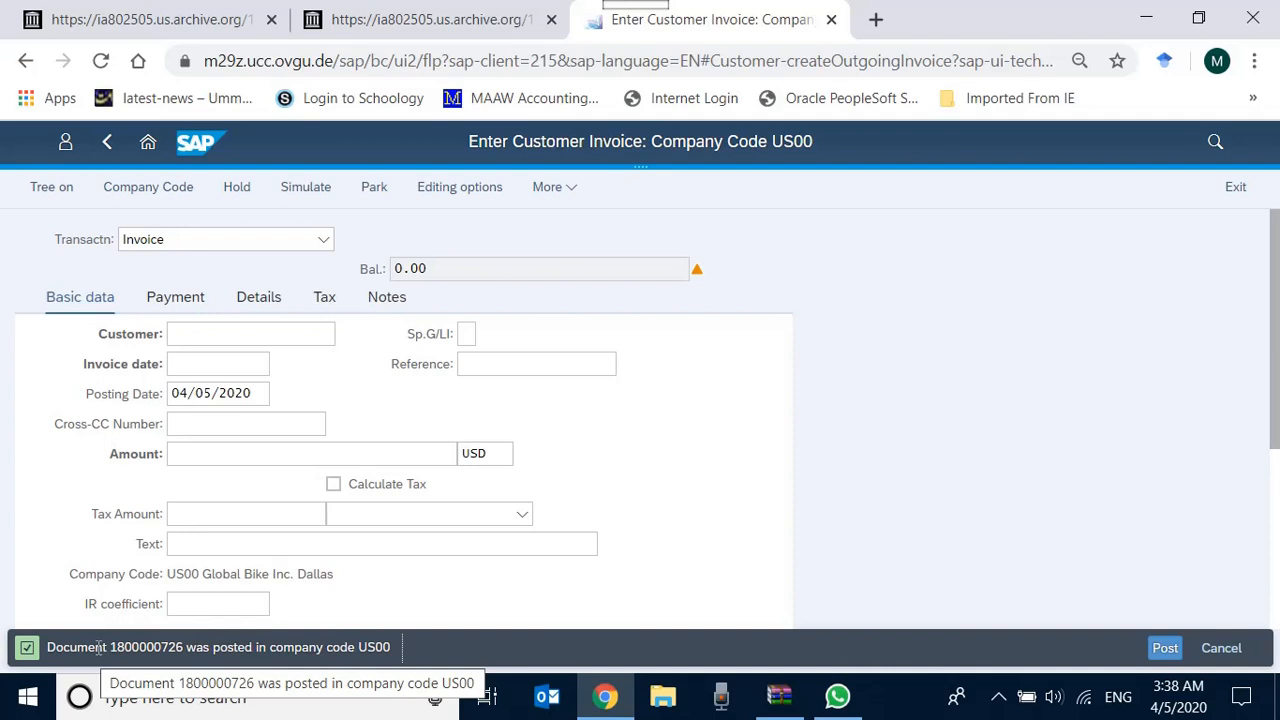
mouse_move(916, 186)
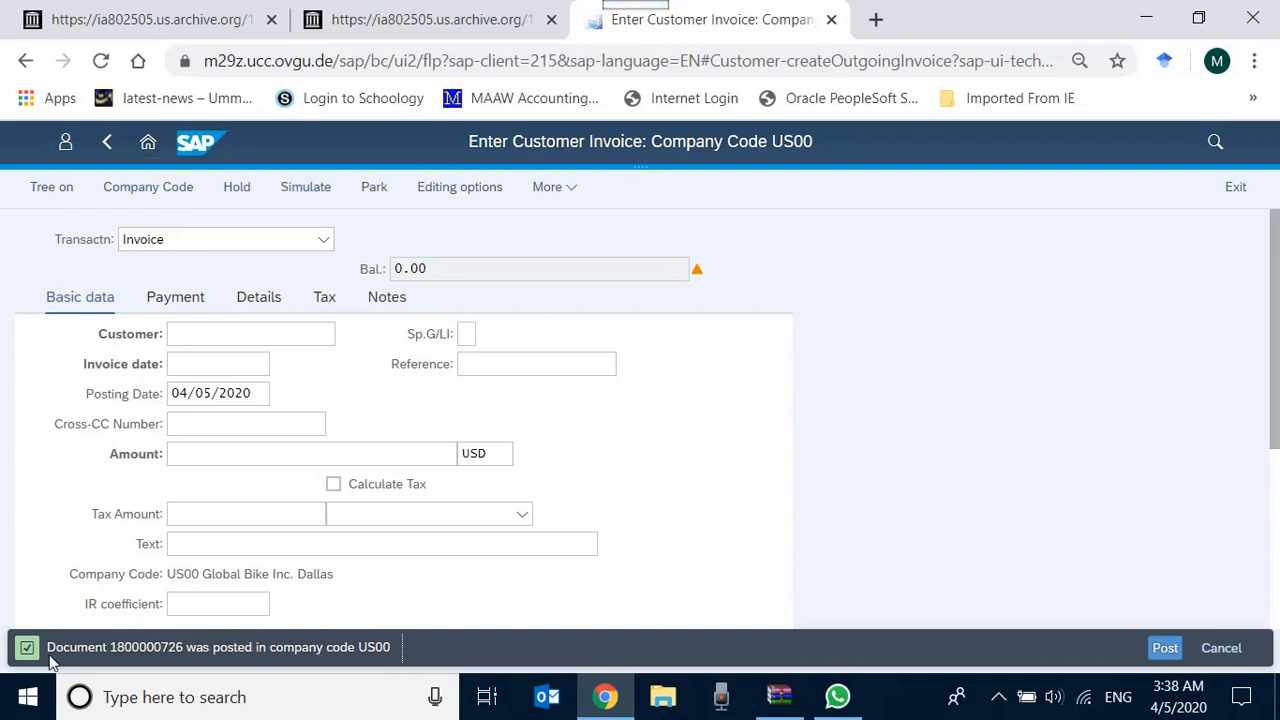
scroll("down", 3)
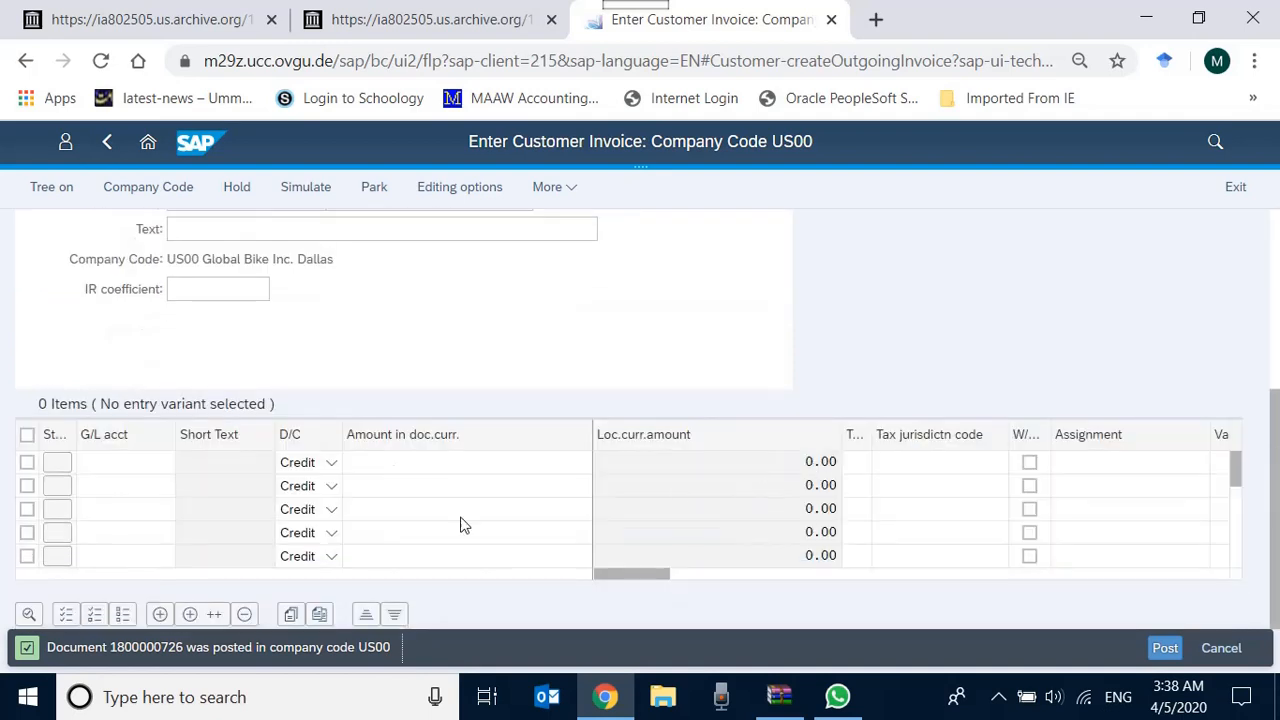
mouse_move(128, 468)
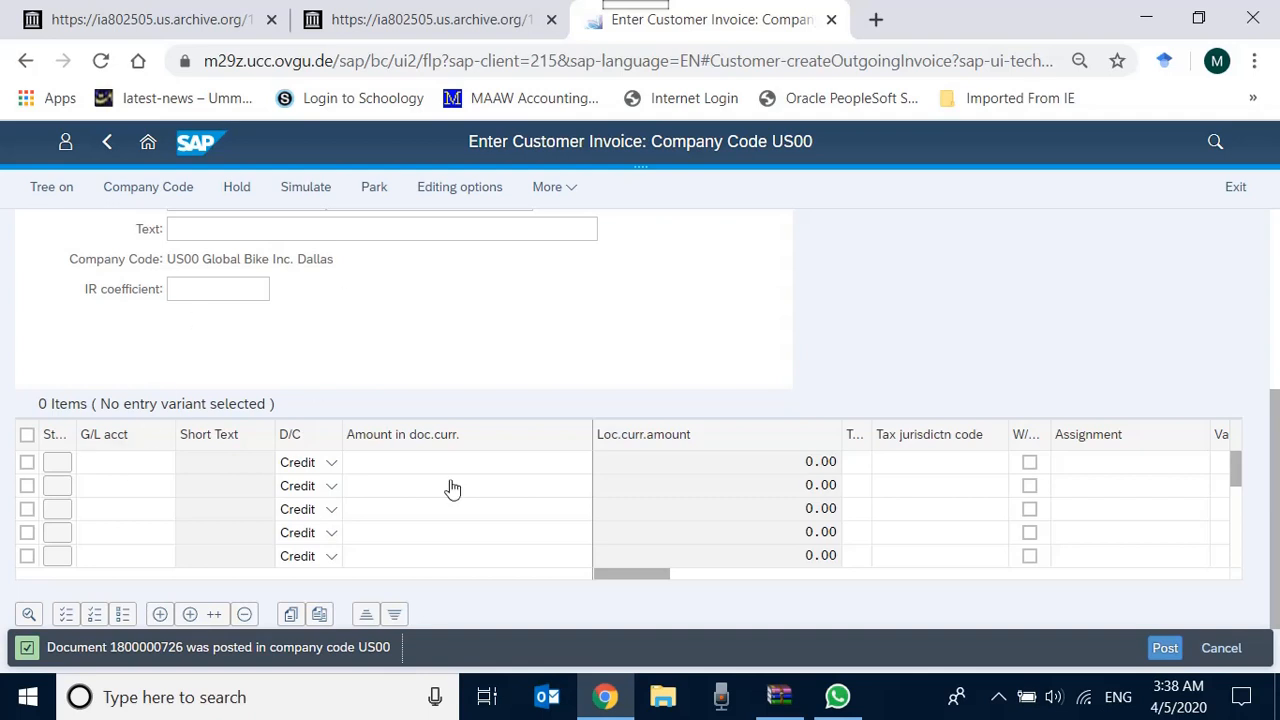
mouse_move(460, 400)
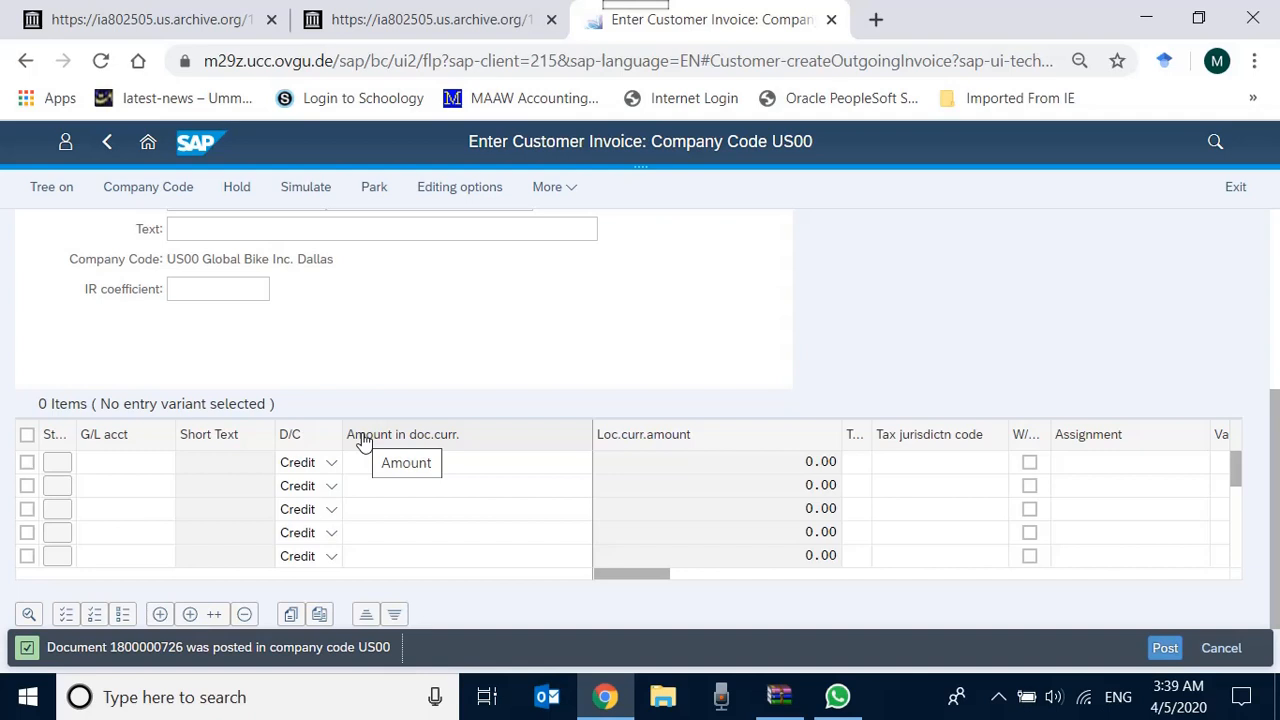
mouse_move(220, 596)
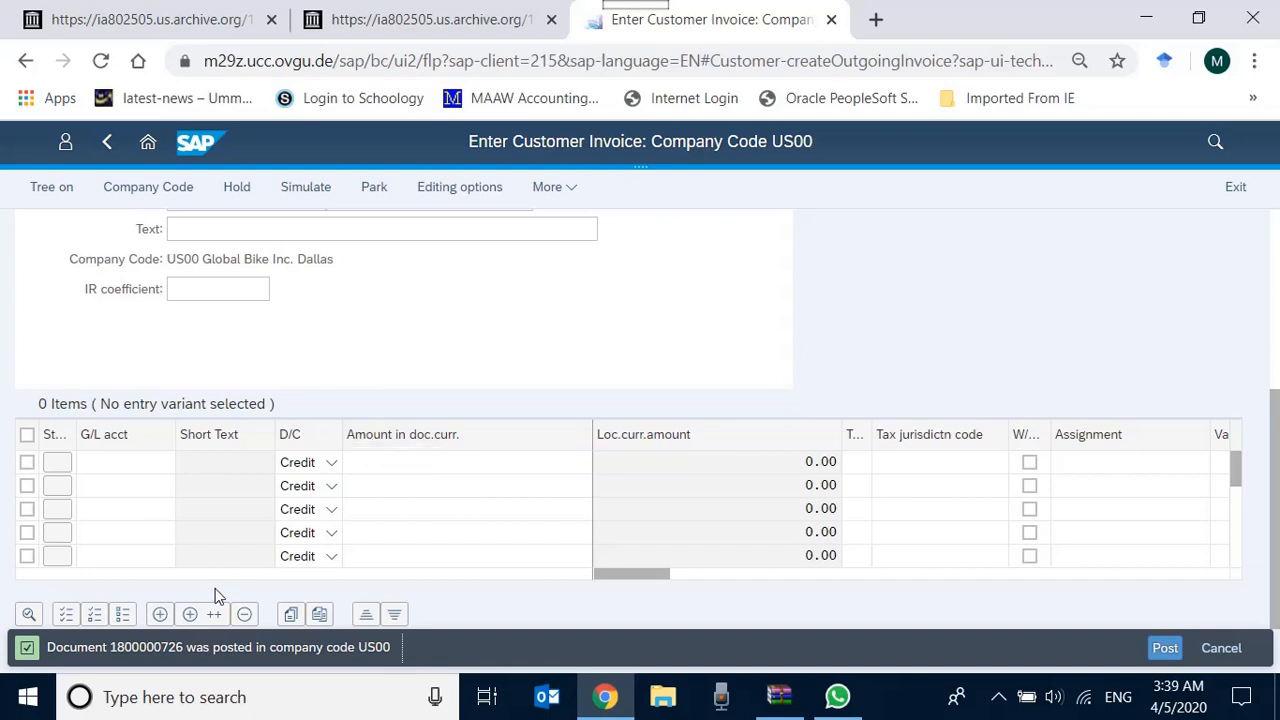
mouse_move(130, 664)
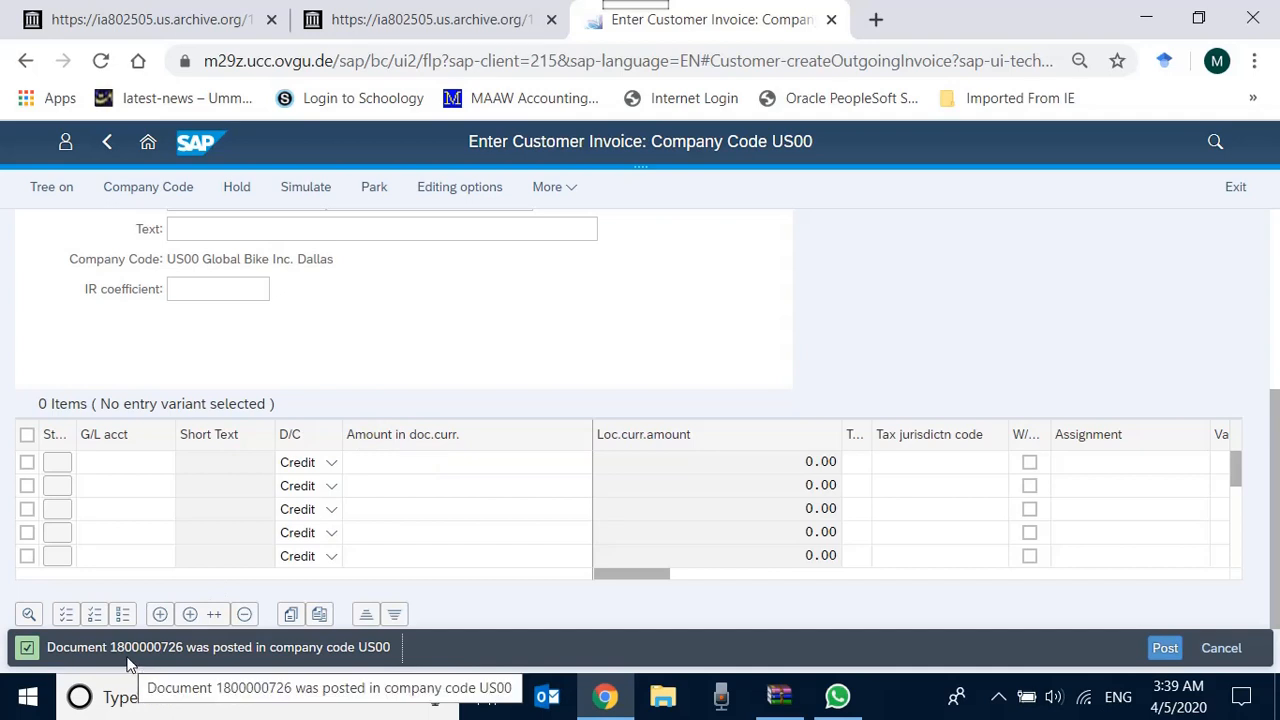
mouse_move(144, 494)
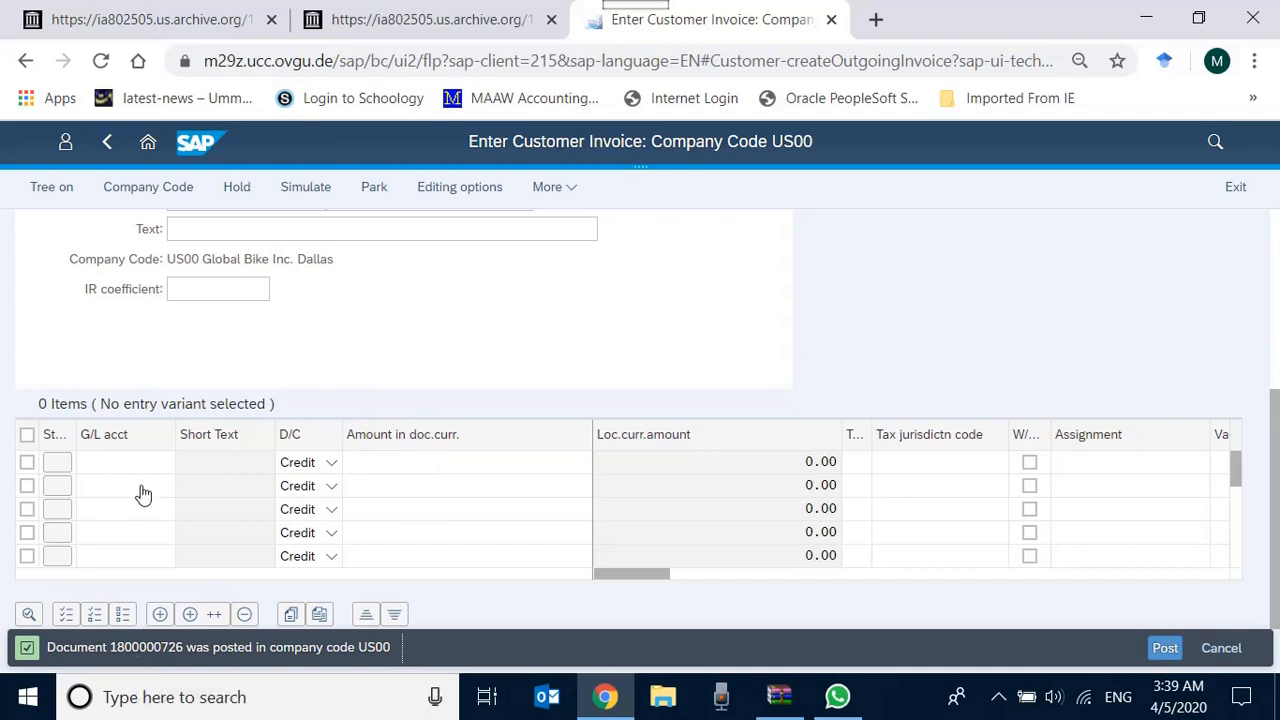
mouse_move(348, 348)
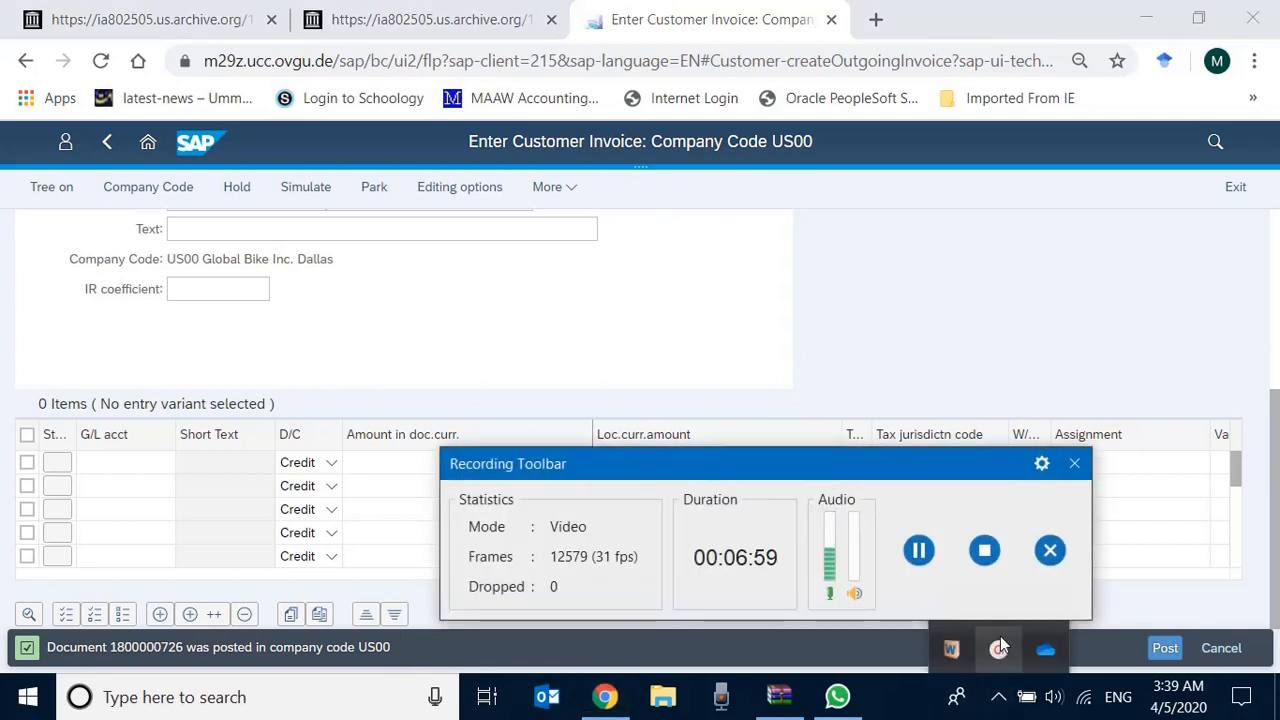
mouse_move(984, 550)
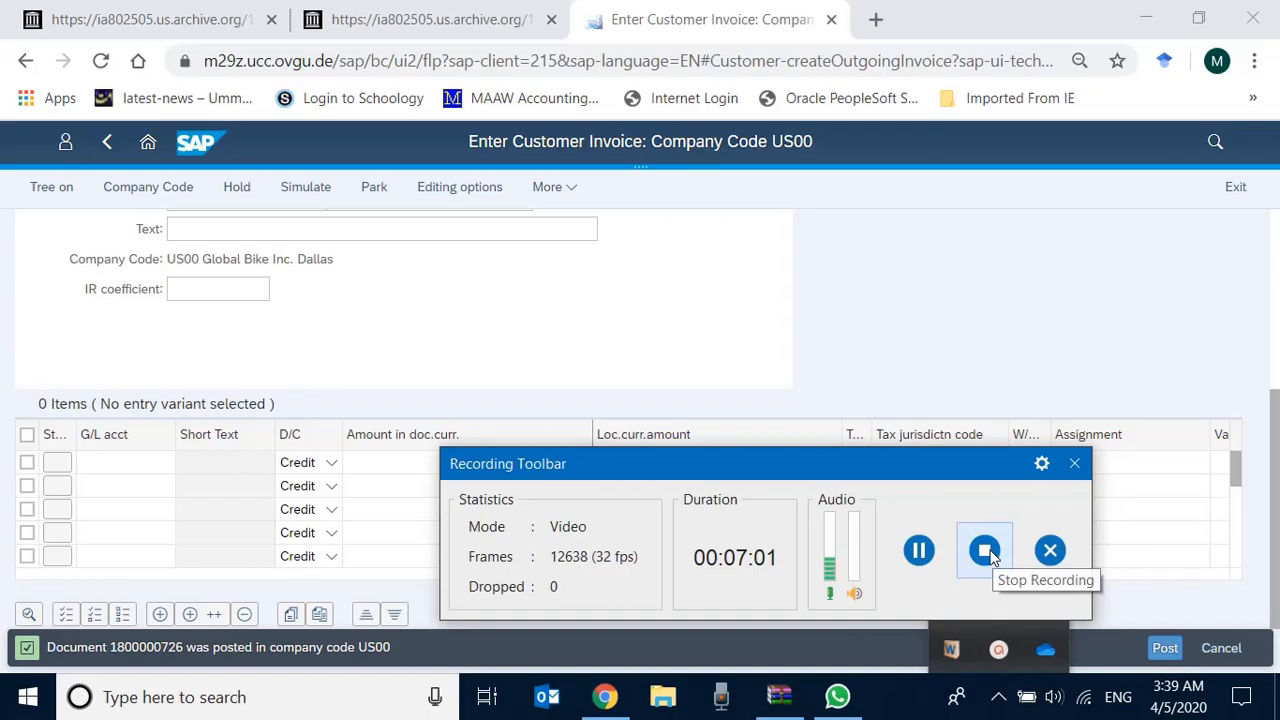